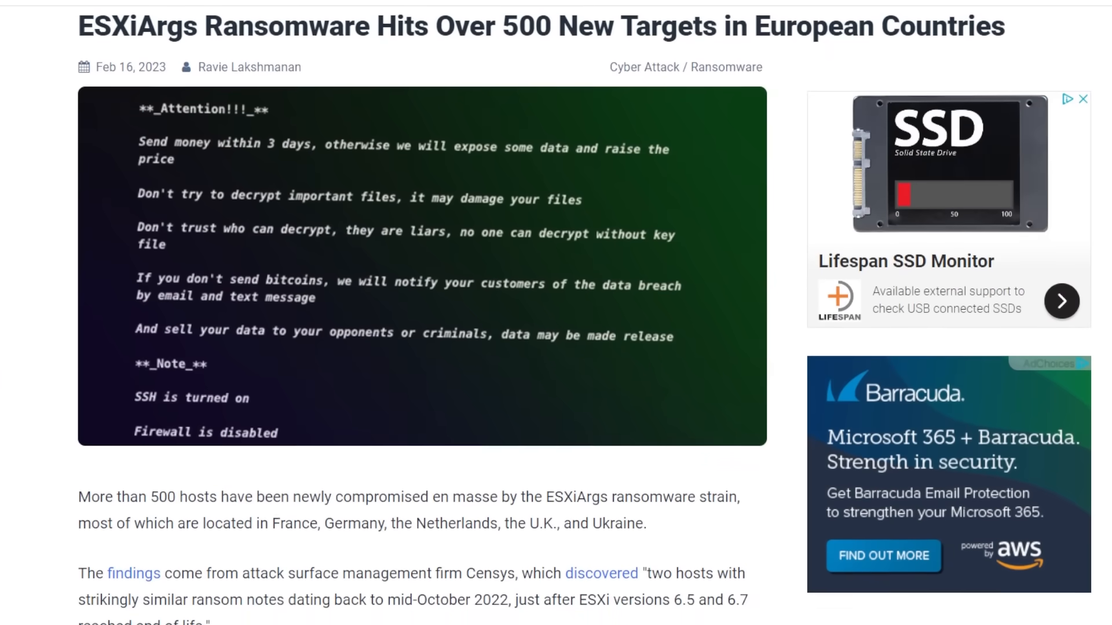
Step: Read run.sh past the vmdk-renaming sed command and the VMX-killing section in Vim
scroll(down, 3)
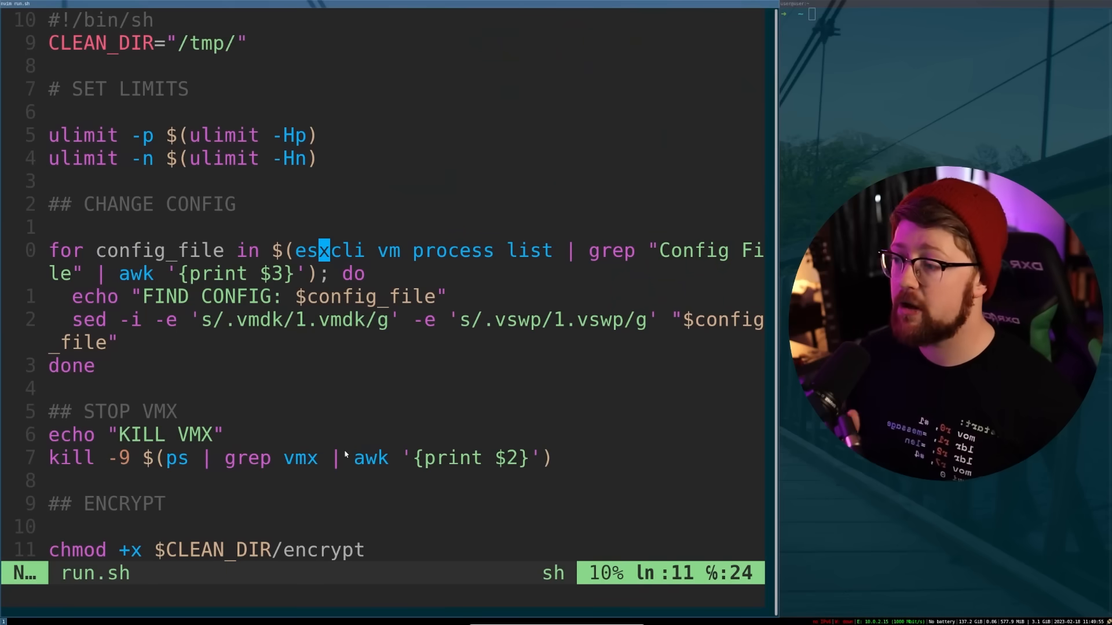
key(v)
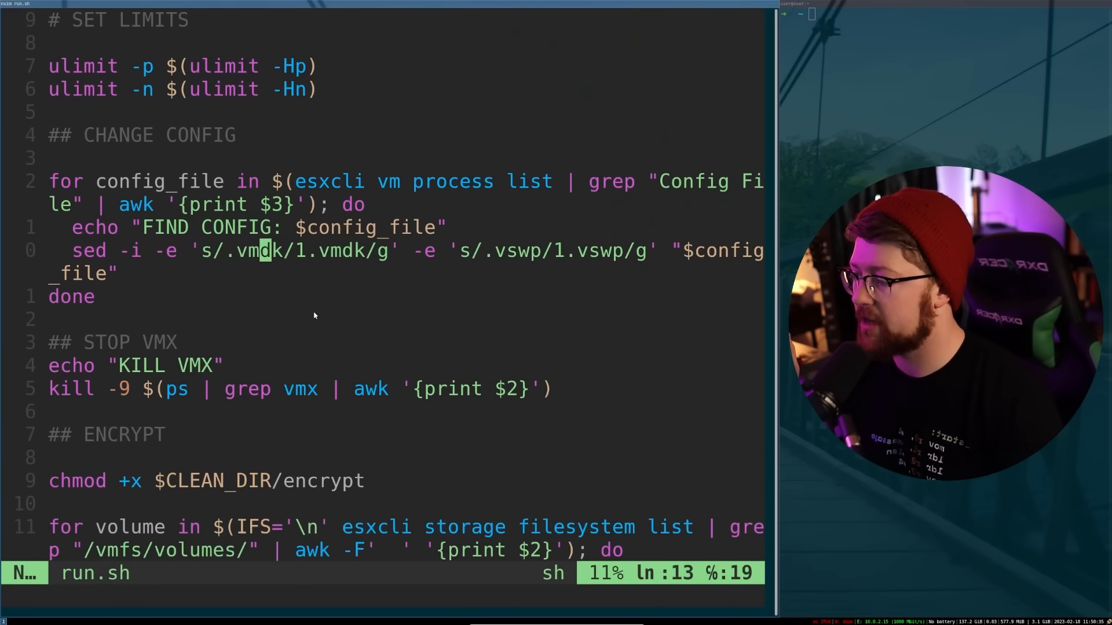
key(v)
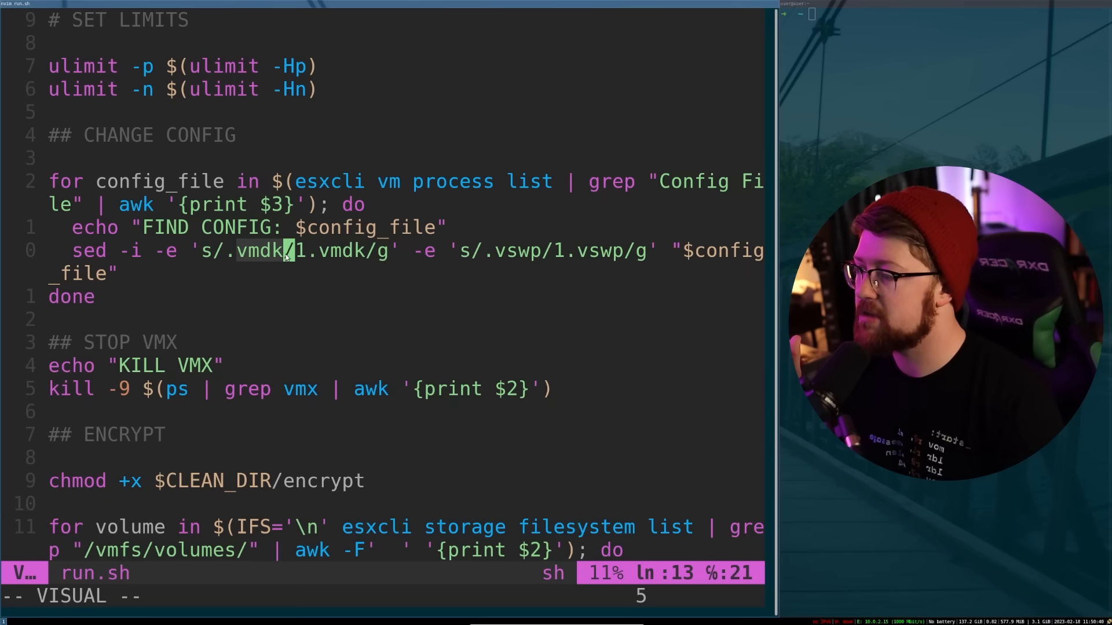
key(Escape)
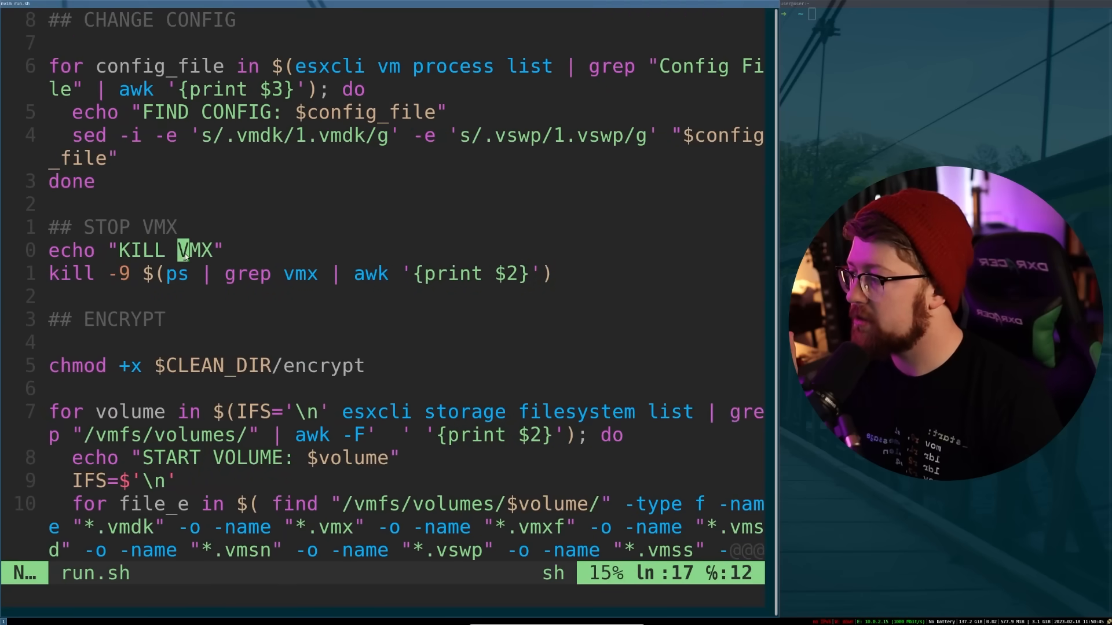
key(v)
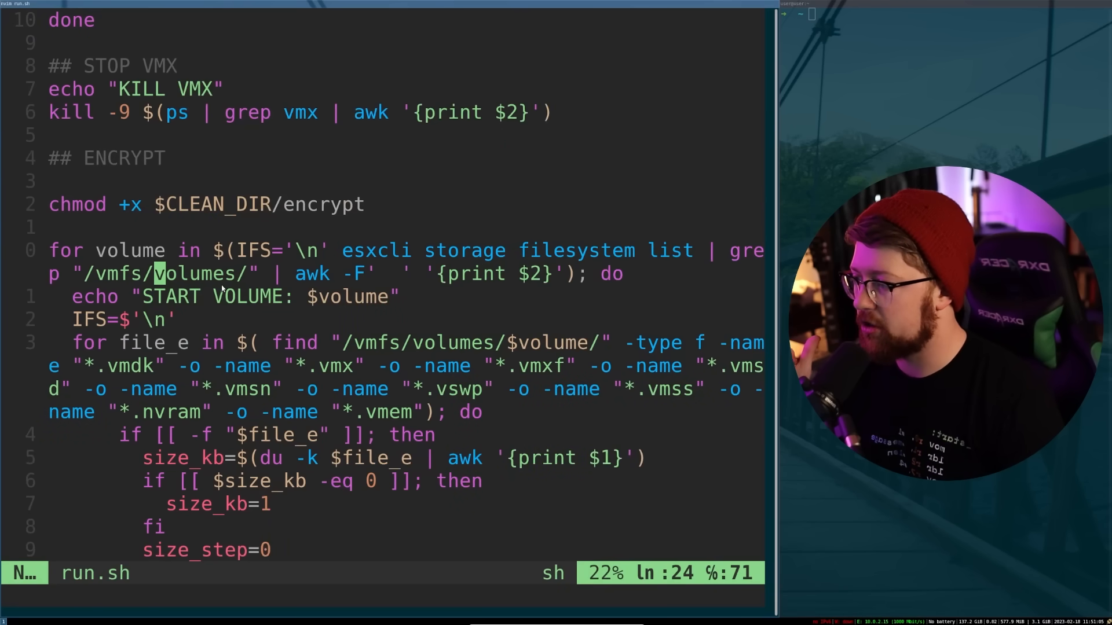
mouse_move(333, 408)
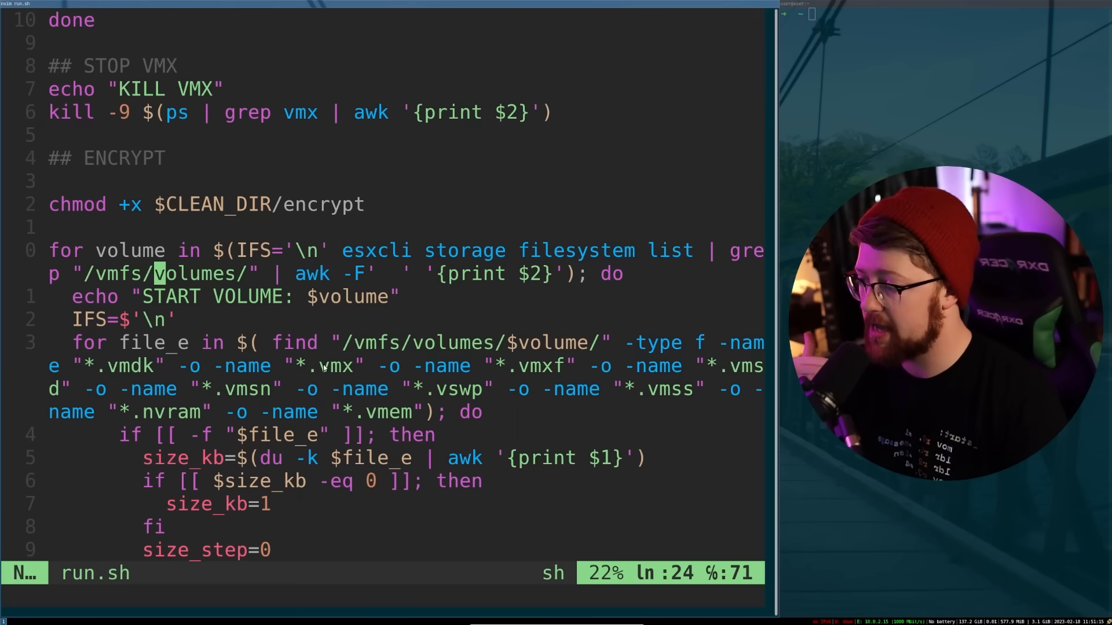
mouse_move(450, 388)
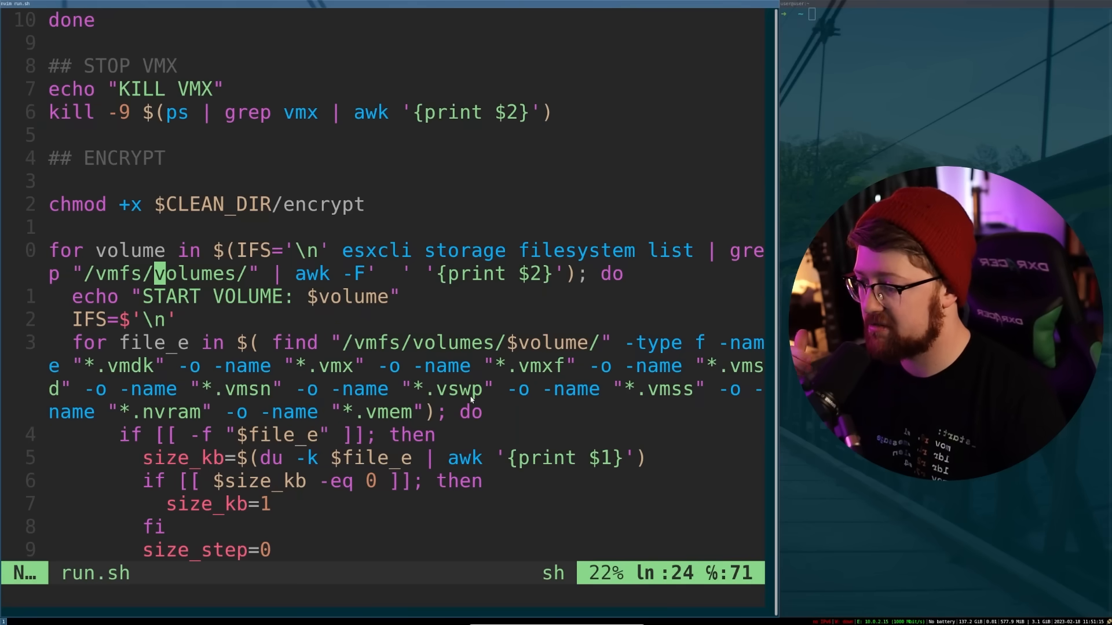
Step: Scroll run.sh to the nohup encrypt call passing public.pem, file, step and size
scroll(down, 3)
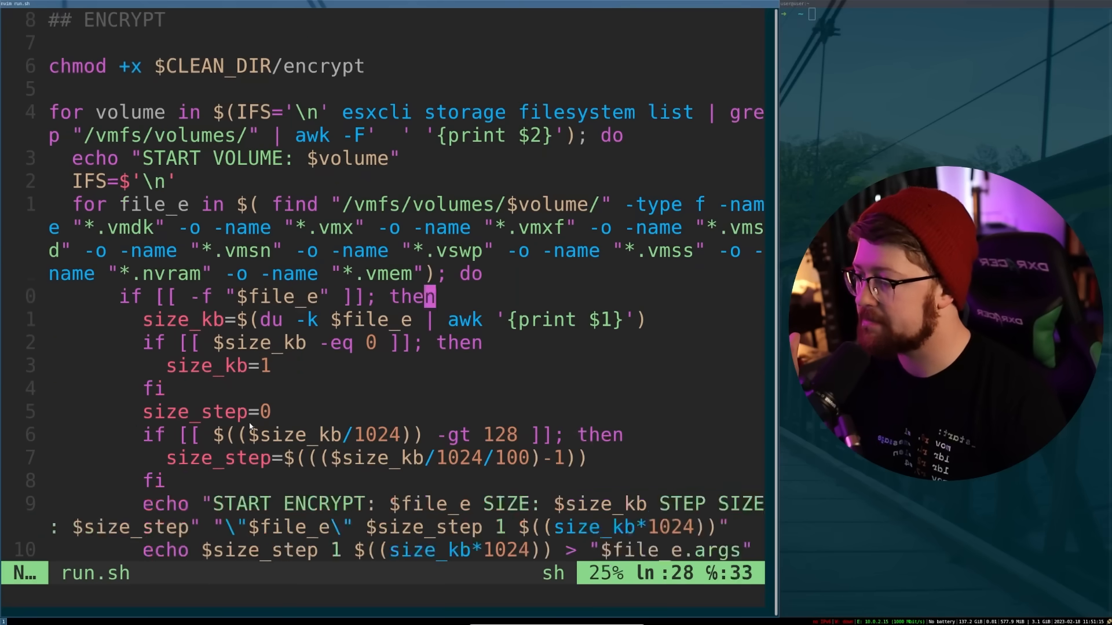
scroll(down, 3)
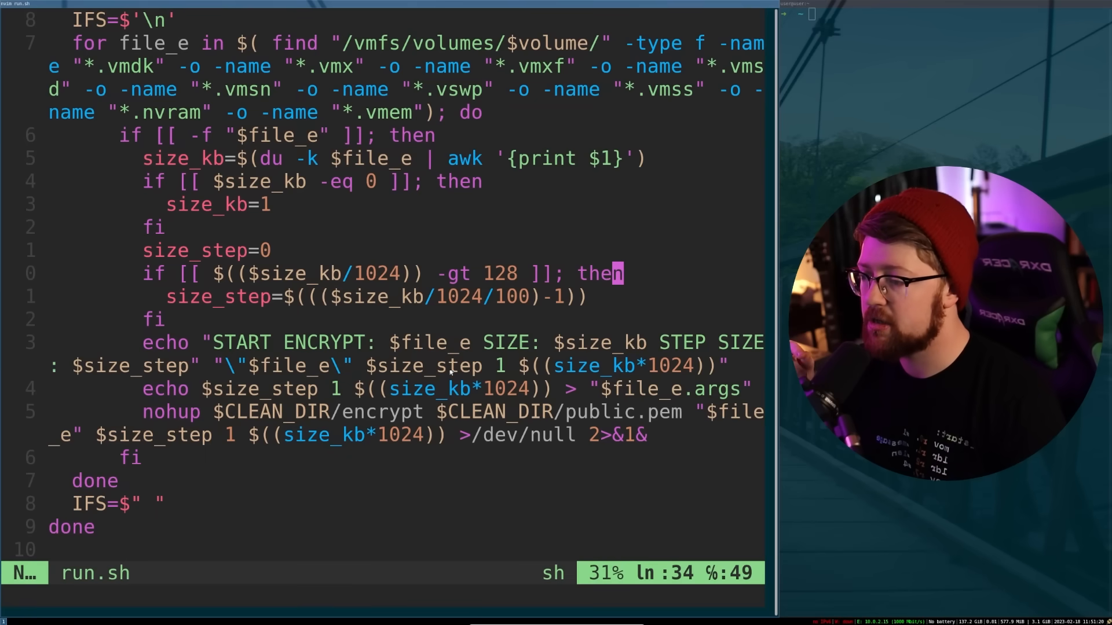
mouse_move(730, 350)
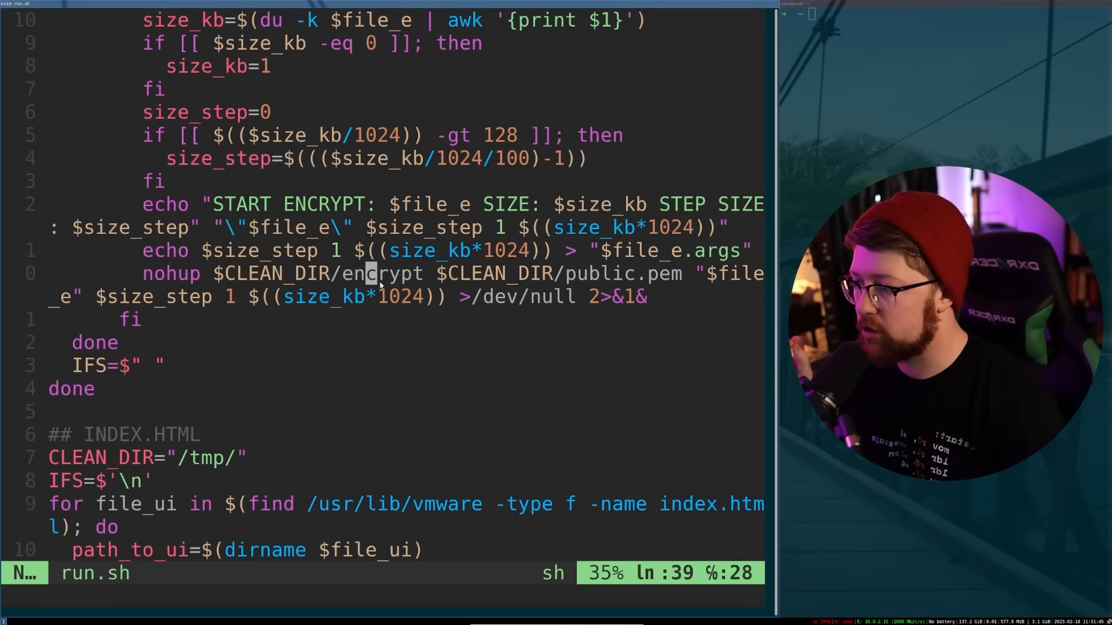
mouse_move(580, 273)
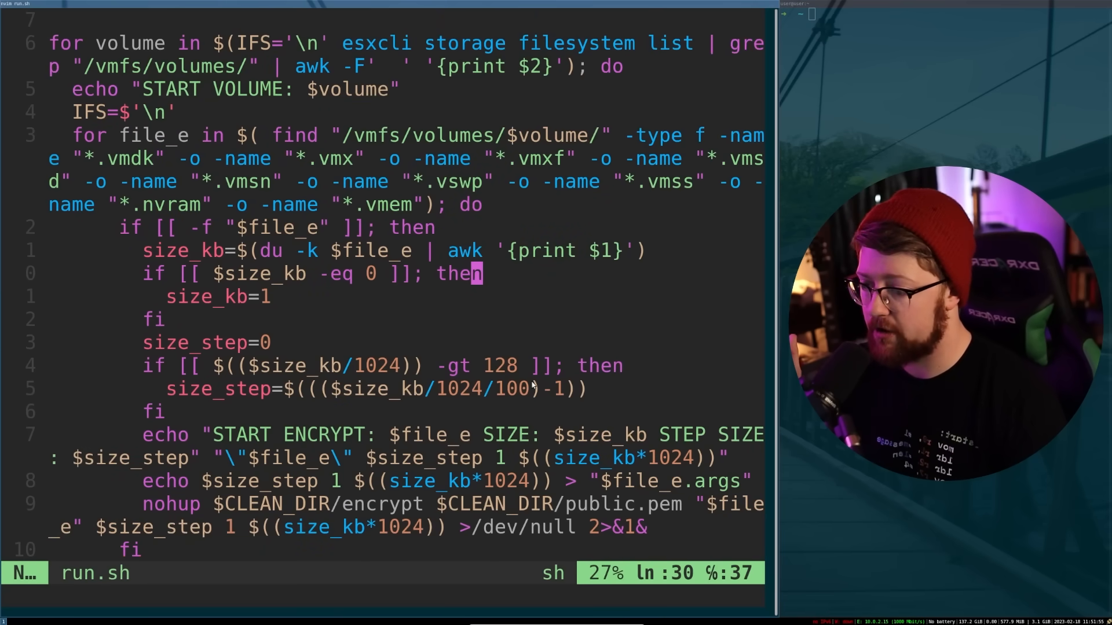
scroll(down, 3)
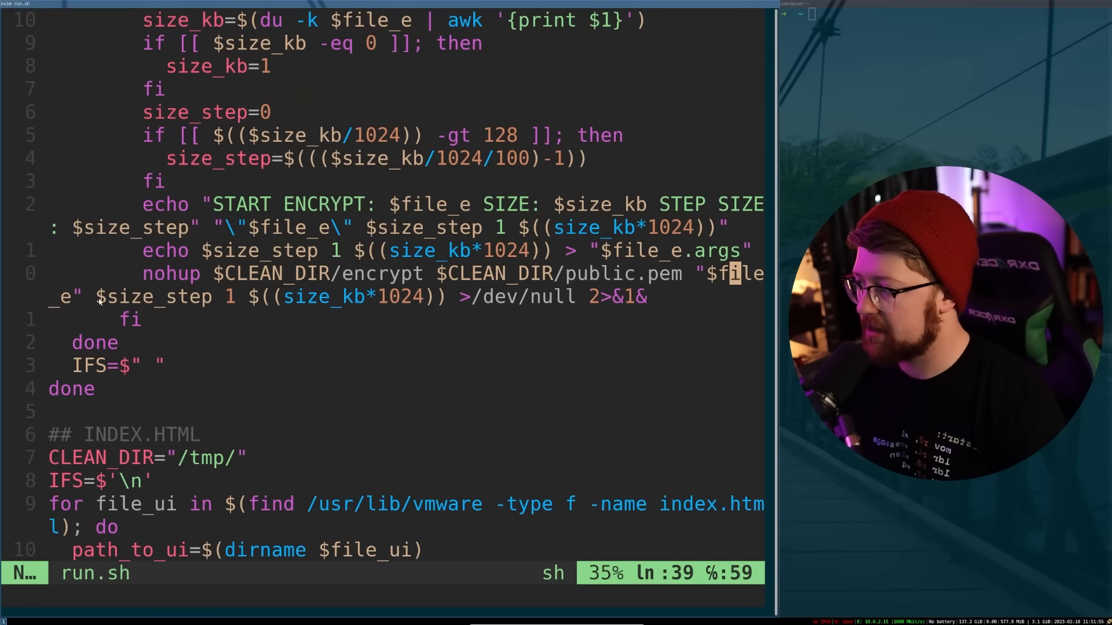
mouse_move(293, 303)
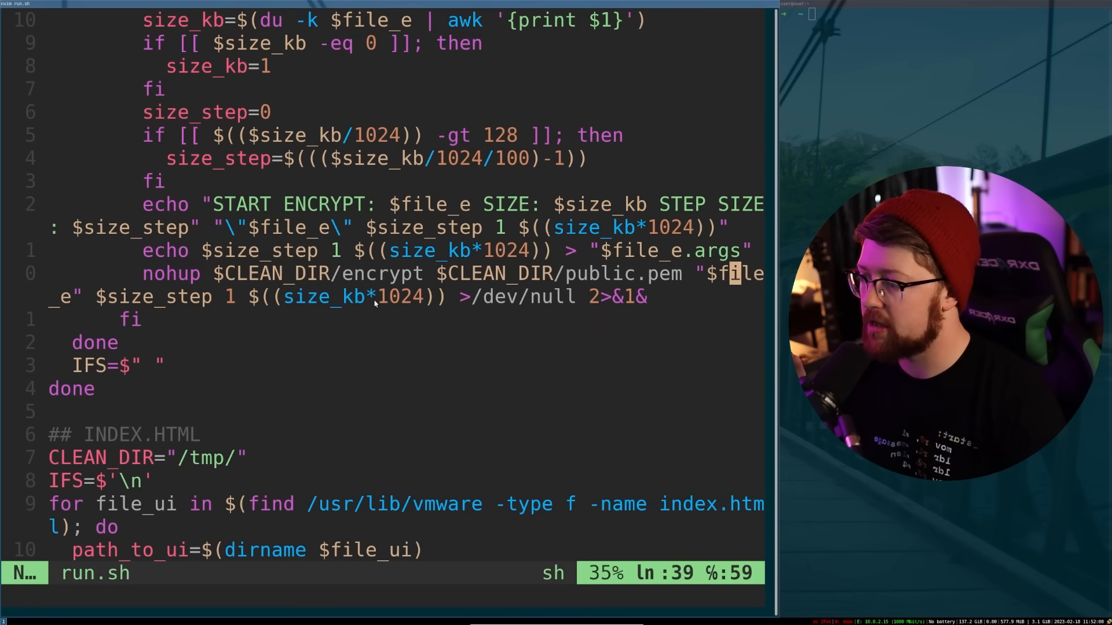
mouse_move(384, 301)
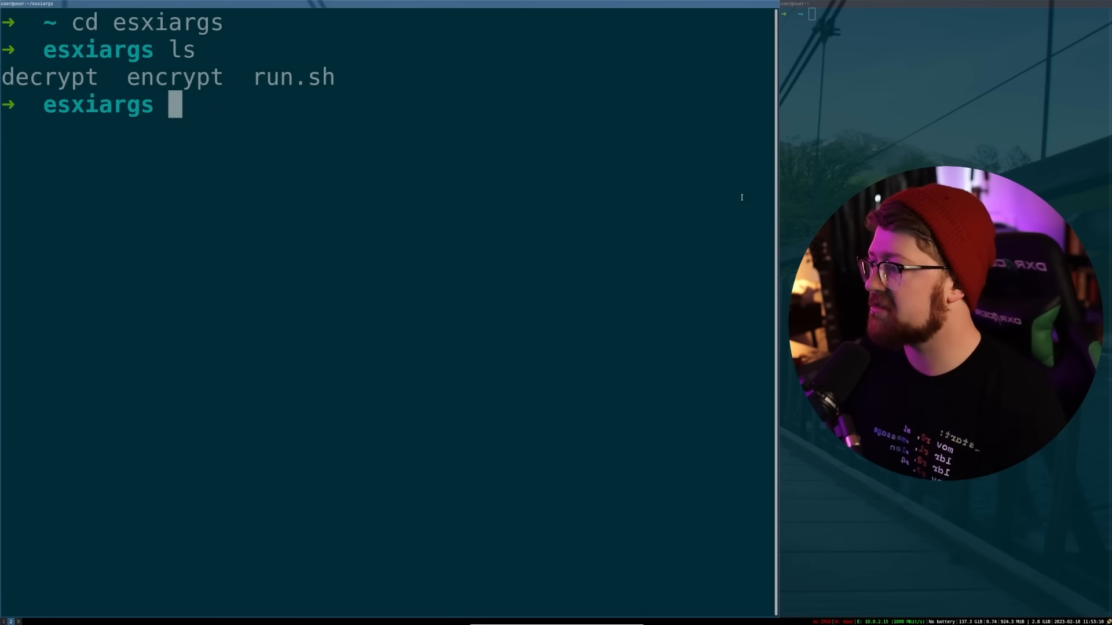
Step: Leave Vim, enter esxiargs and list its decrypt, encrypt and run.sh files
double_click(174, 77)
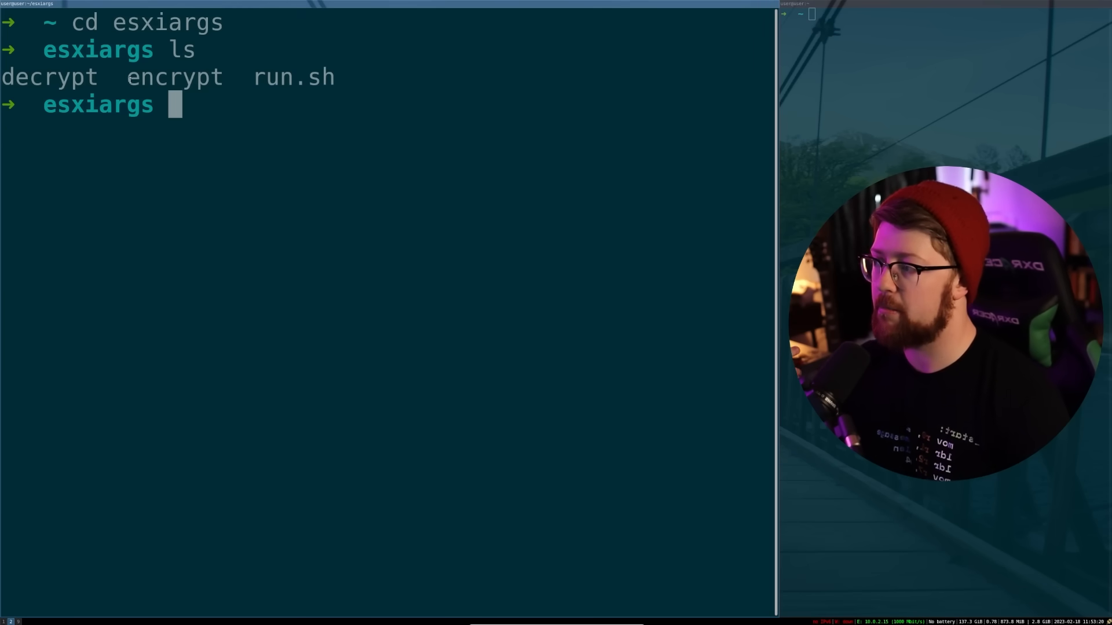
double_click(50, 77)
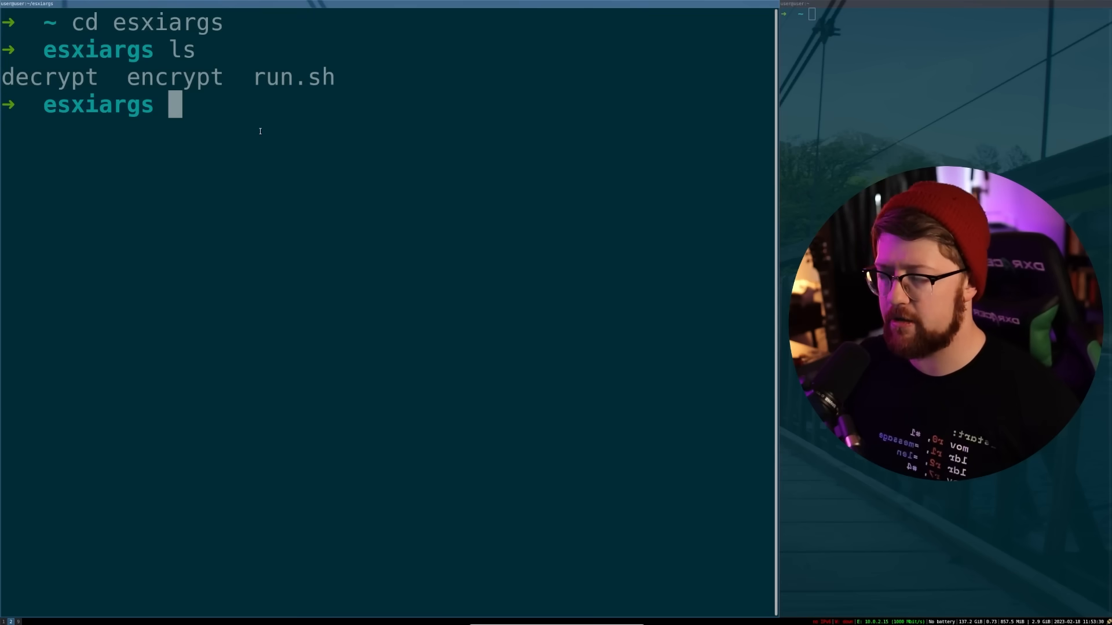
double_click(40, 77)
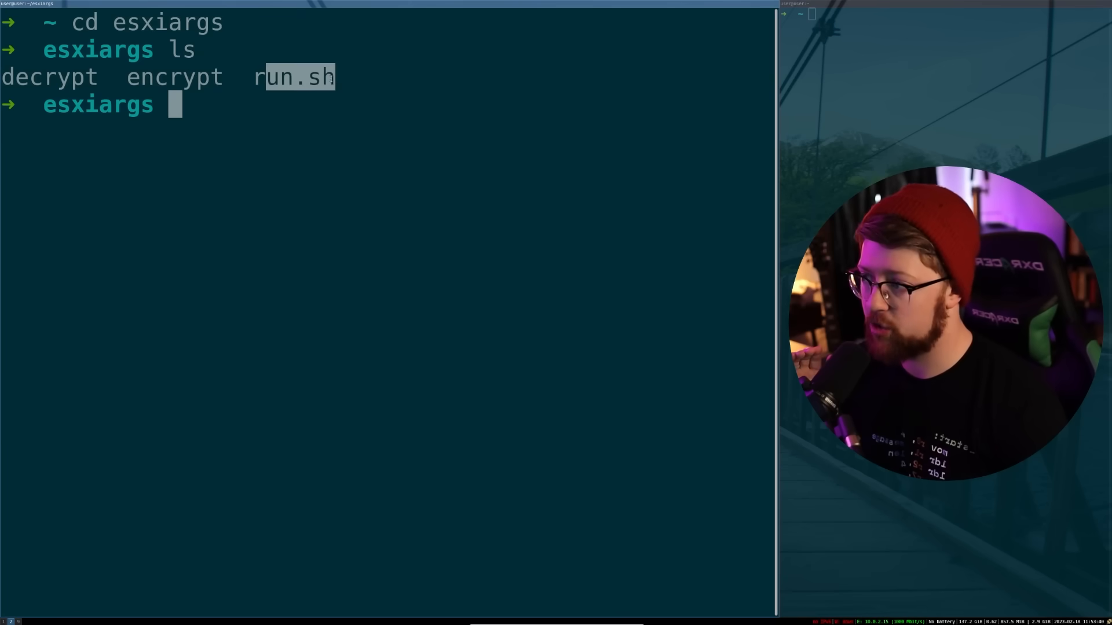
Step: Run file on encrypt and read its x86-64 ELF, debug_info, not-stripped report
text(file encrypt)
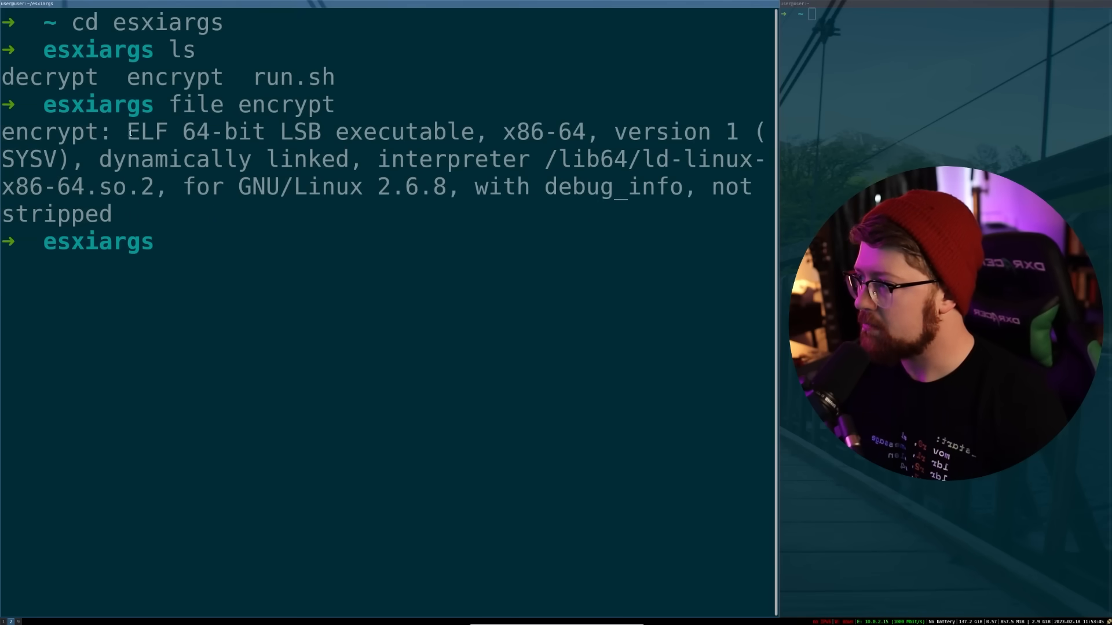
drag(127, 132, 264, 132)
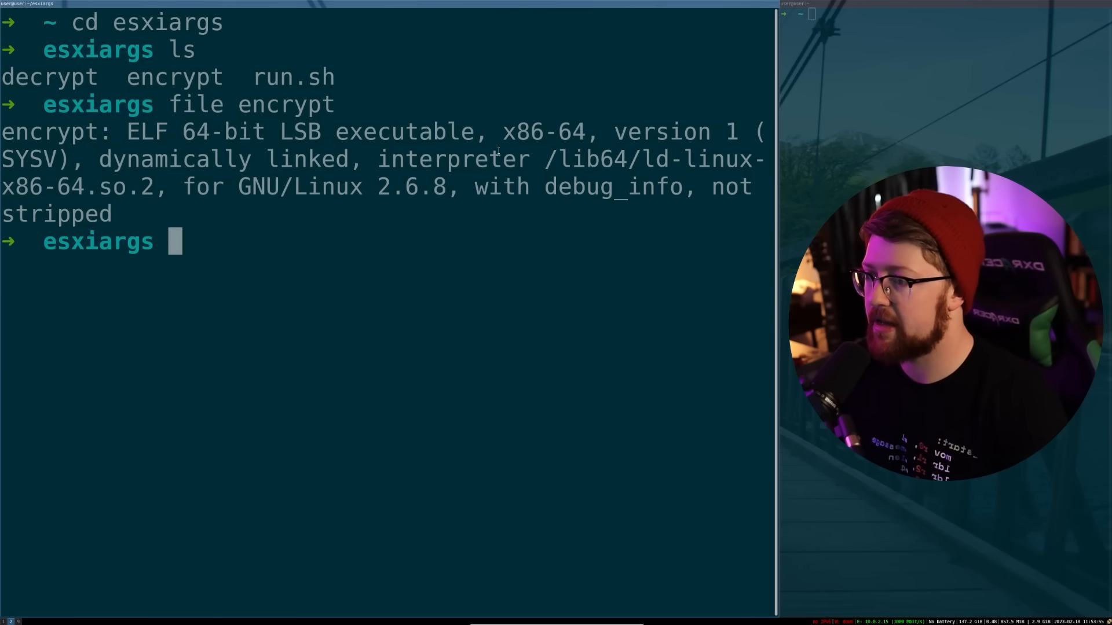
drag(183, 186, 448, 186)
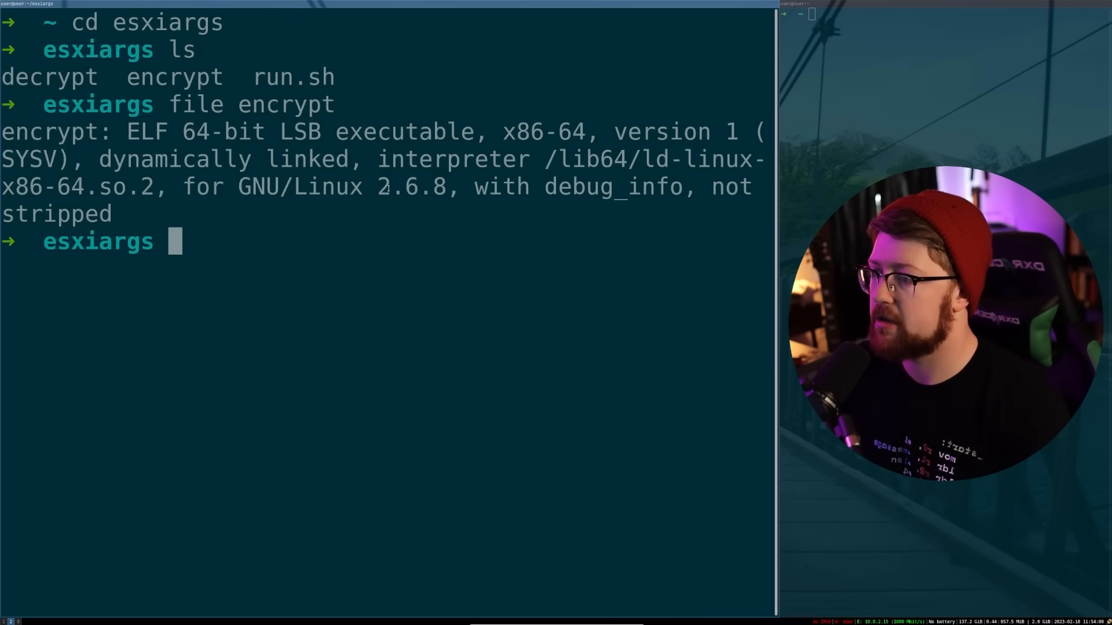
drag(474, 187, 684, 187)
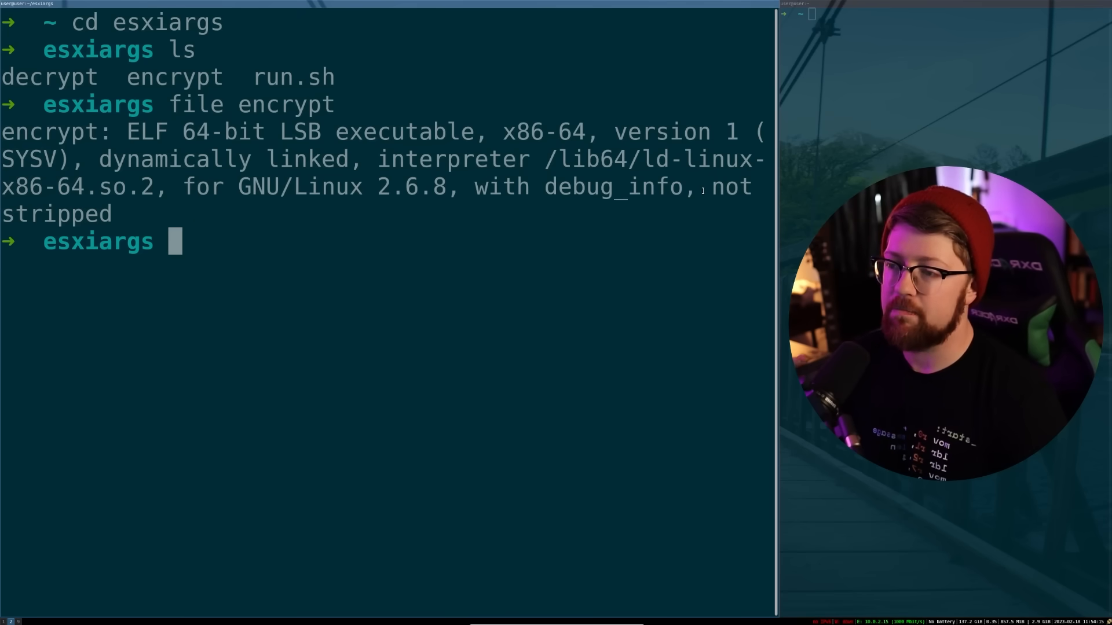
double_click(611, 187)
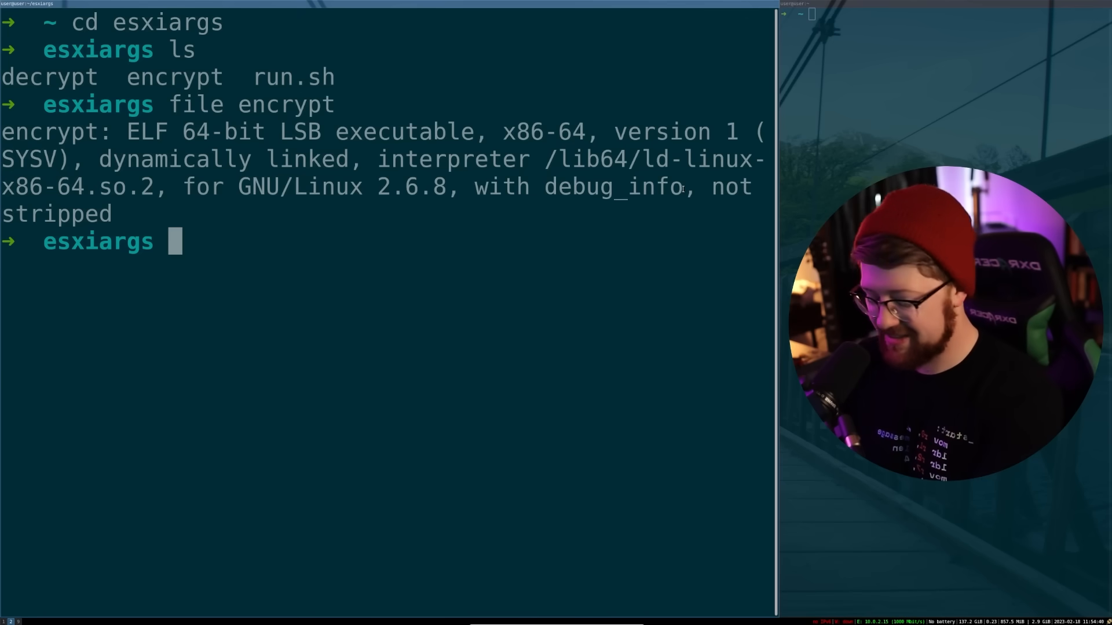
Step: Pipe strings encrypt into less and scroll through the libssl and RSA function names
text(strings encrypt)
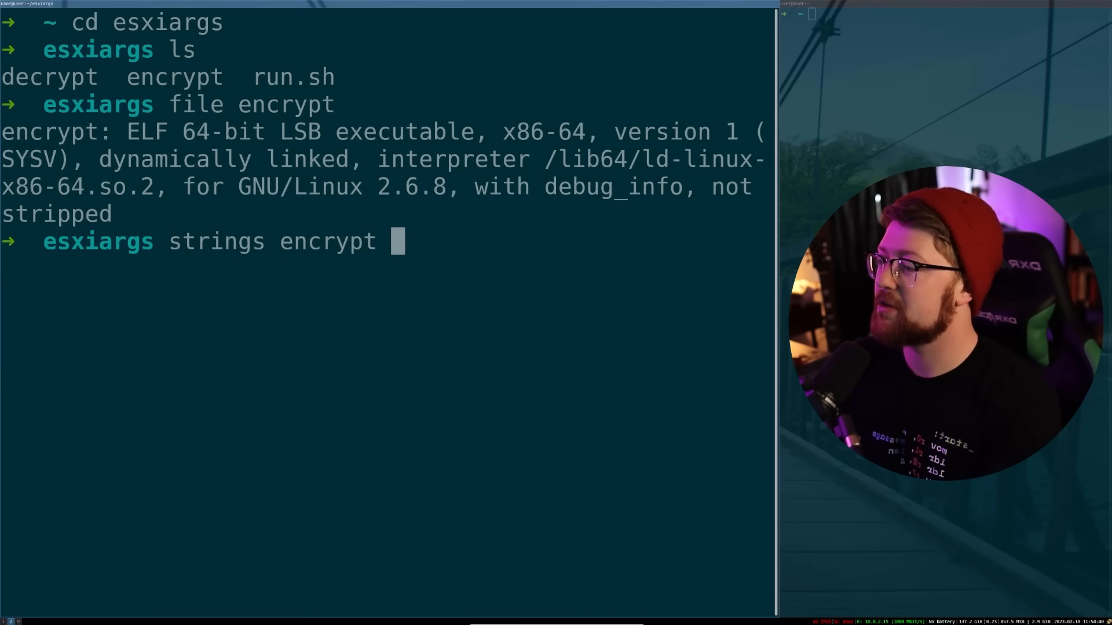
text(| les)
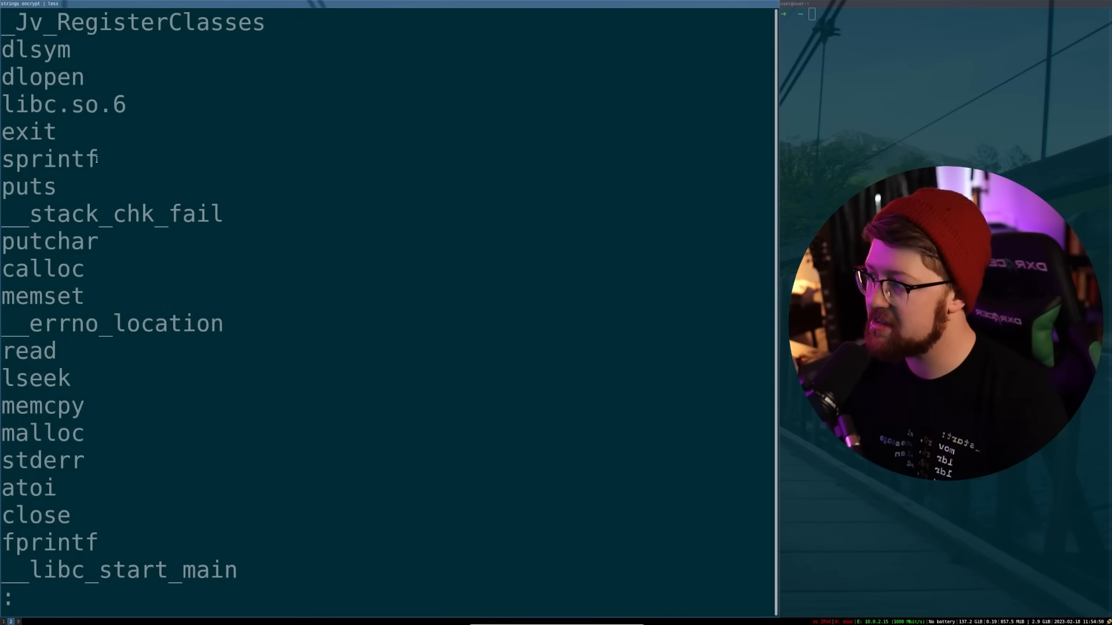
scroll(down, 3)
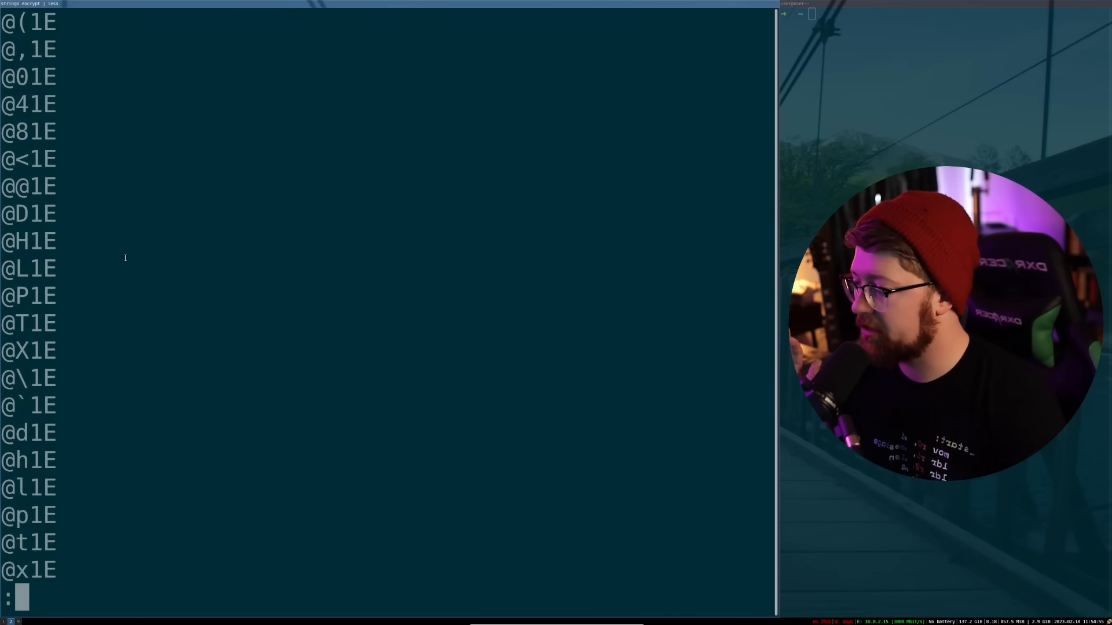
scroll(down, 3)
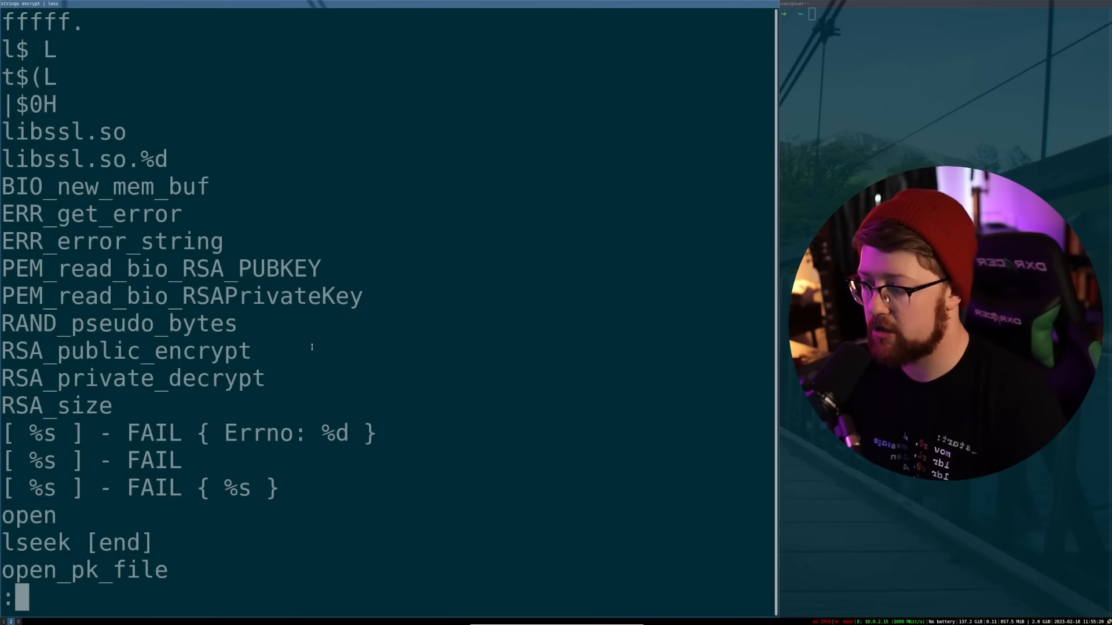
scroll(down, 3)
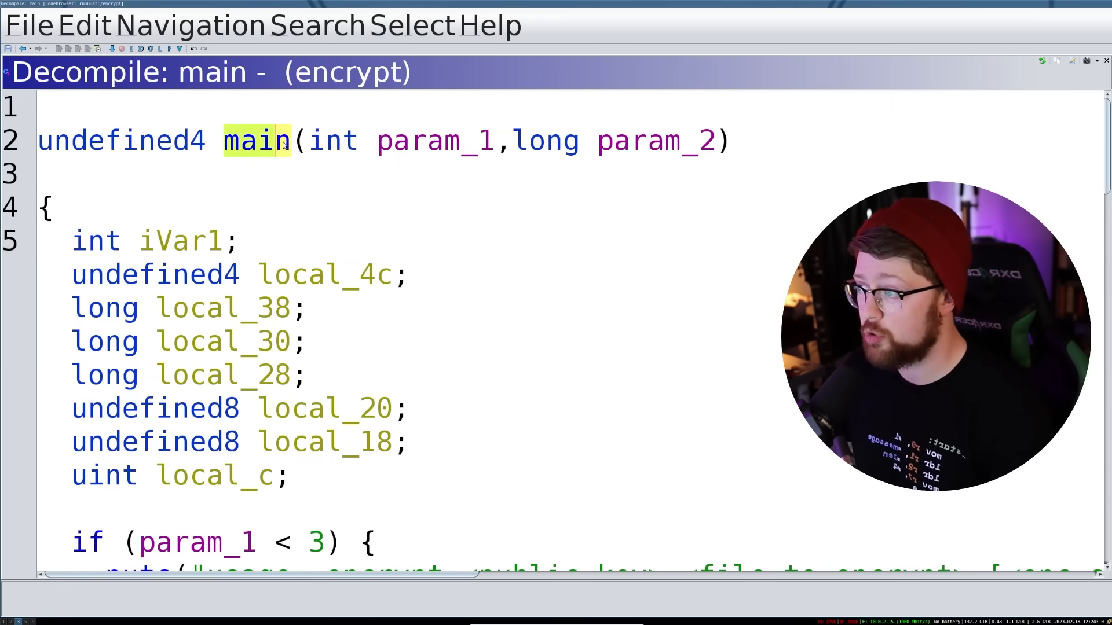
Step: Inspect main's argument-count check against 3 and rename param_1 to argc
scroll(down, 3)
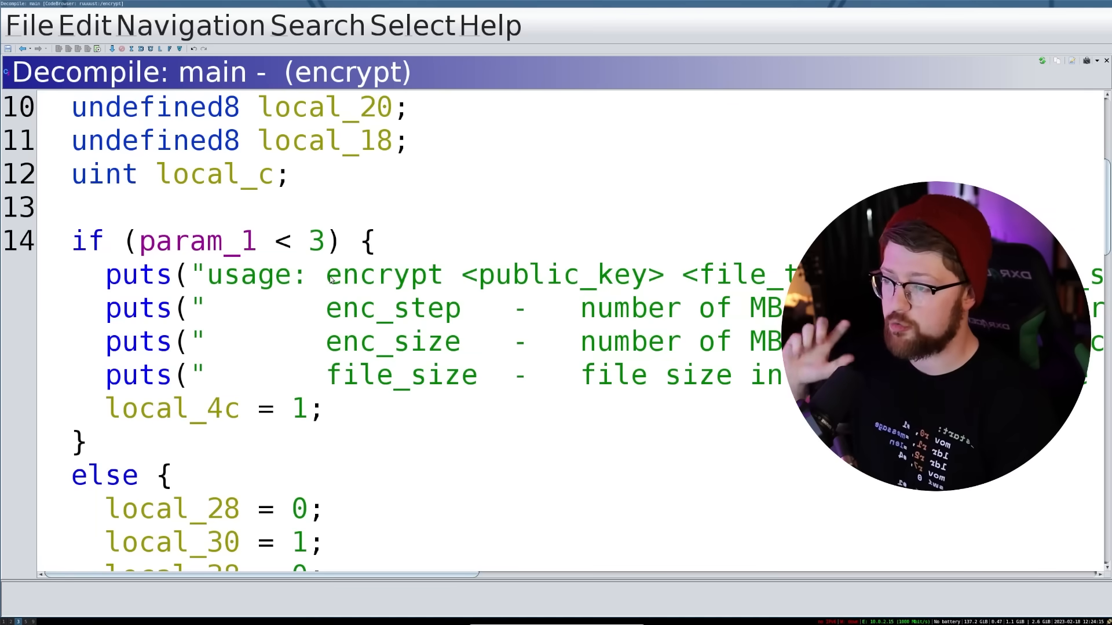
click(316, 241)
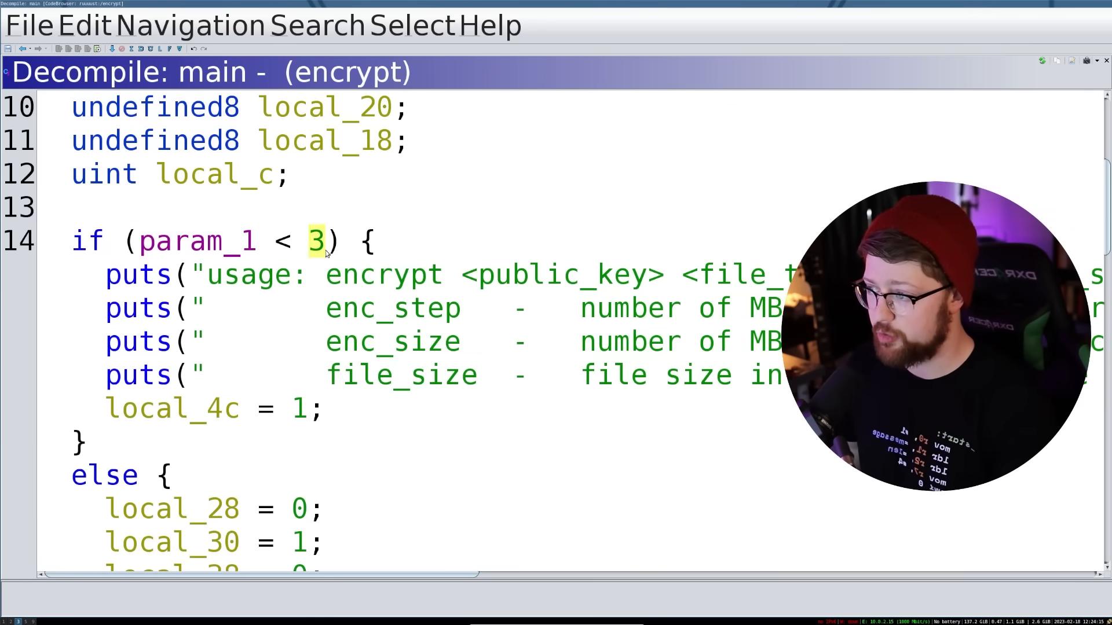
double_click(197, 241)
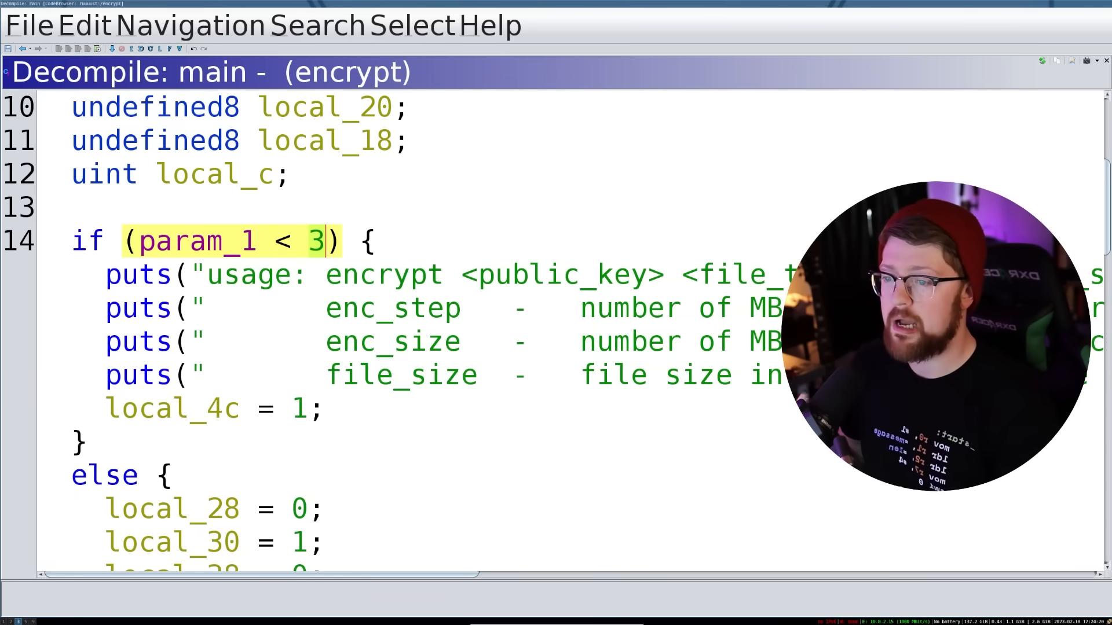
right_click(185, 241)
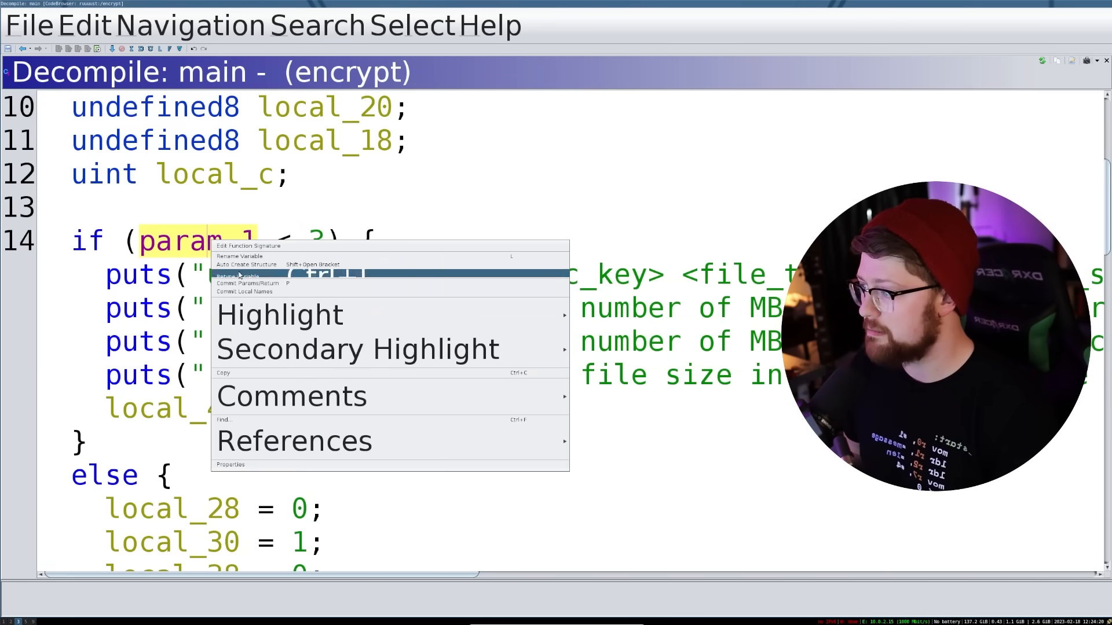
click(239, 256)
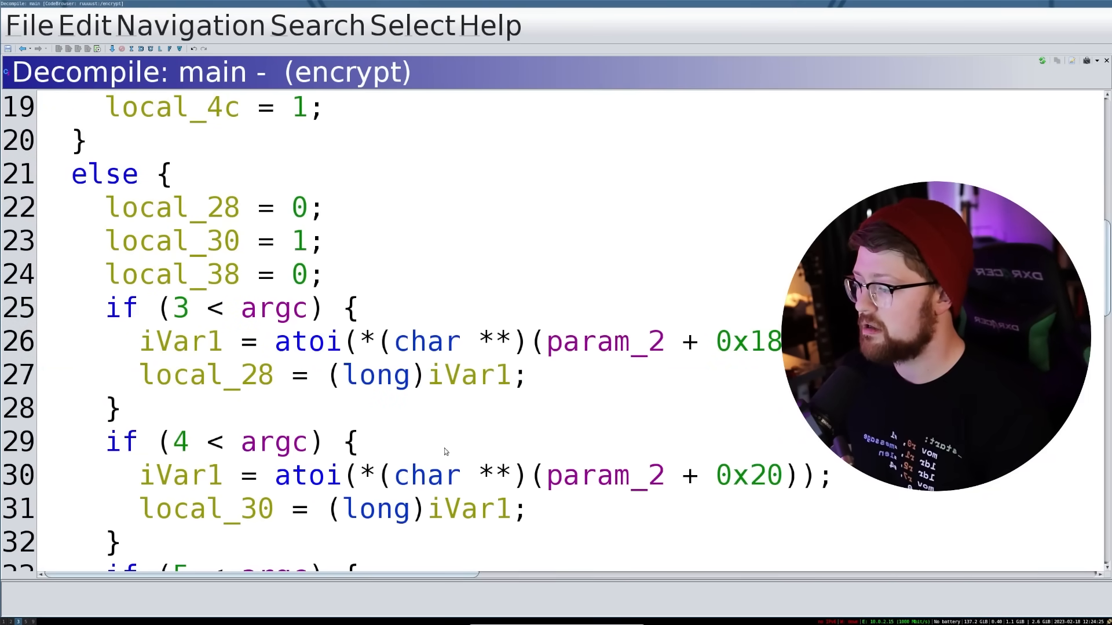
Step: Rename param_2 to argv and retype it as char **
right_click(602, 340)
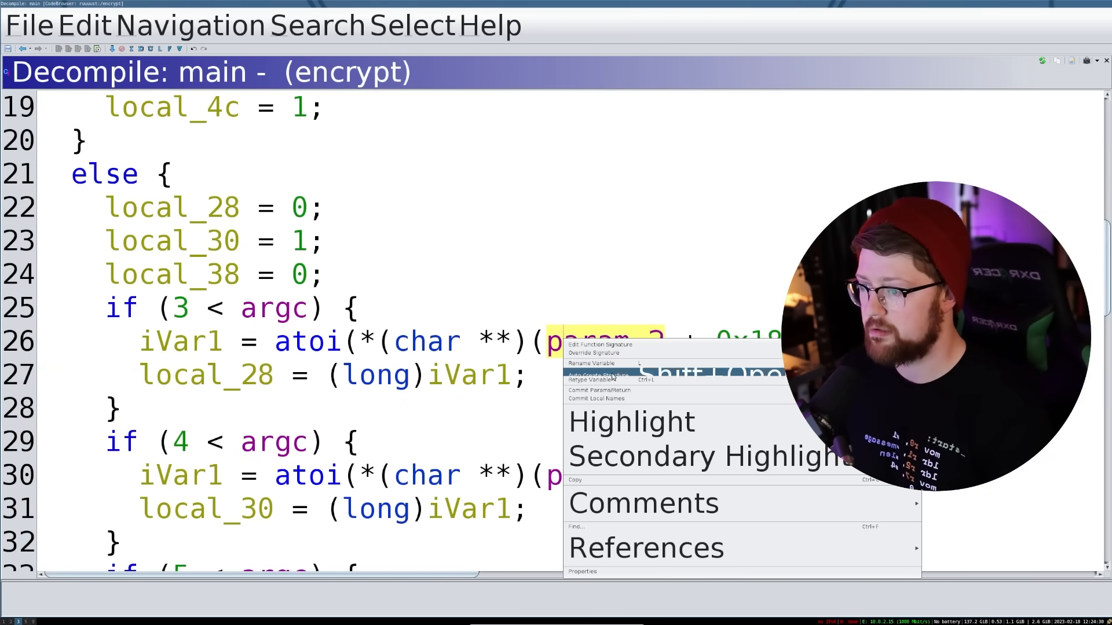
click(591, 363)
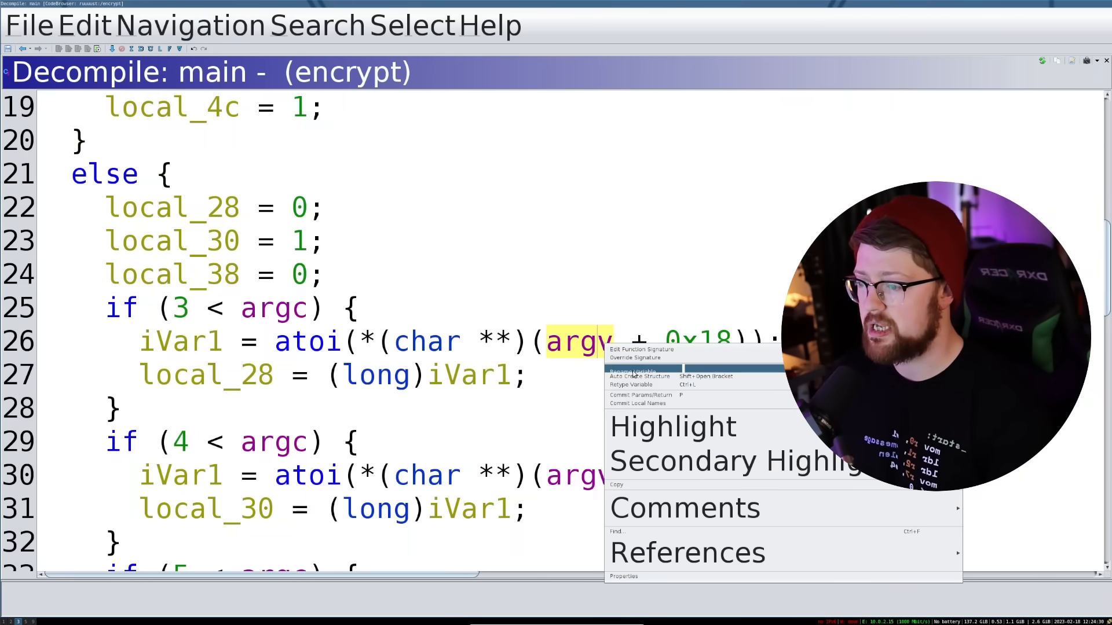
click(631, 385)
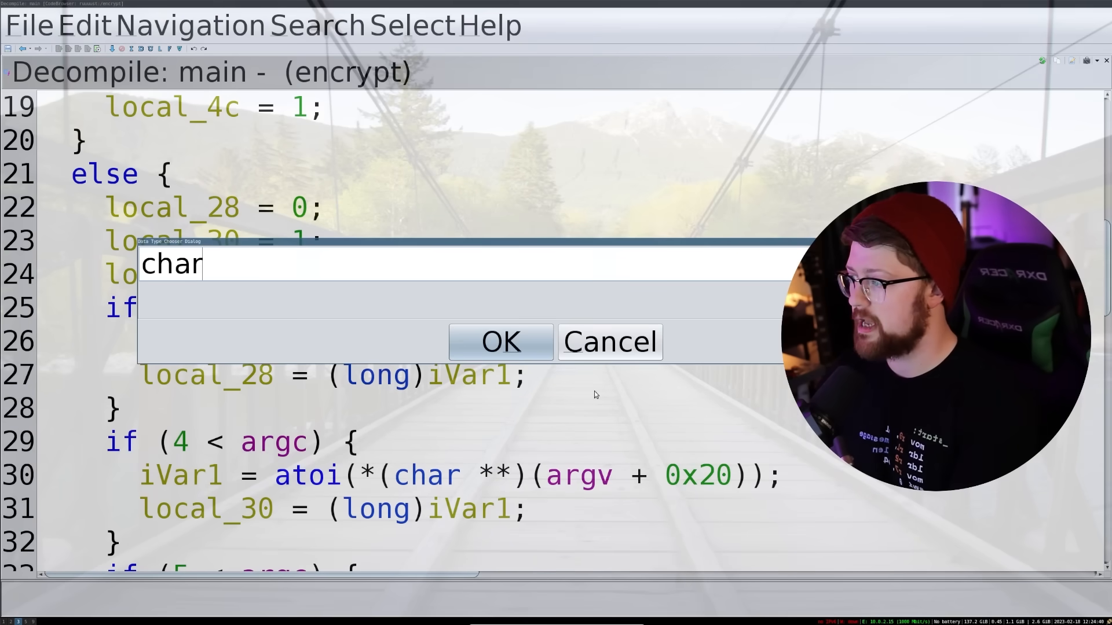
click(500, 343)
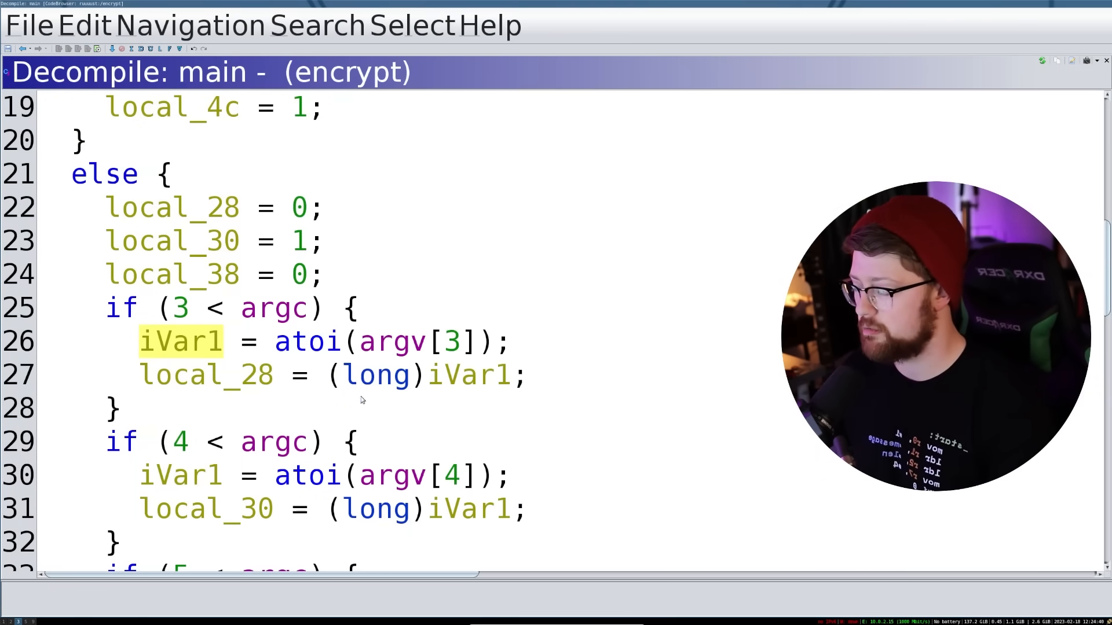
scroll(up, 3)
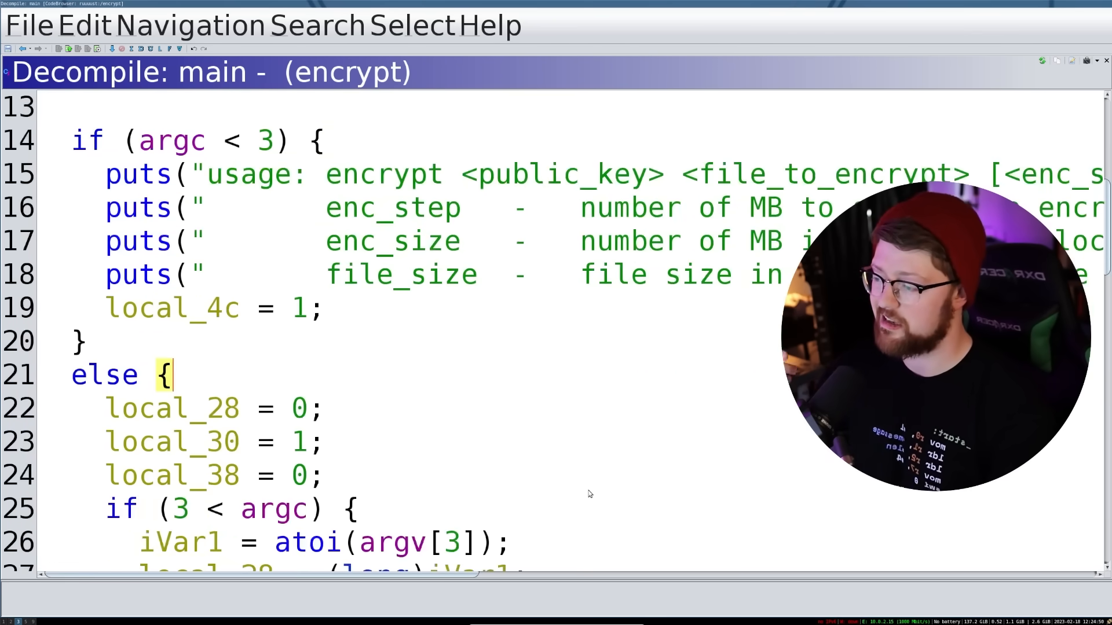
scroll(down, 3)
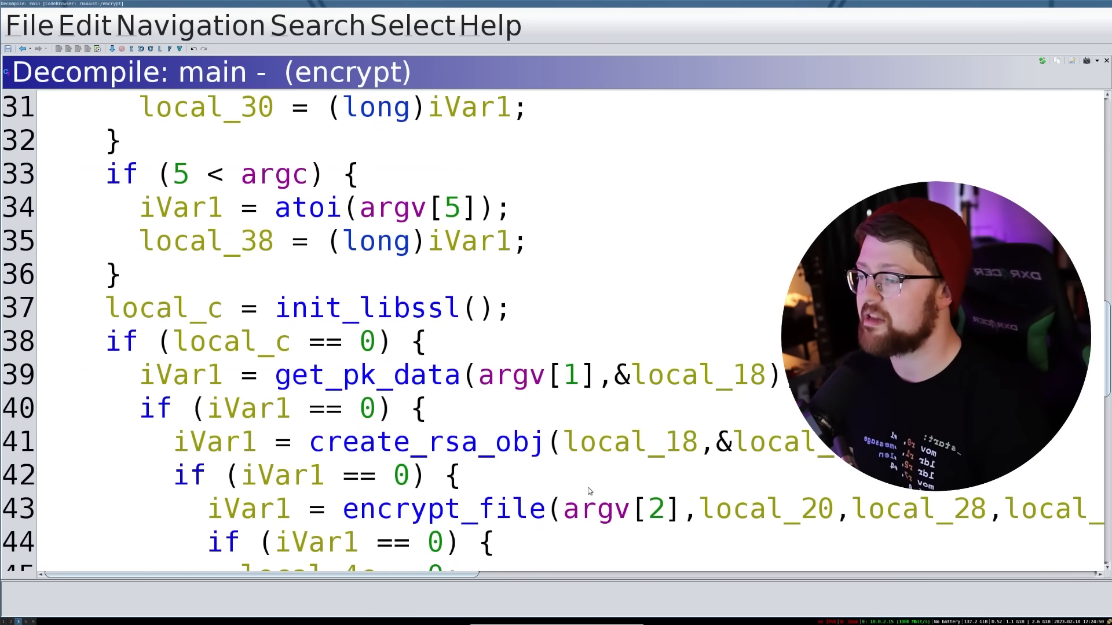
scroll(down, 3)
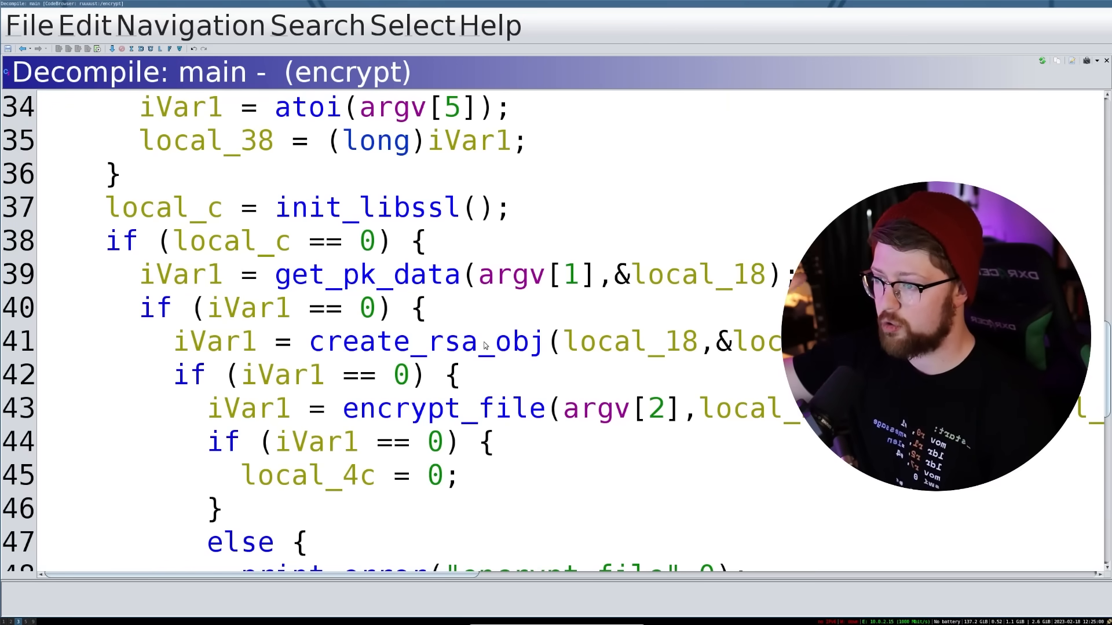
mouse_move(387, 136)
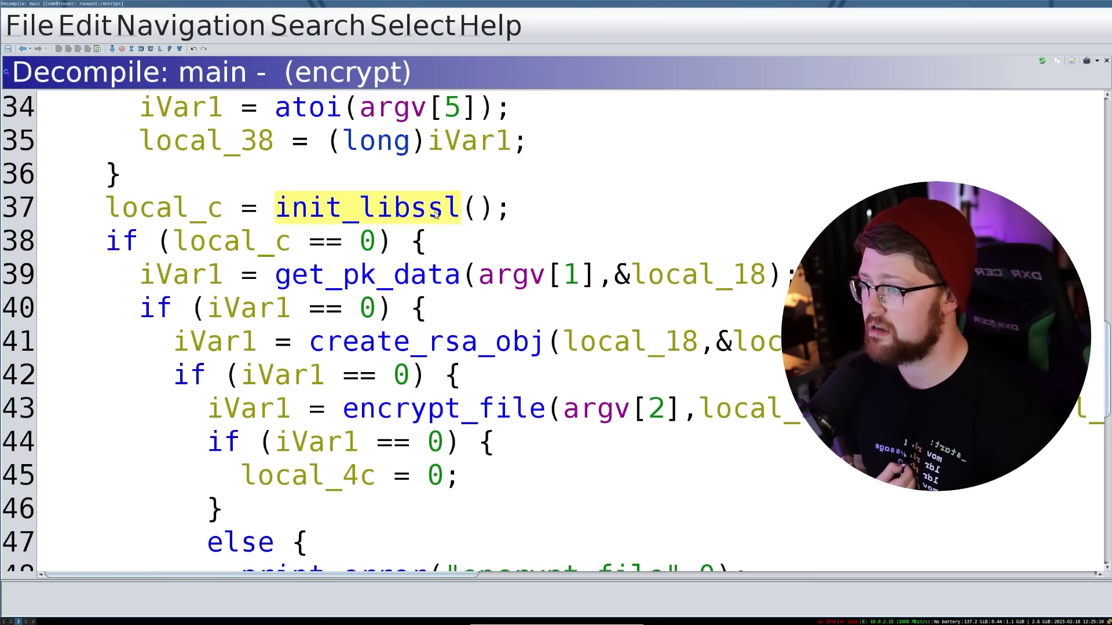
double_click(366, 208)
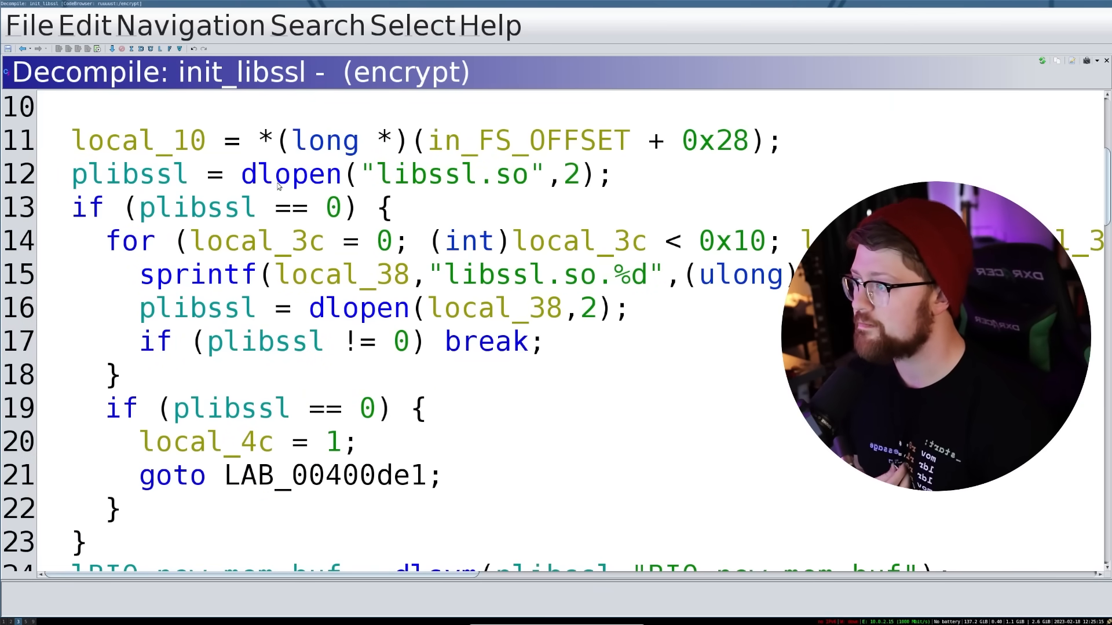
Step: Trace init_libssl's dlopen of libssl.so, its numbered name format and the plibssl handle
double_click(289, 173)
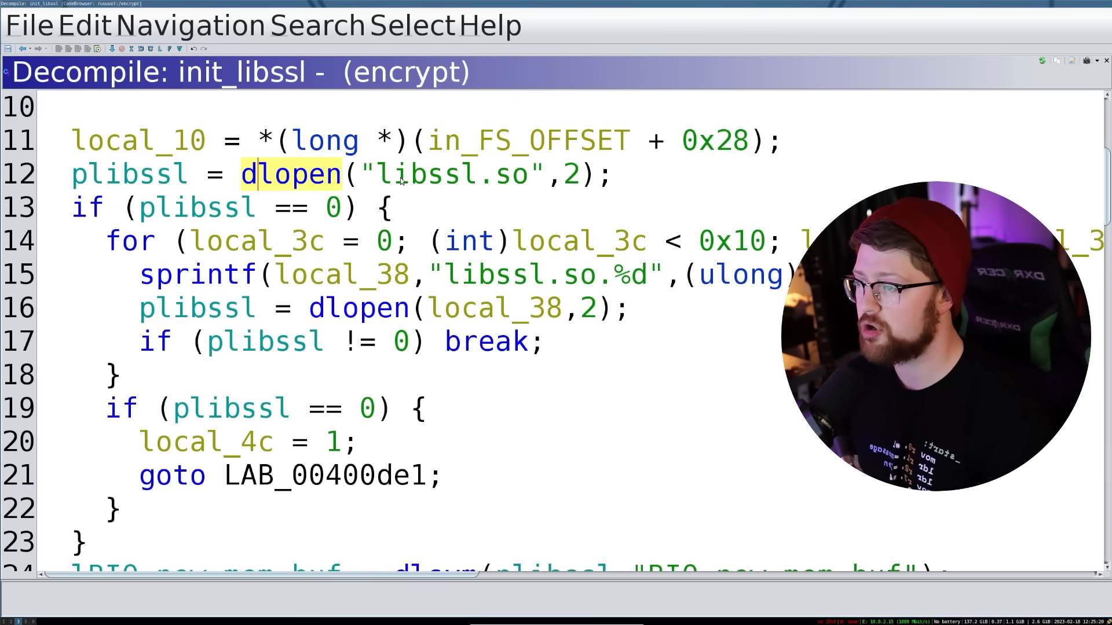
click(450, 174)
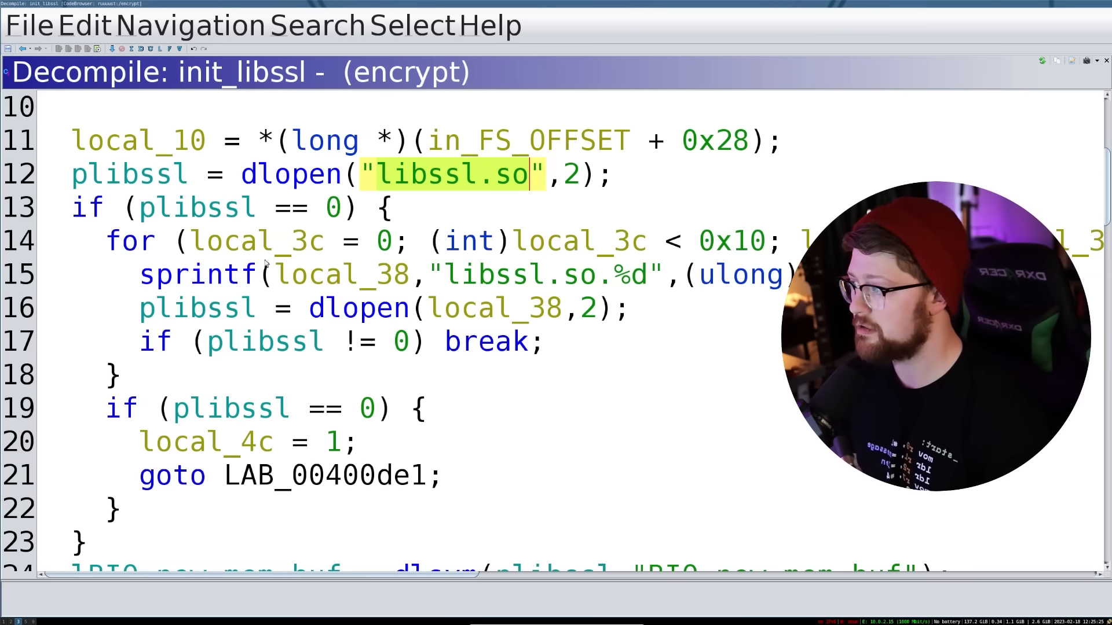
click(329, 208)
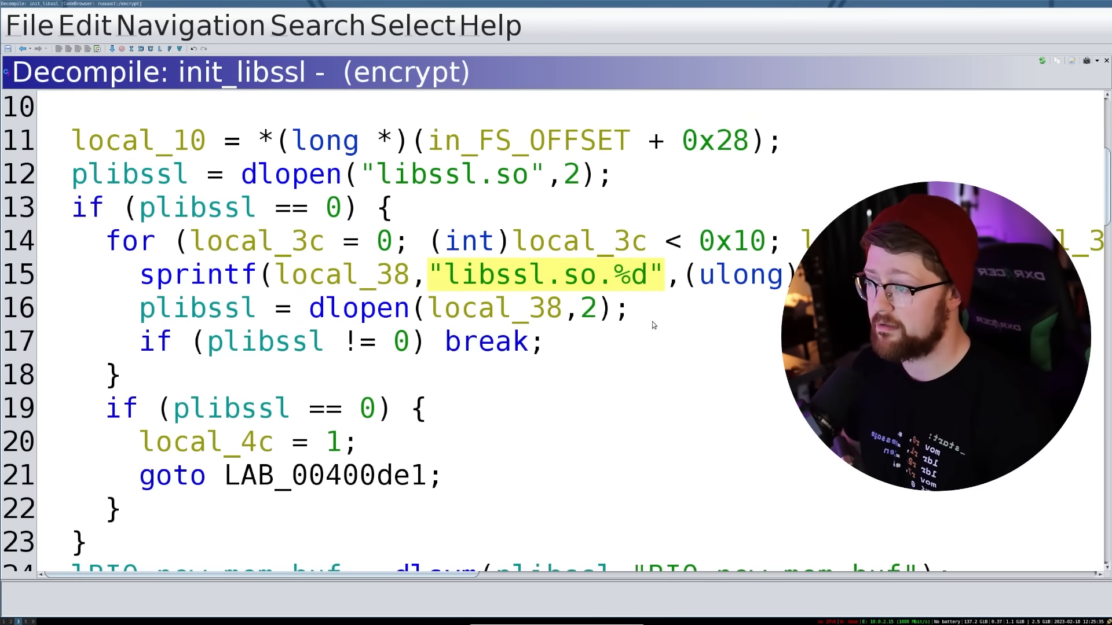
click(534, 341)
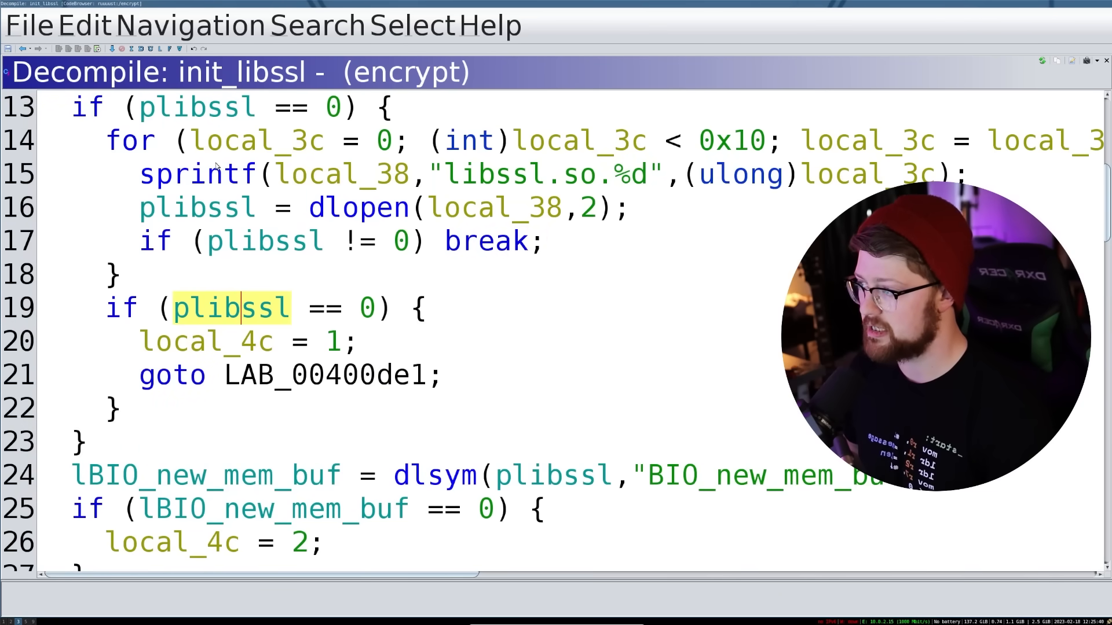
Step: Follow the dlsym lookup storing BIO_new_mem_buf into lBIO_new_mem_buf
scroll(down, 3)
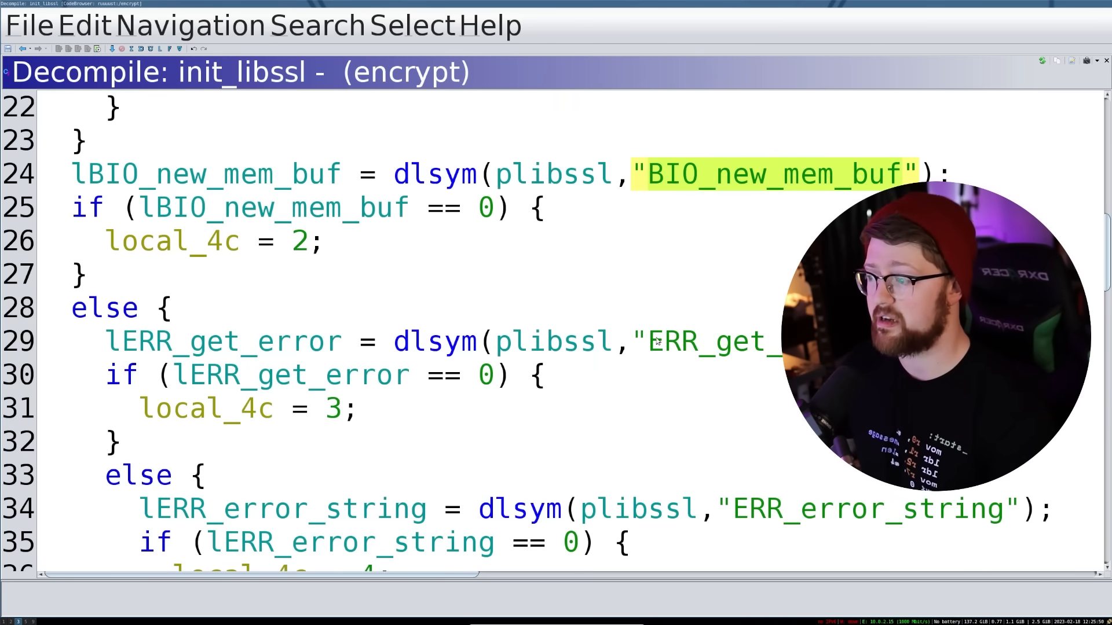
click(239, 175)
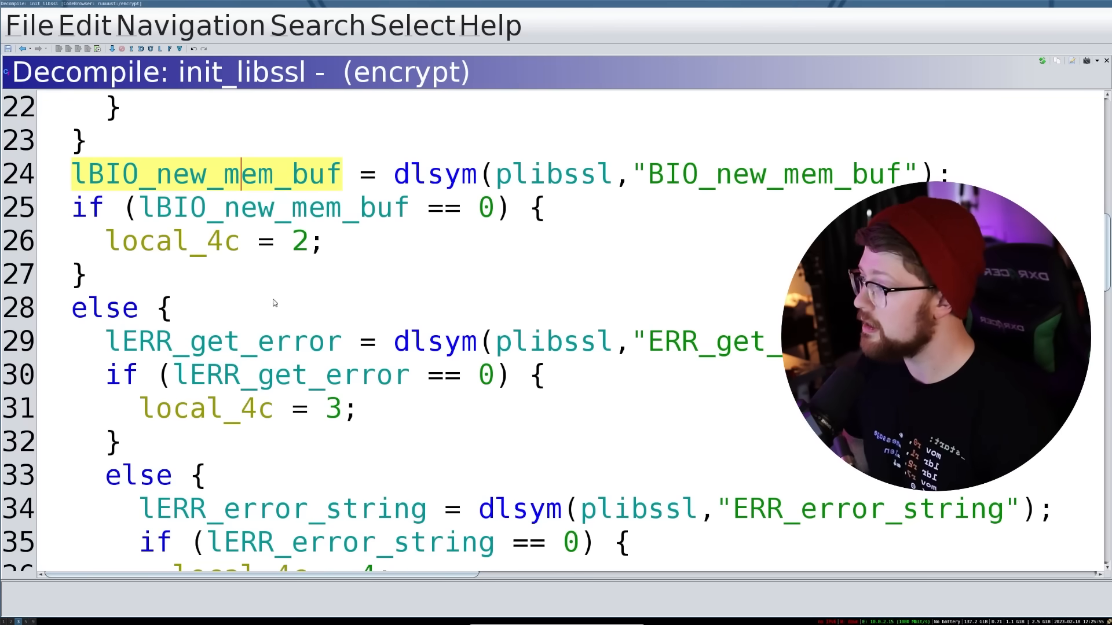
mouse_move(325, 181)
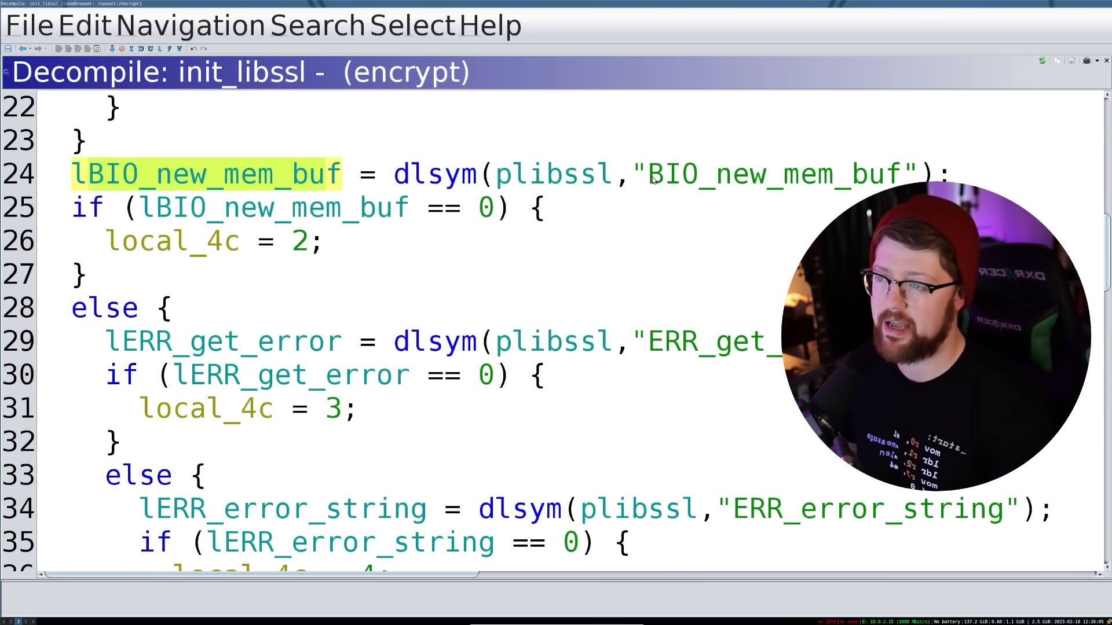
click(775, 174)
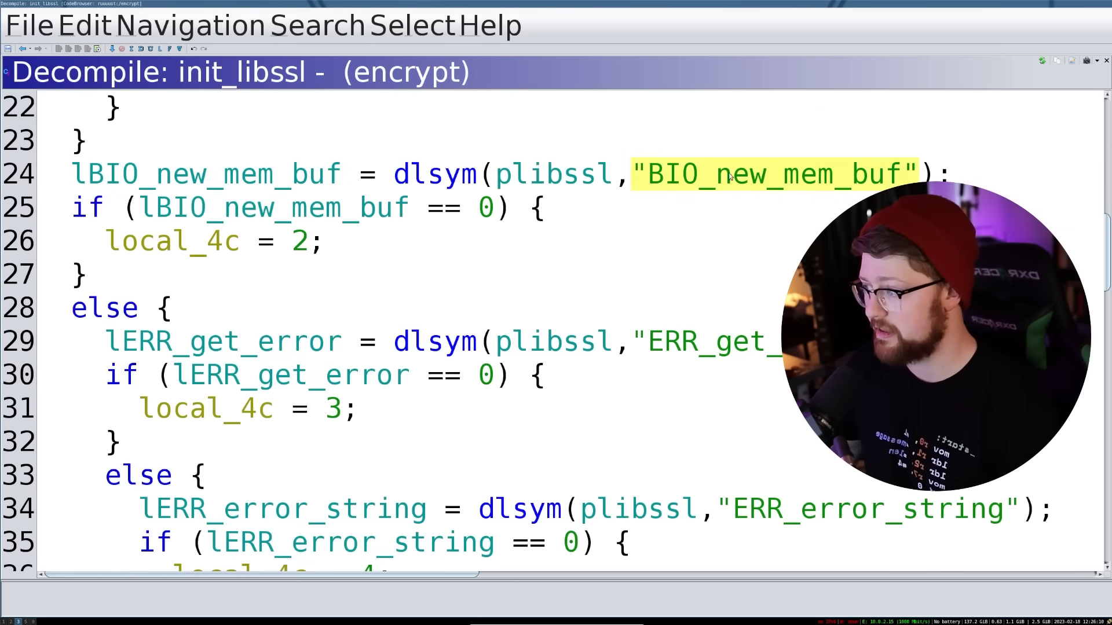
scroll(down, 3)
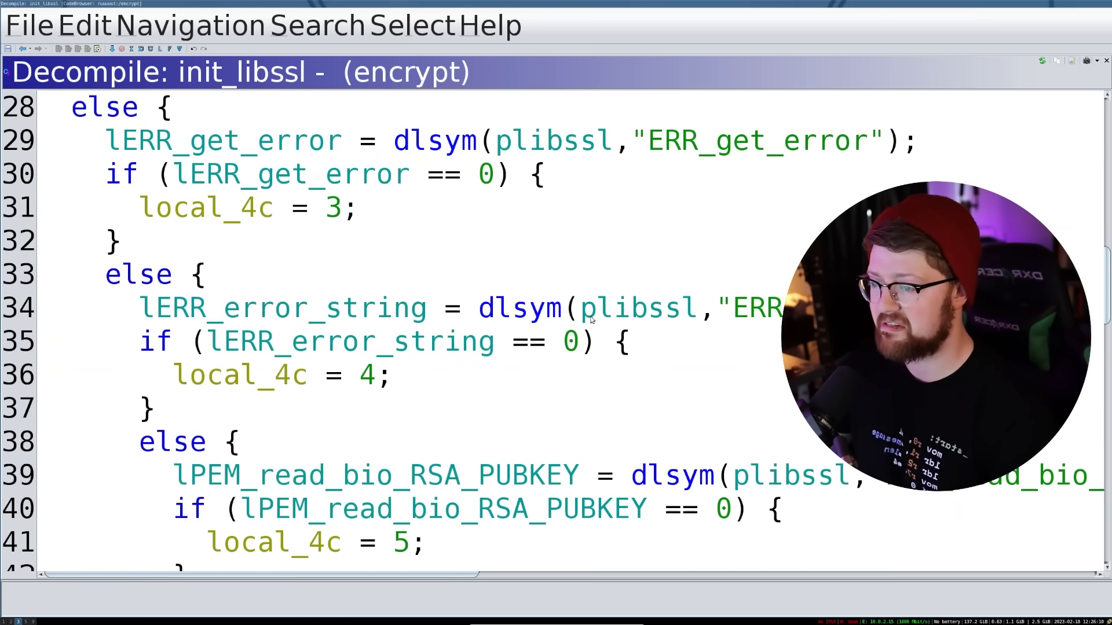
Step: Scroll init_libssl past PEM_read_bio_RSA_PUBKEY through RSA_public_encrypt, then return to main
scroll(down, 3)
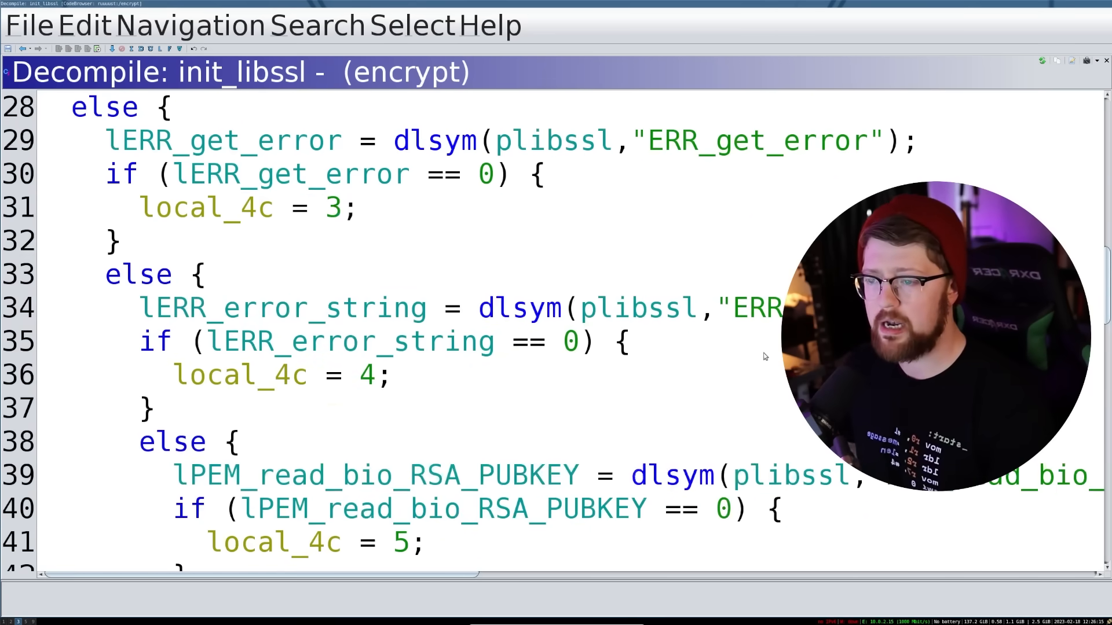
scroll(right, 3)
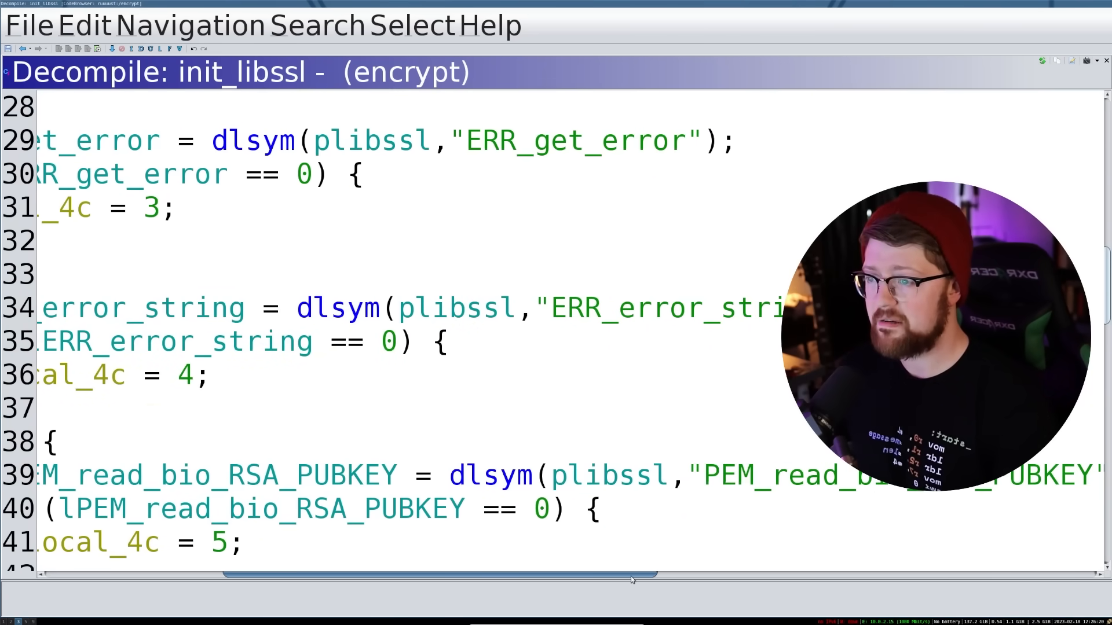
scroll(down, 3)
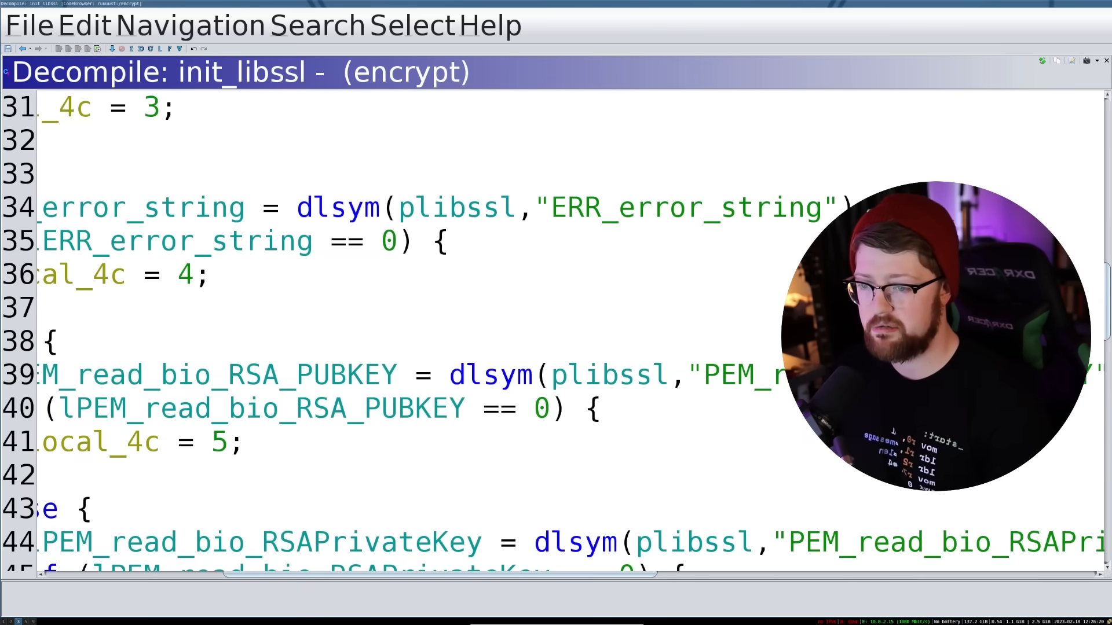
double_click(744, 376)
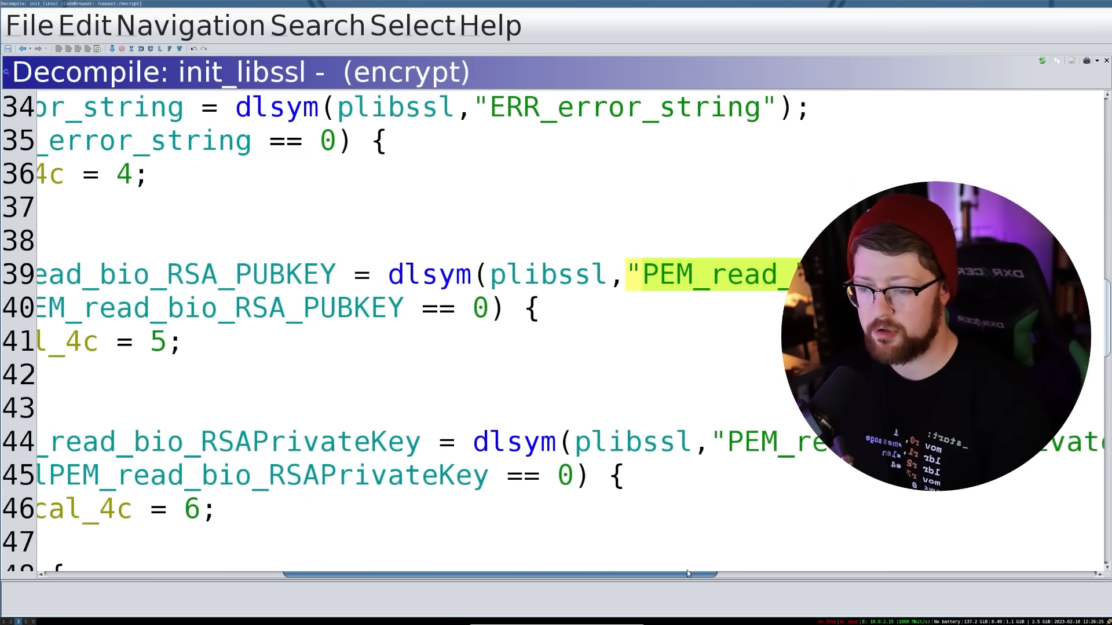
scroll(down, 3)
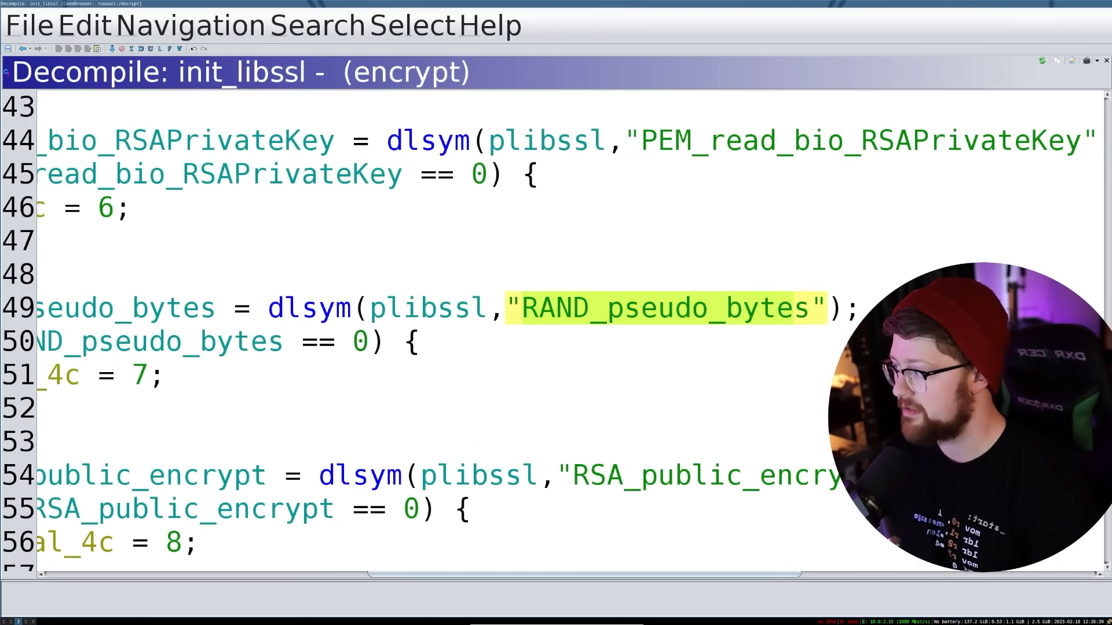
scroll(down, 3)
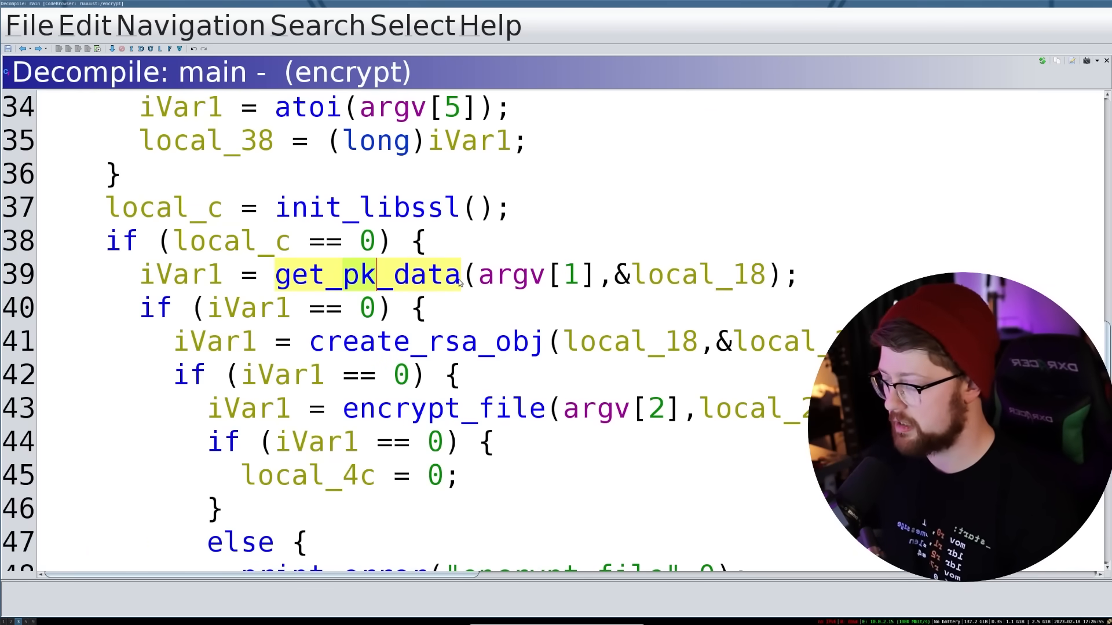
Step: Open get_pk_data and read its empty-key-file check, __nbytes allocation and read into param_2
double_click(367, 275)
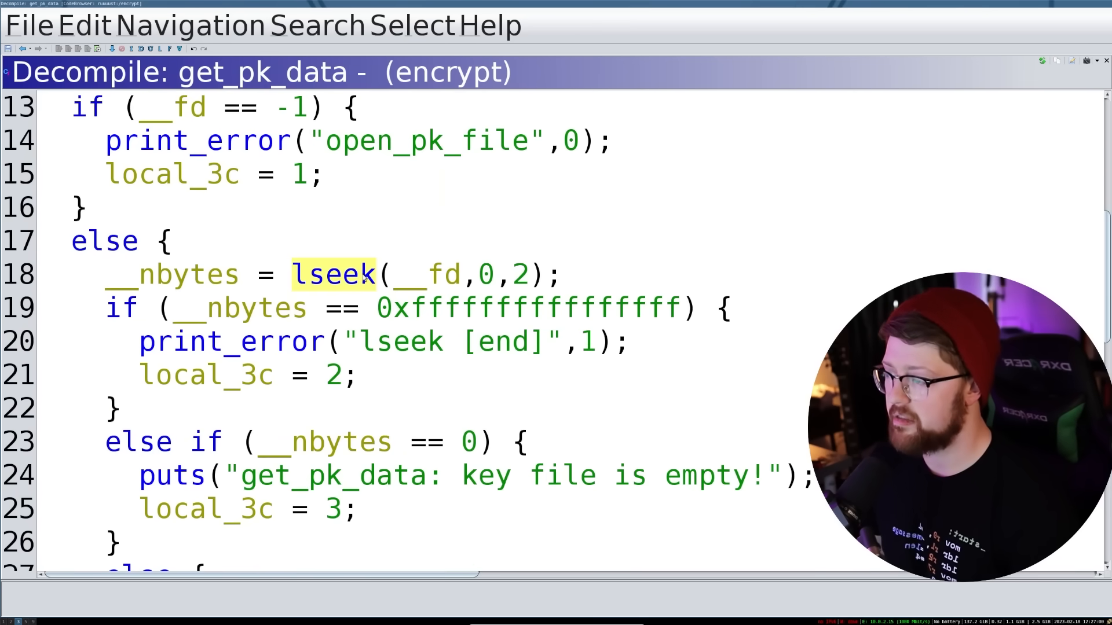
click(431, 274)
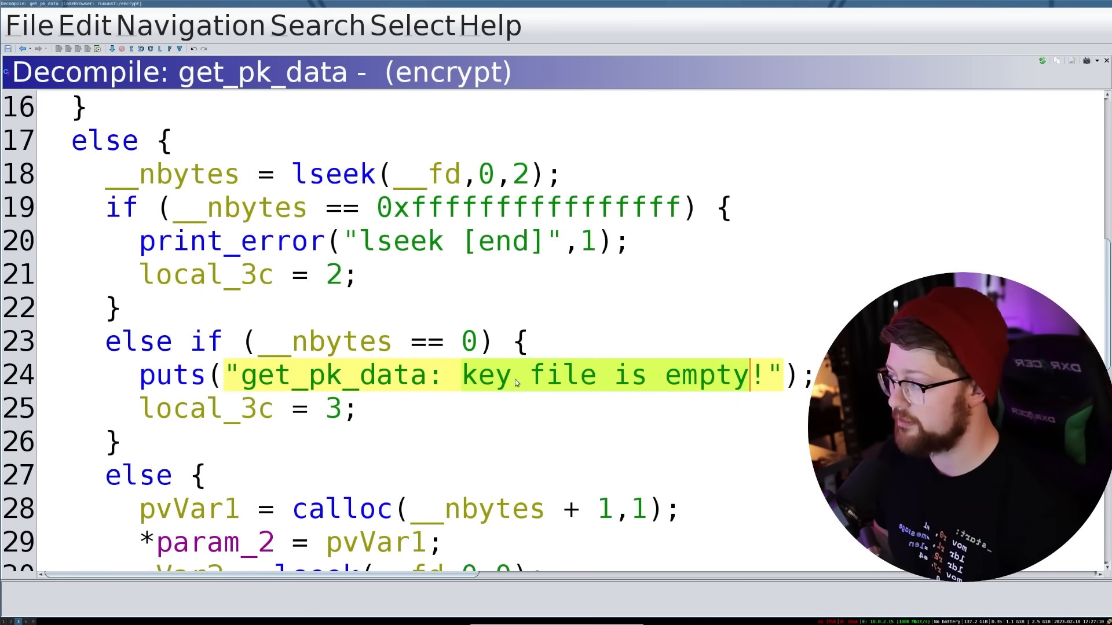
scroll(down, 3)
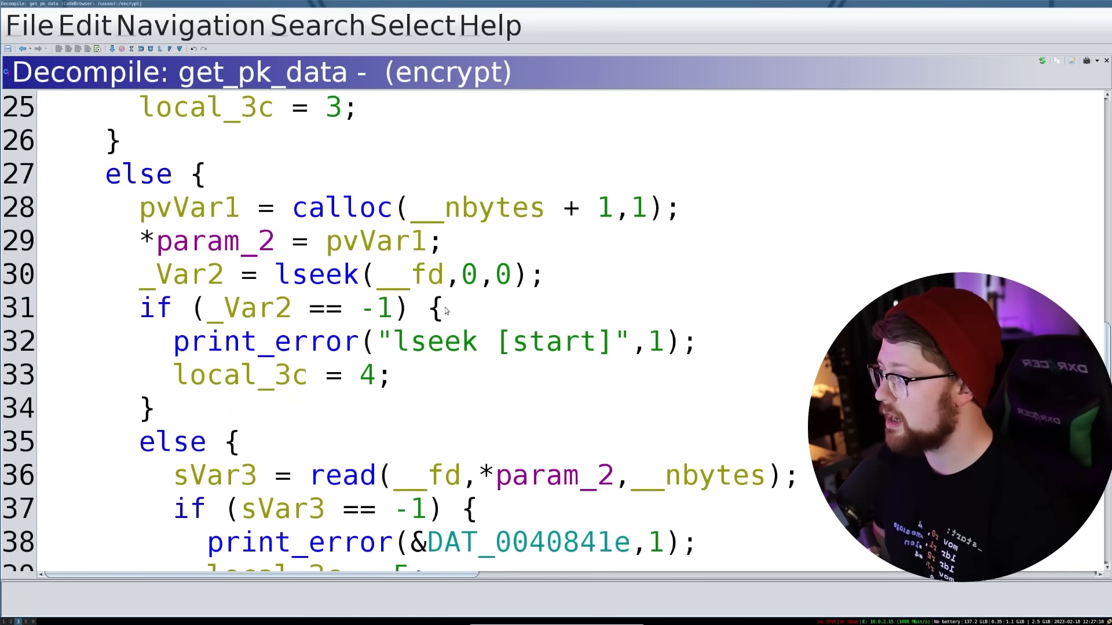
click(475, 207)
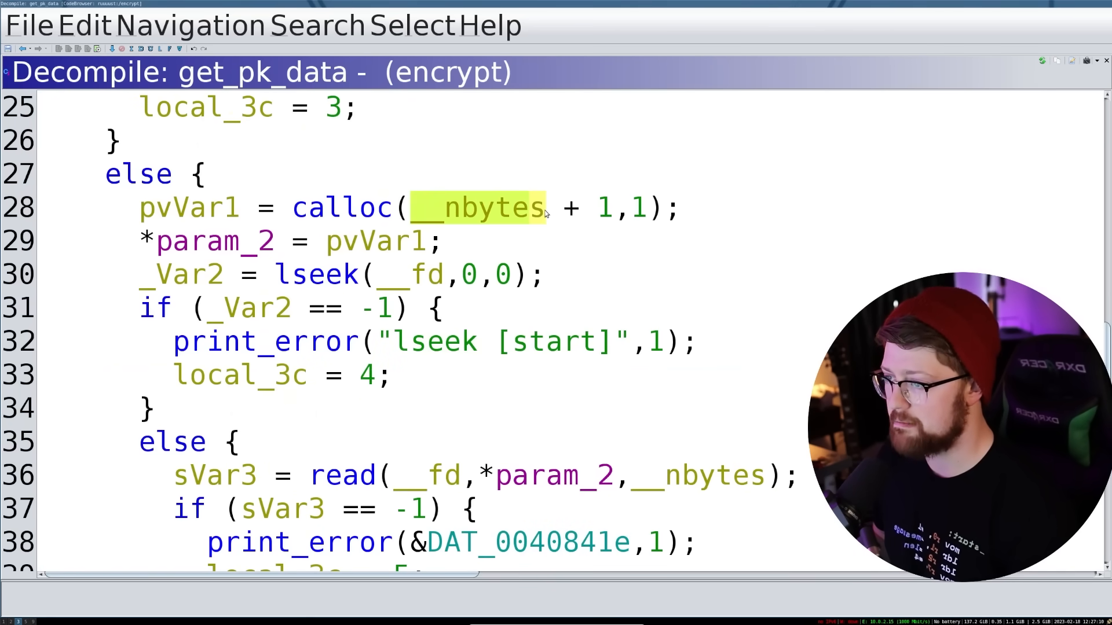
click(557, 473)
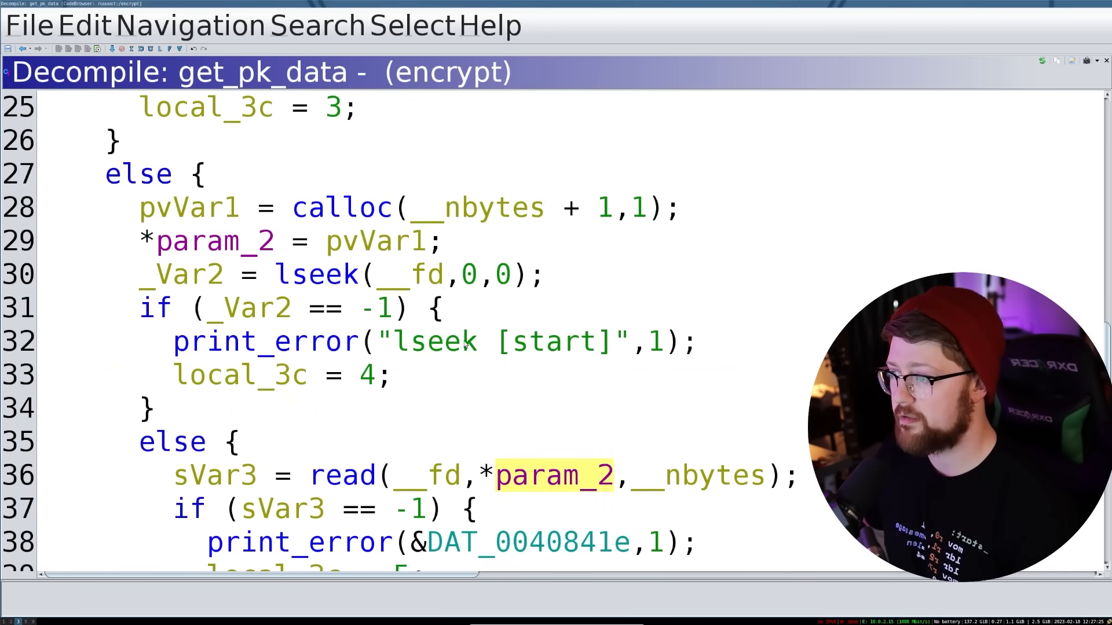
scroll(down, 3)
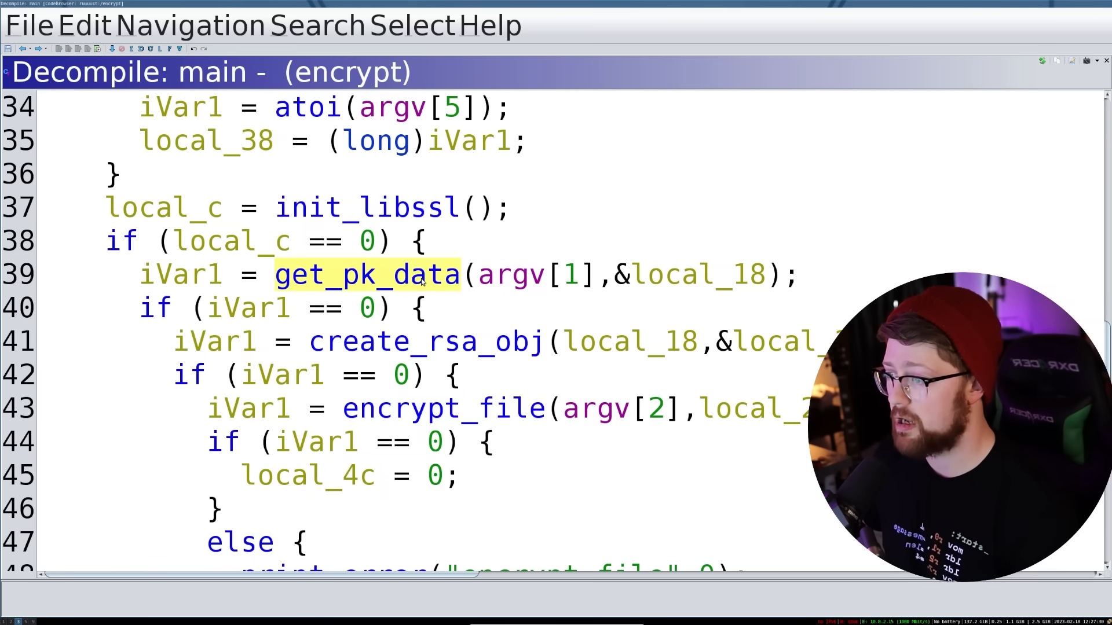
Step: Rename main's local_18 variable to pk_buf
right_click(699, 275)
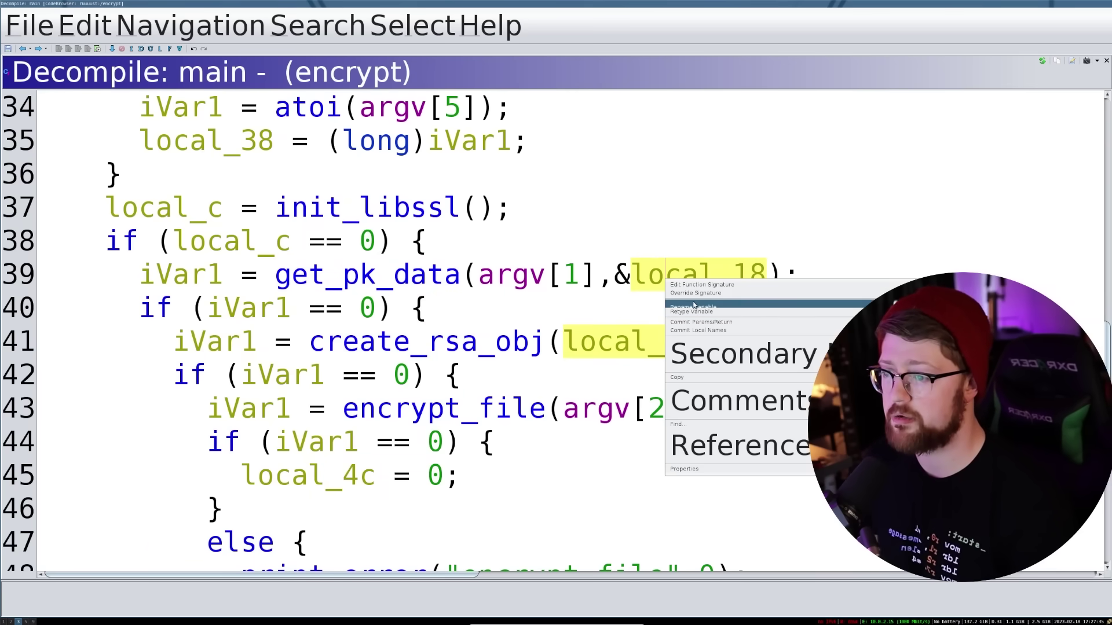
click(693, 305)
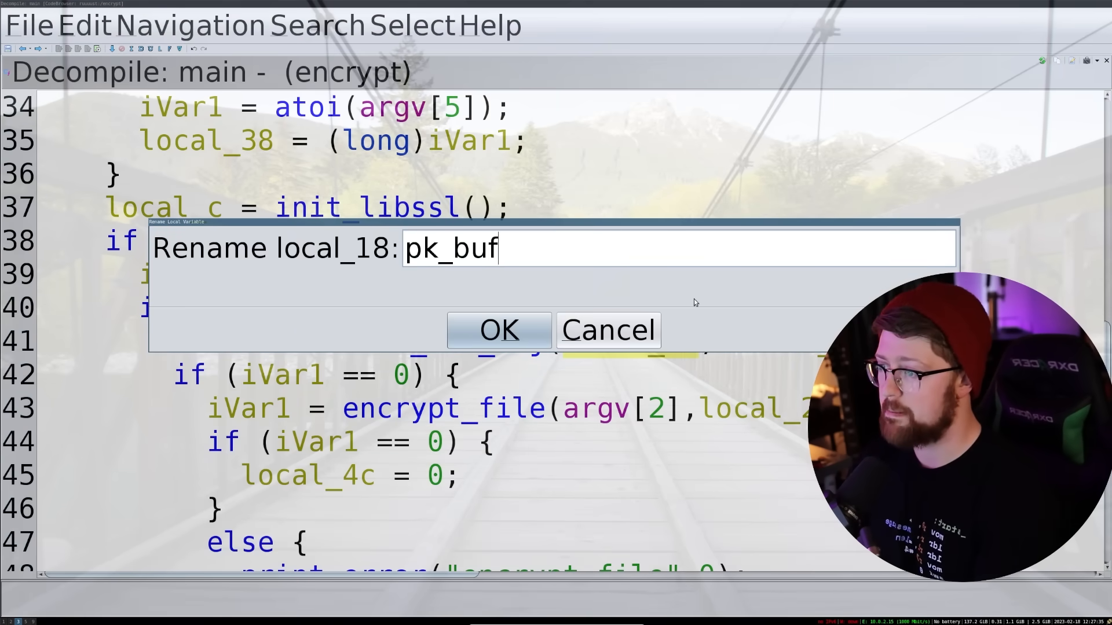
click(499, 331)
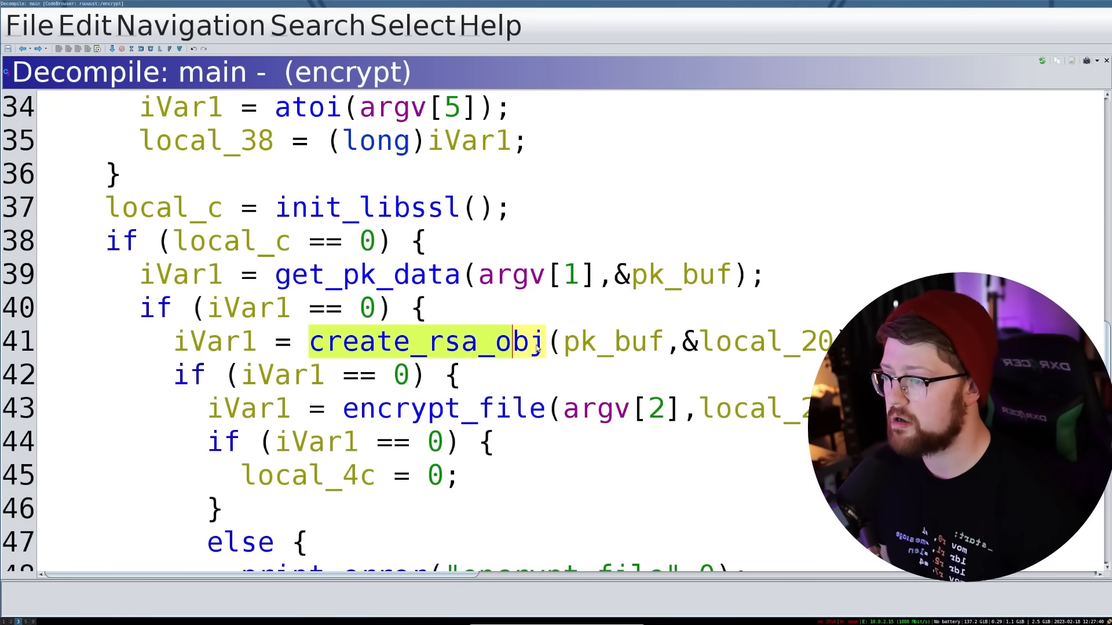
Step: Highlight pk_buf and local_20 uses in the get_pk_data and create_rsa_obj calls
click(617, 342)
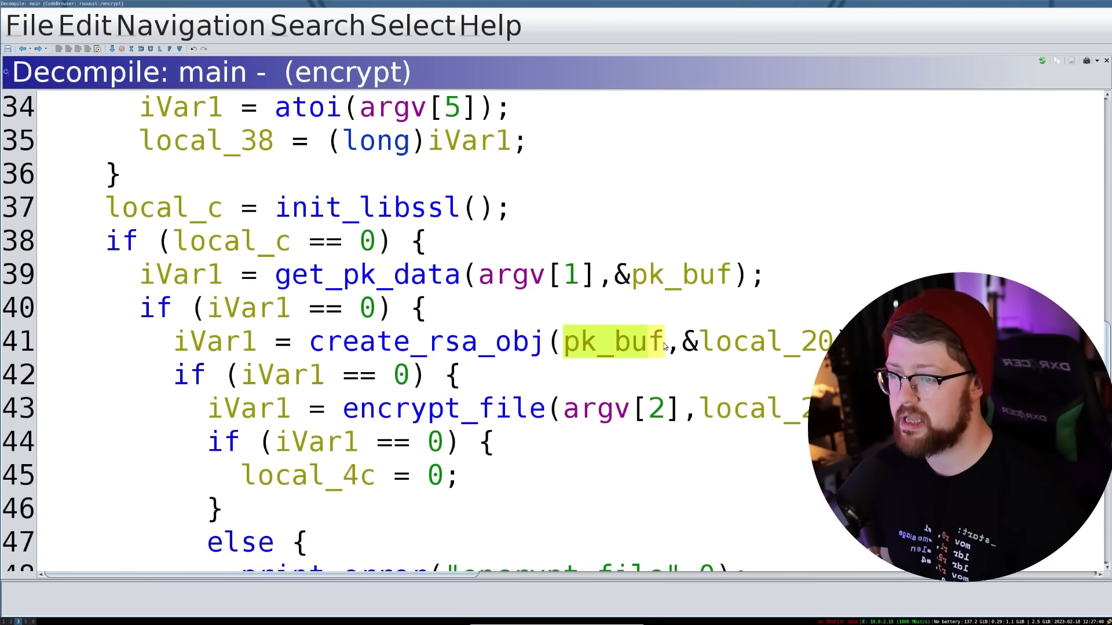
click(766, 341)
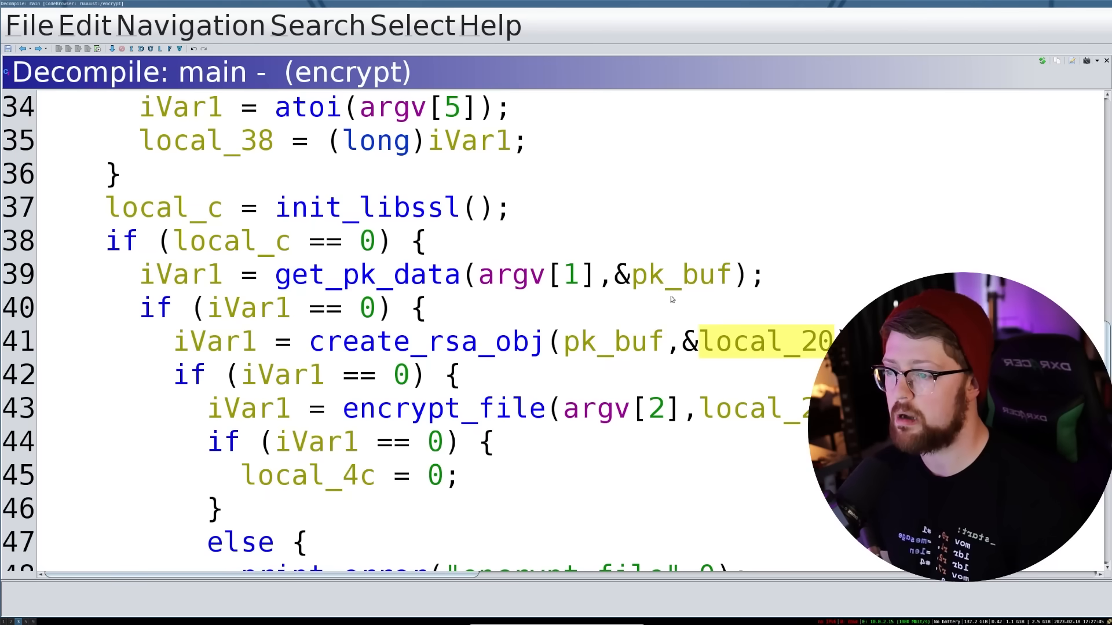
click(612, 345)
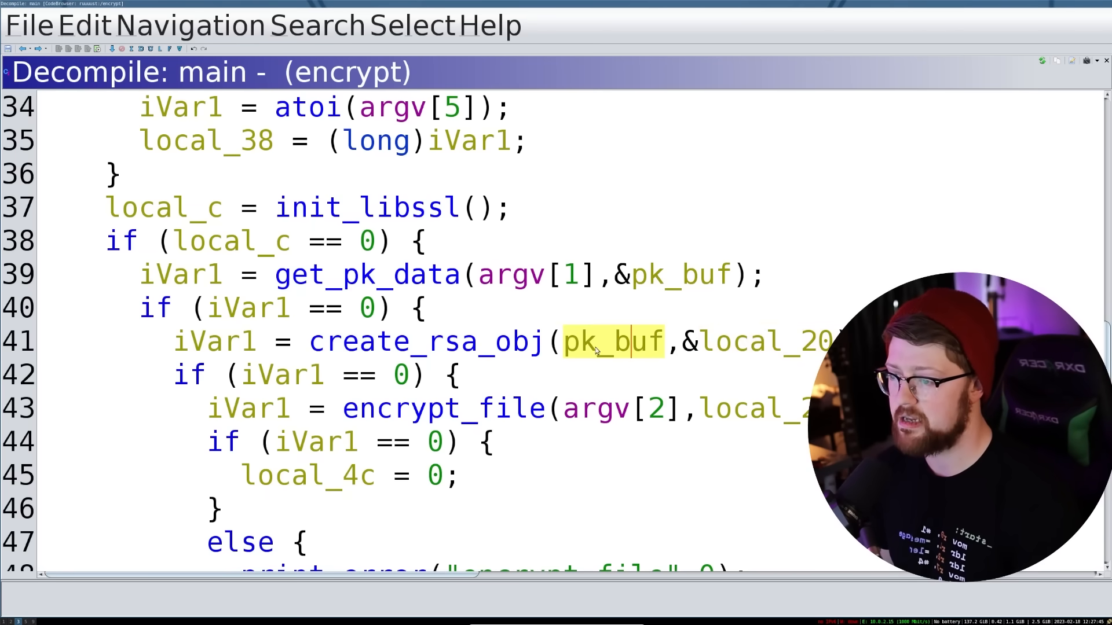
click(754, 344)
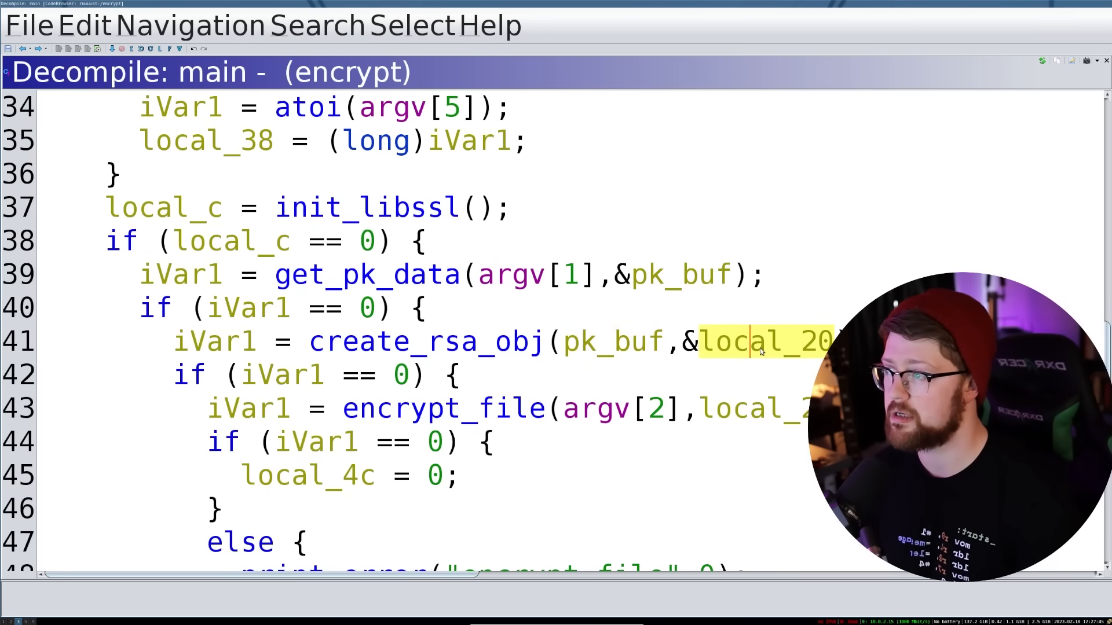
scroll(up, 3)
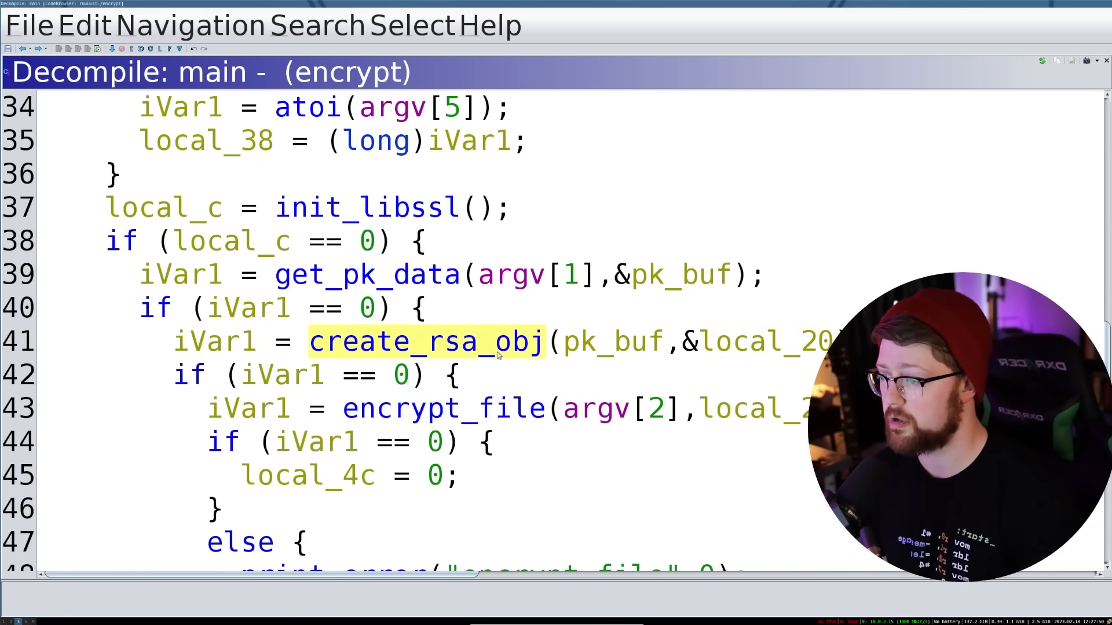
Step: Inspect create_rsa_obj's BIO_new_mem_buf and PEM_read_bio_RSA_PUBKEY calls
double_click(429, 341)
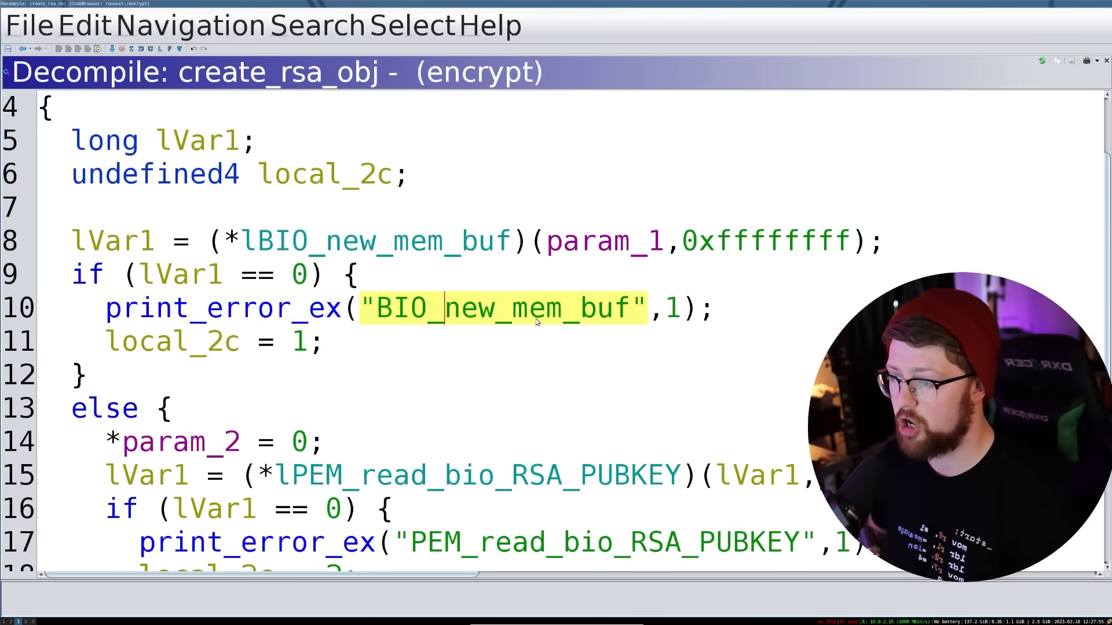
scroll(down, 3)
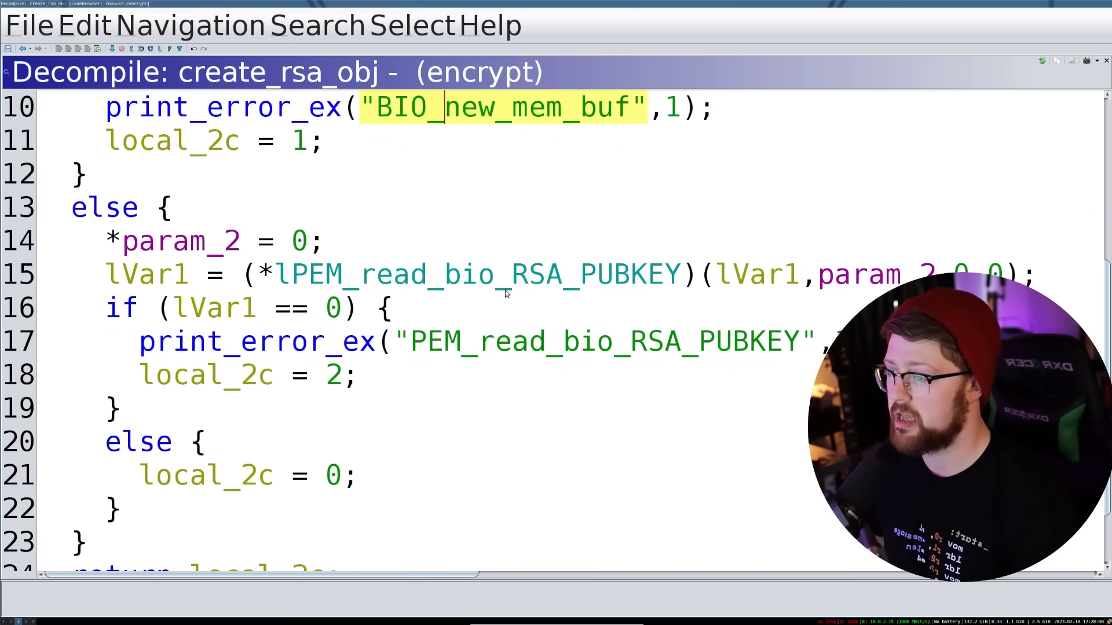
click(495, 273)
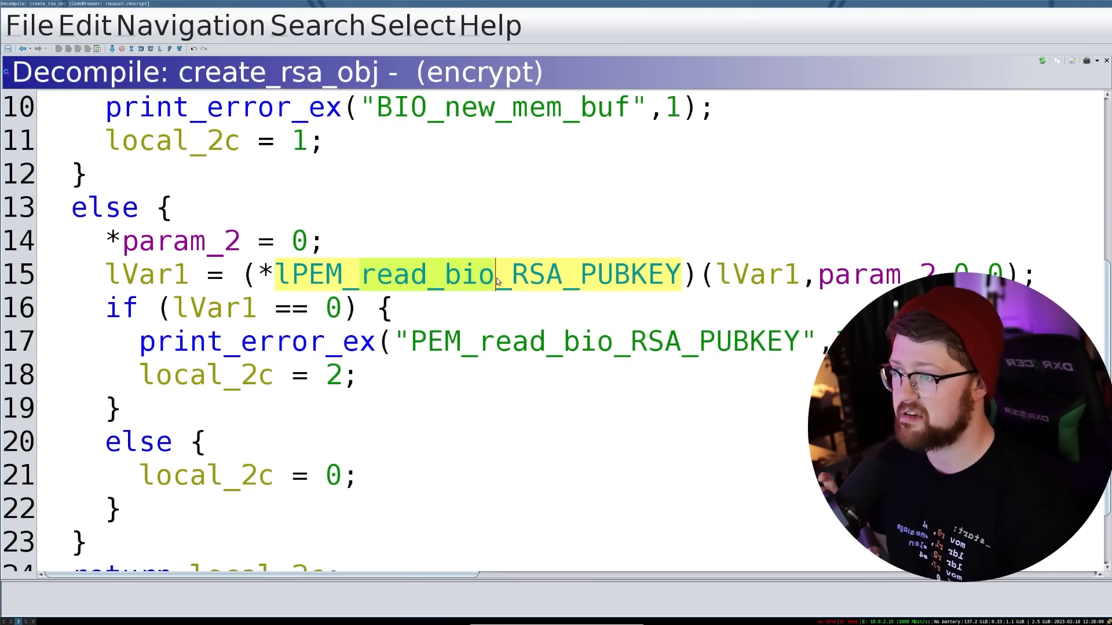
mouse_move(488, 277)
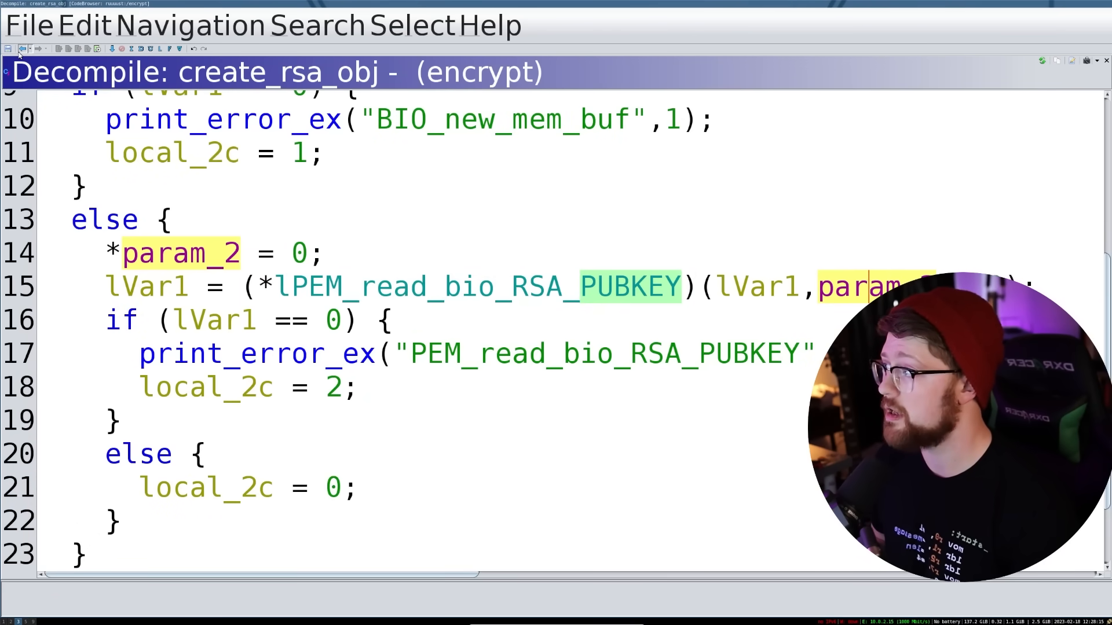
scroll(up, 3)
text(rsa)
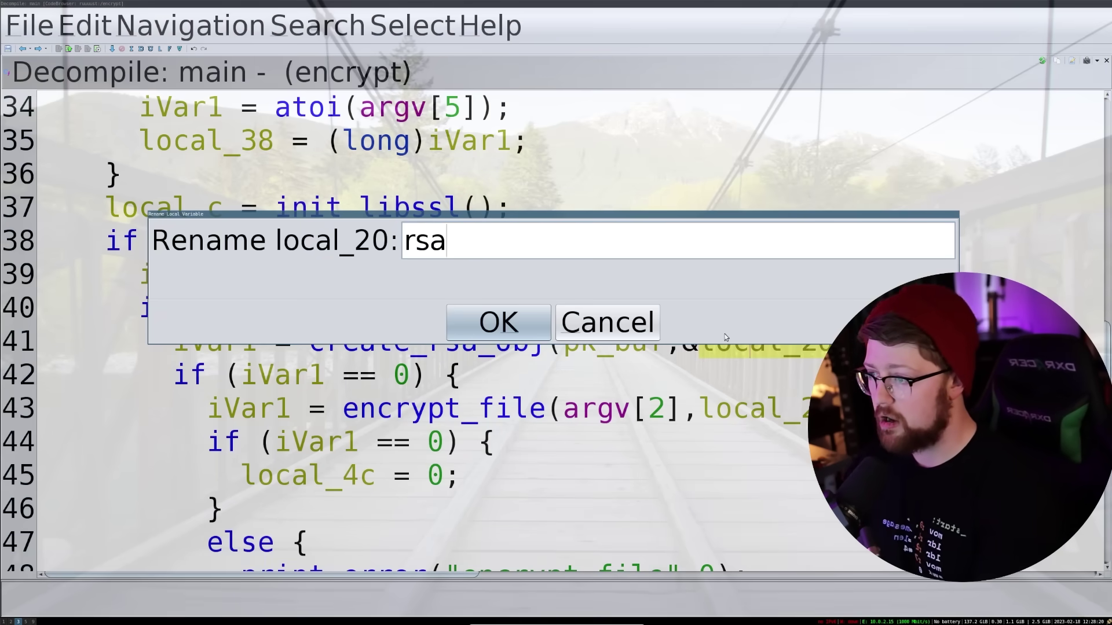
Step: Confirm local_20's new name rsa_key_obj and view it passed to encrypt_file
click(497, 322)
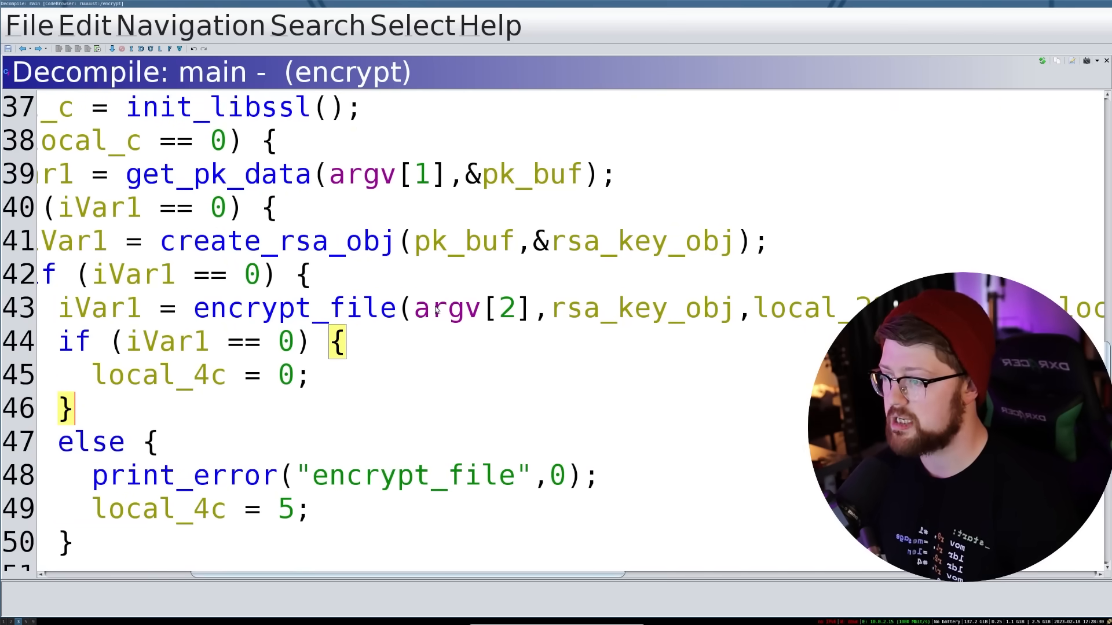
mouse_move(600, 312)
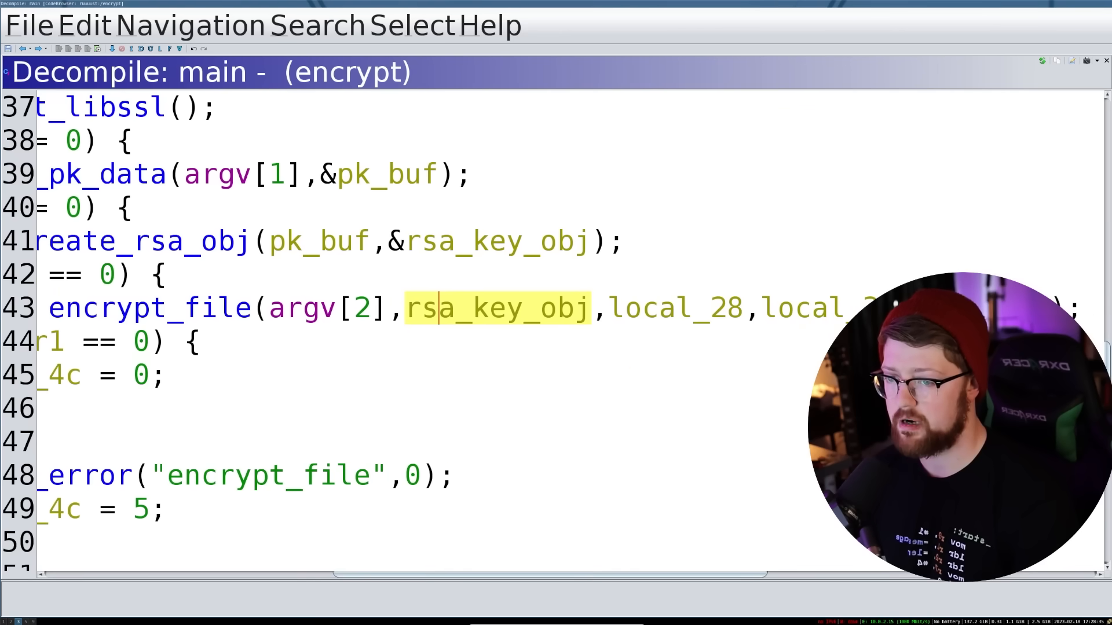
scroll(left, 3)
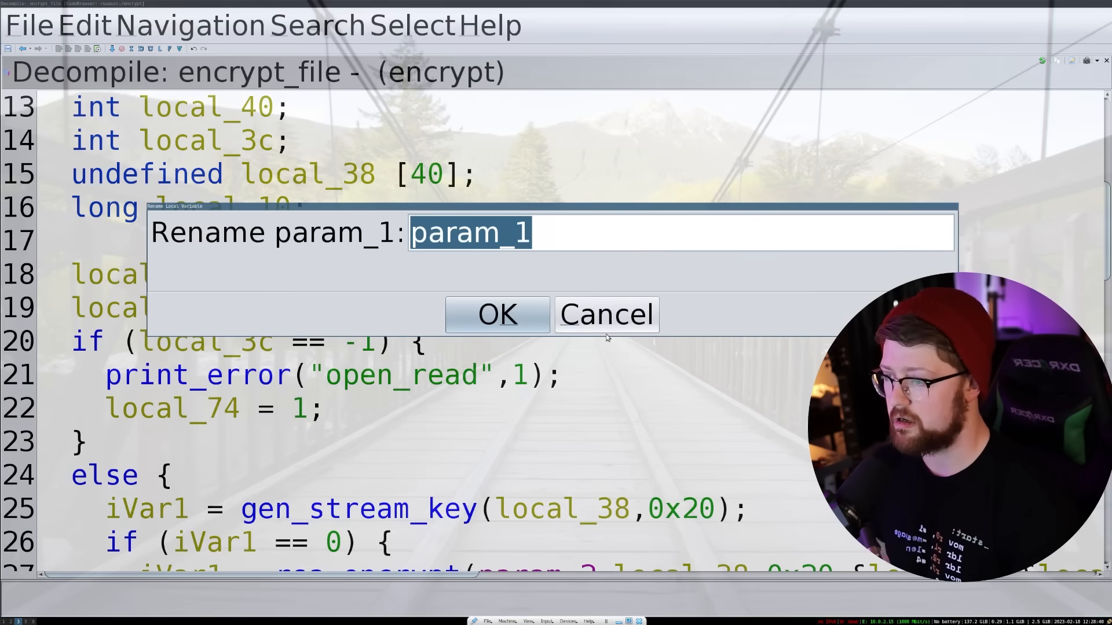
click(496, 315)
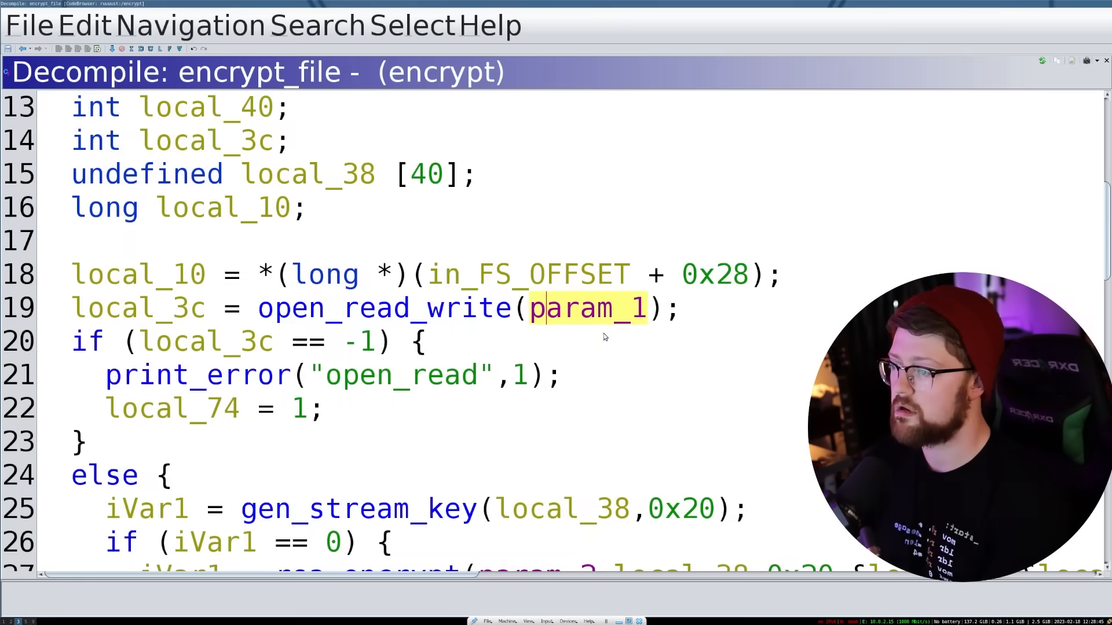
text(target_file)
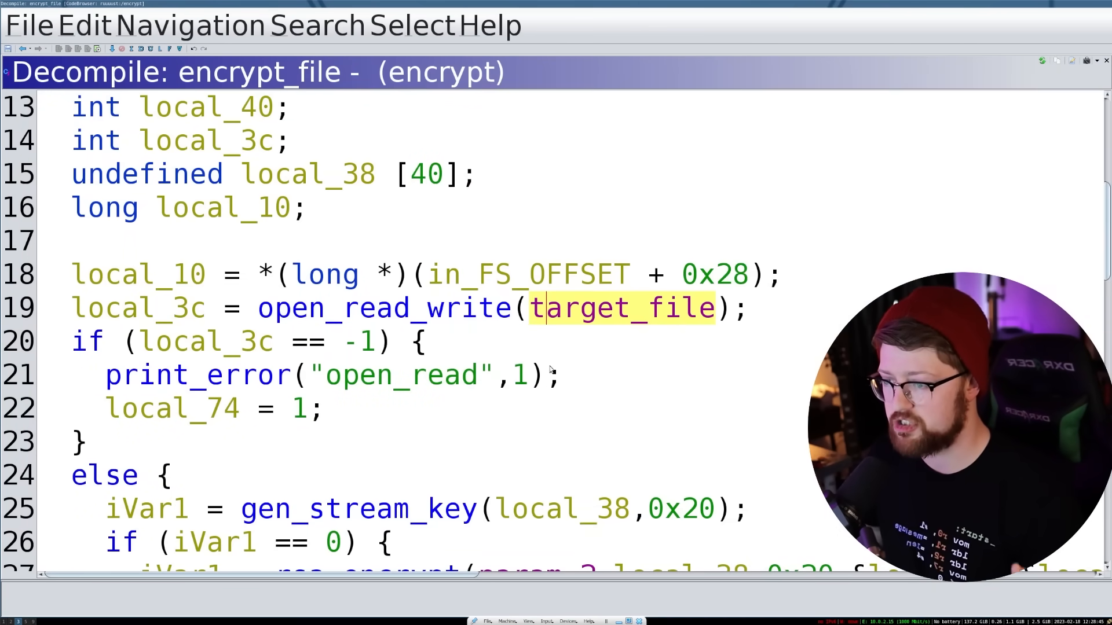
mouse_move(524, 343)
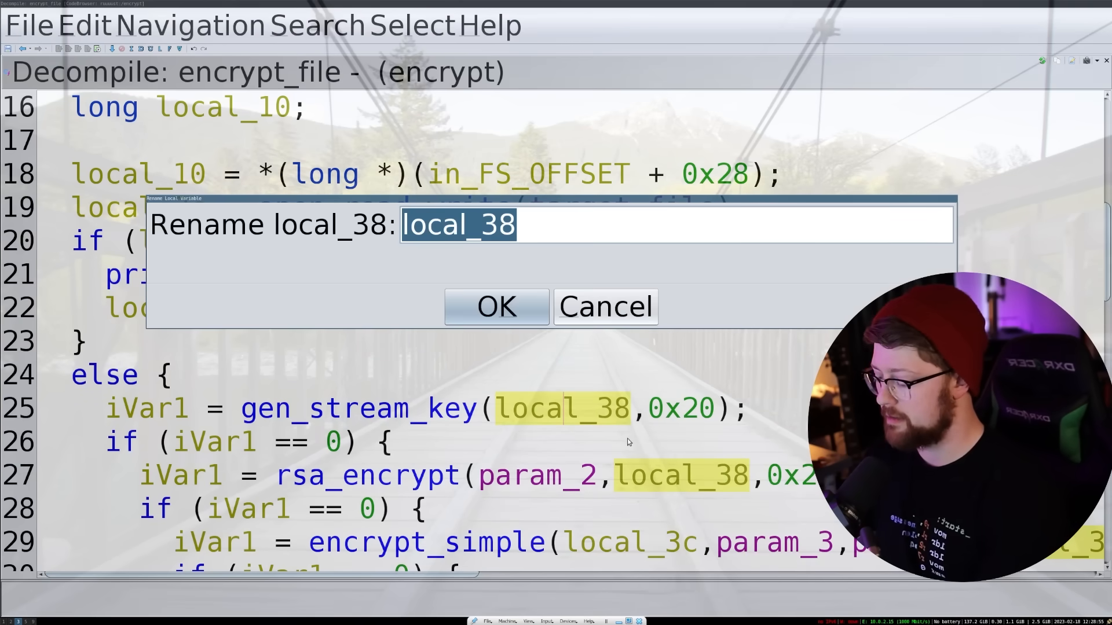
text(sym_key_buffer)
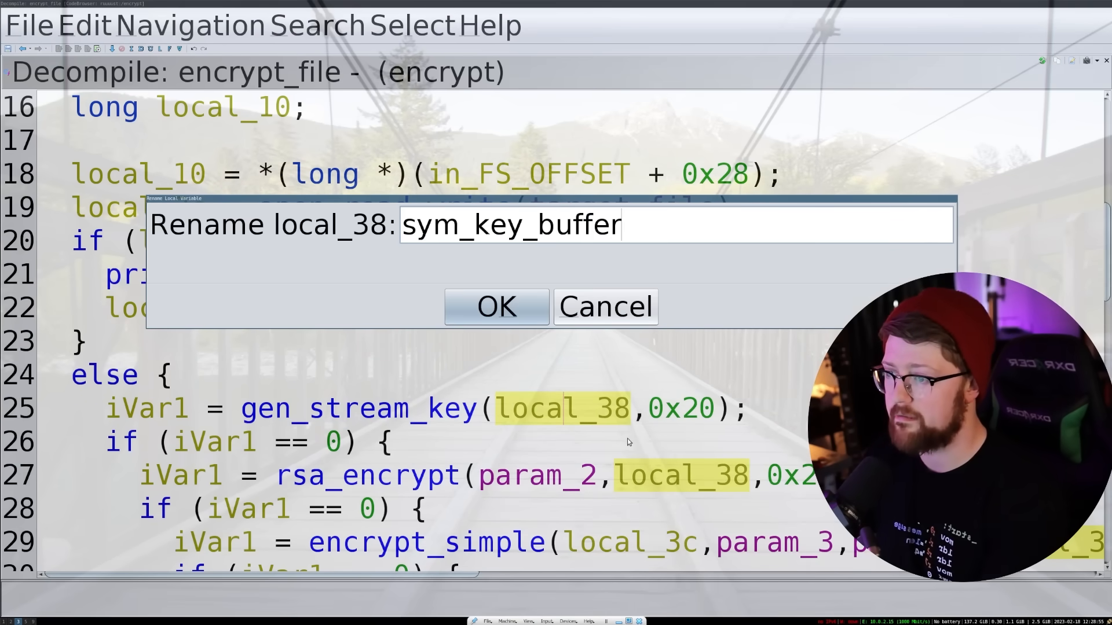
click(496, 306)
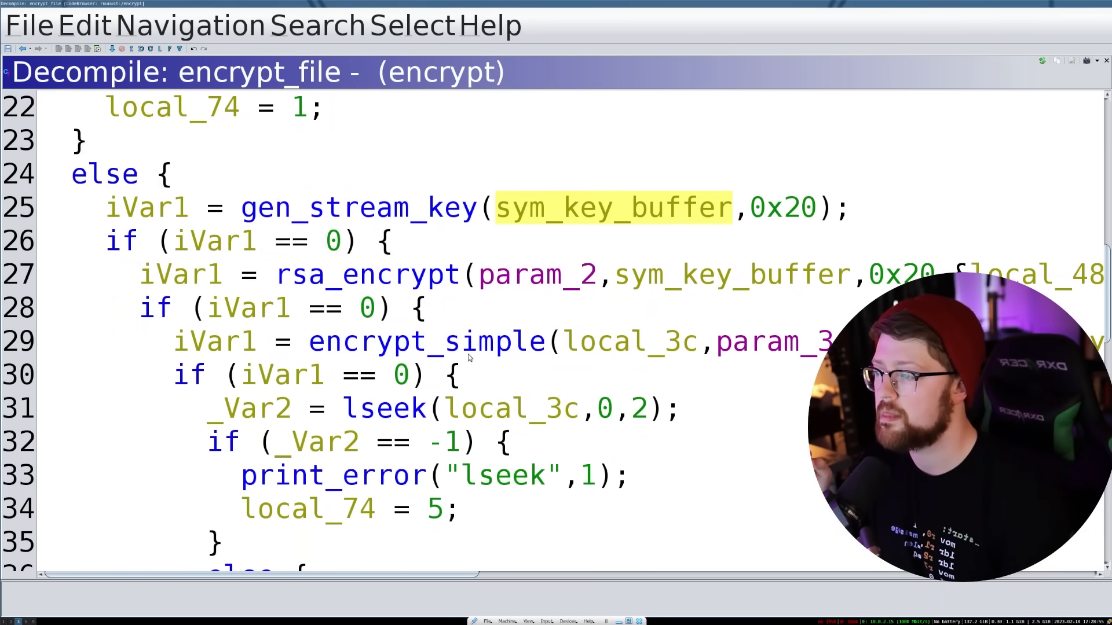
right_click(537, 274)
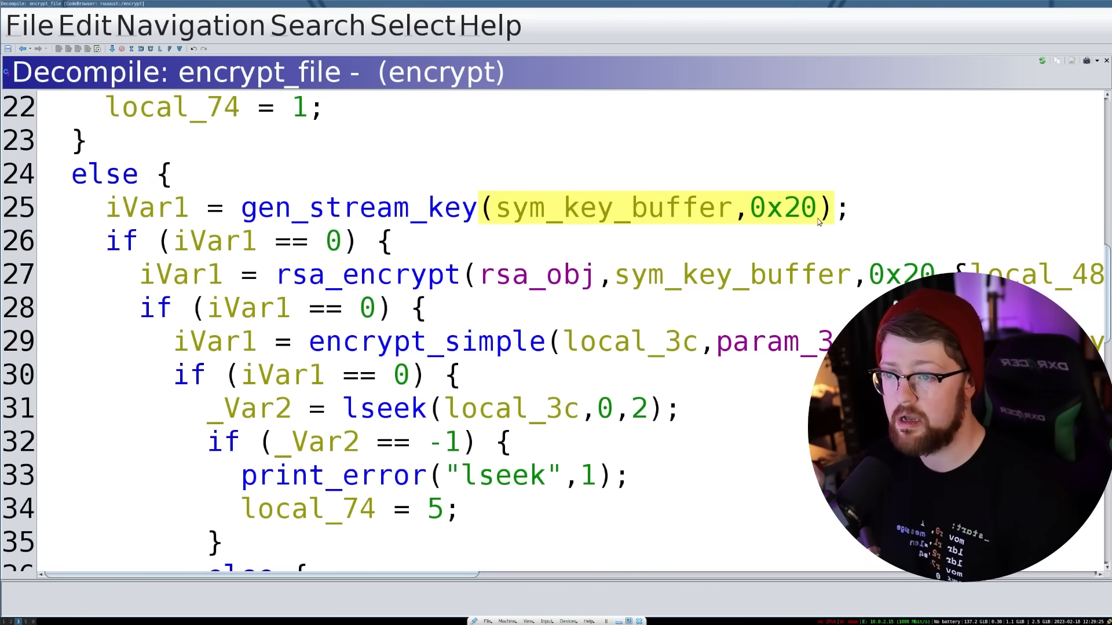
click(783, 209)
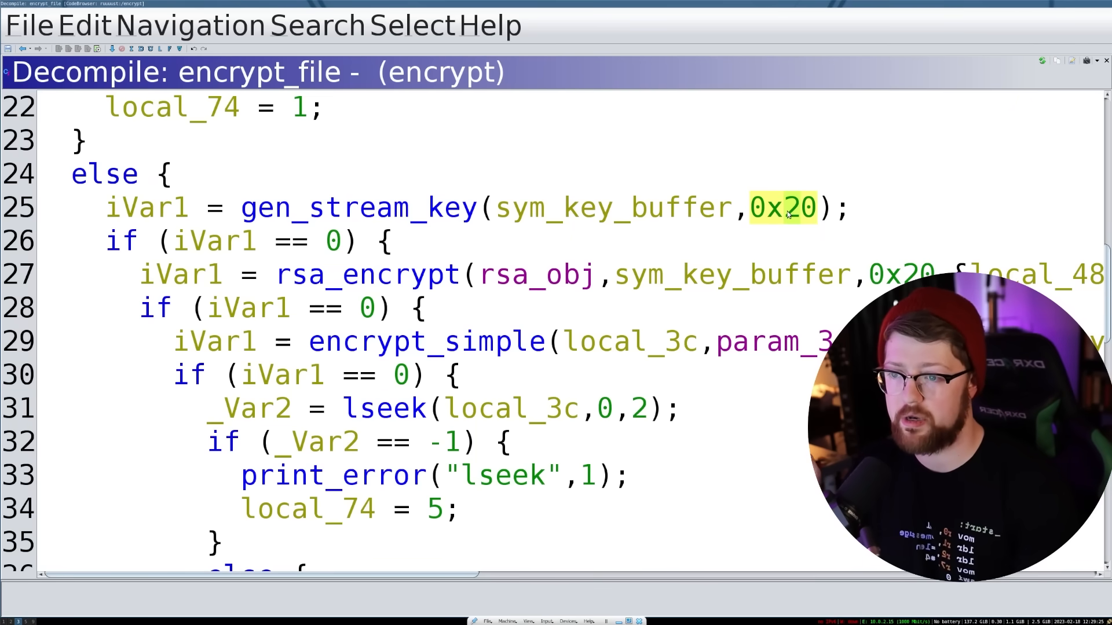
mouse_move(787, 240)
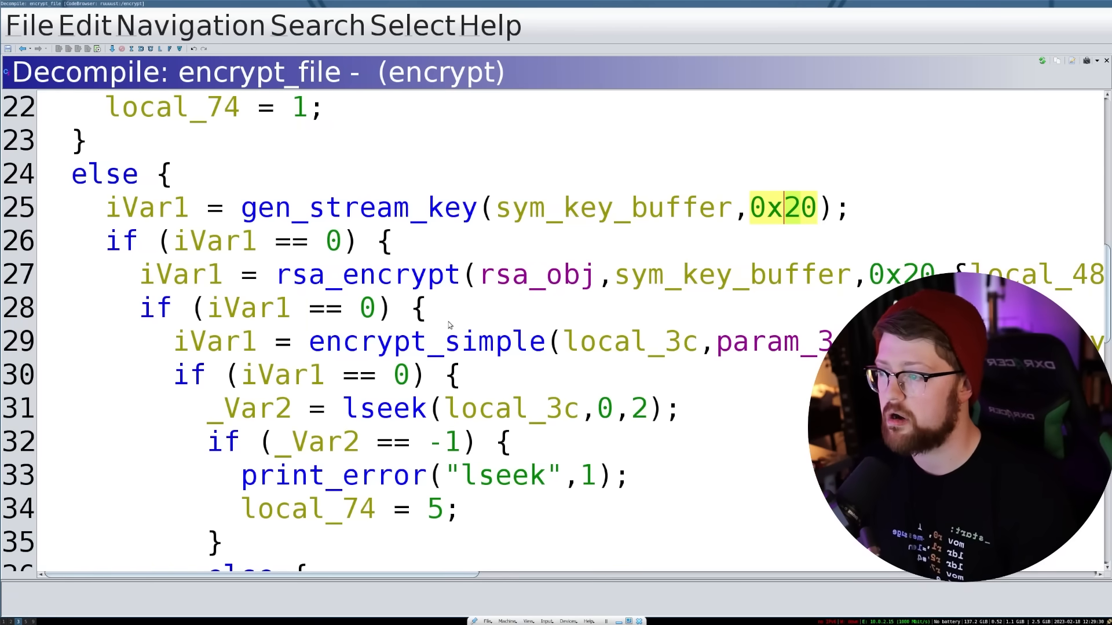
scroll(right, 3)
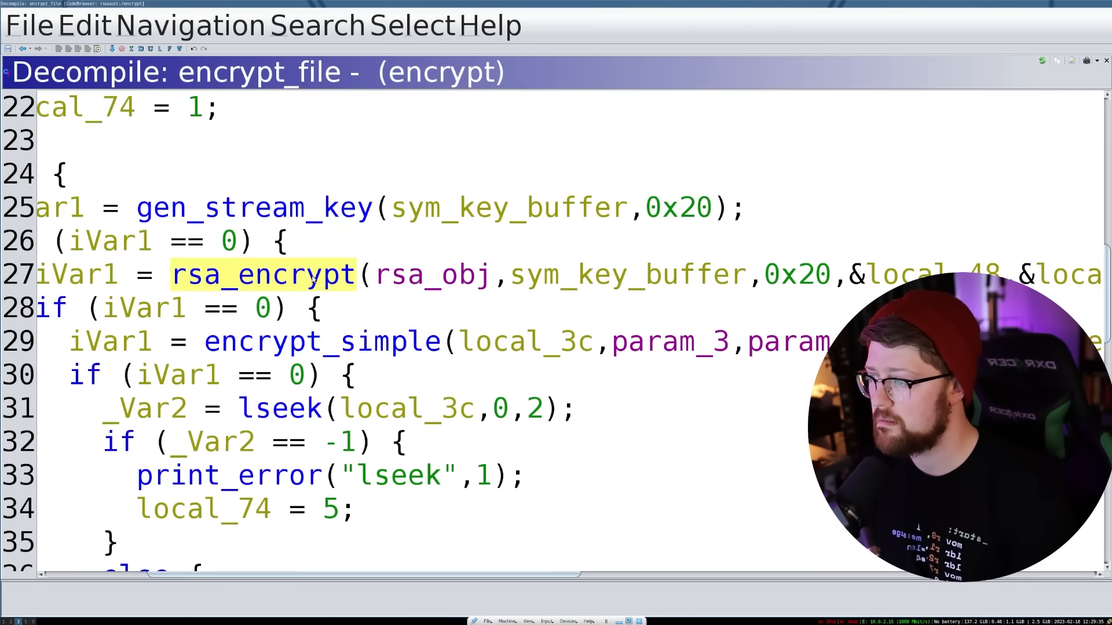
click(326, 341)
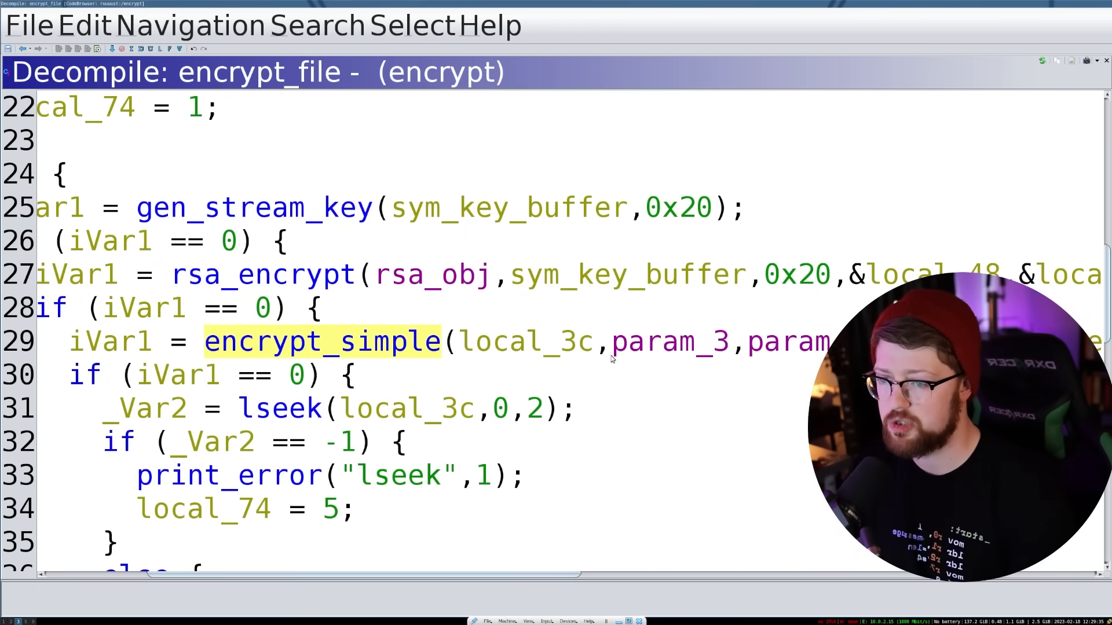
scroll(down, 3)
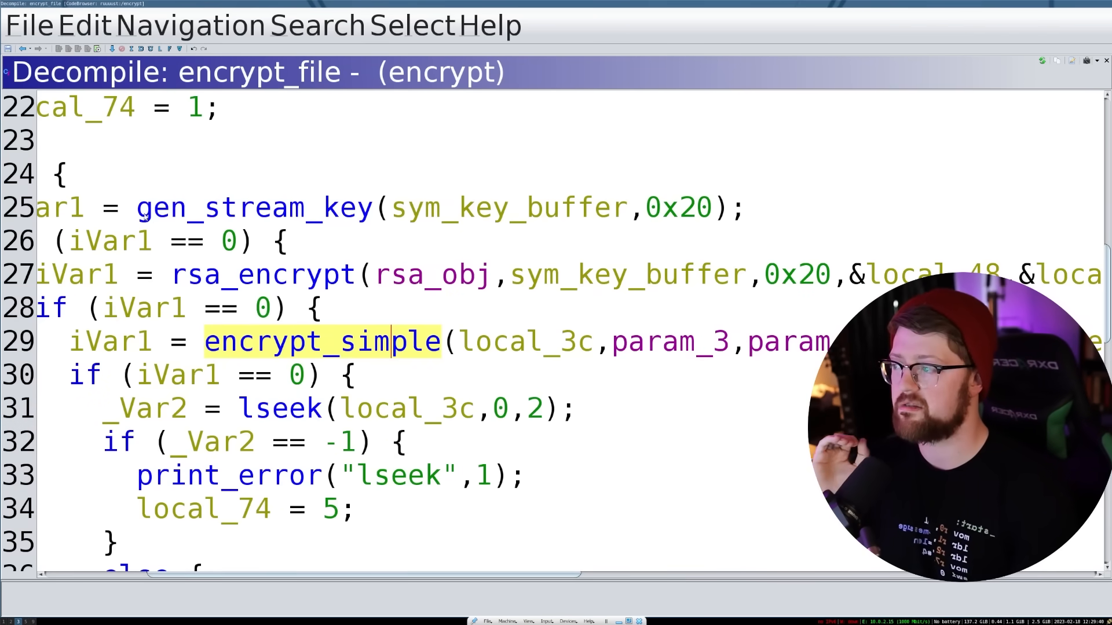
click(253, 207)
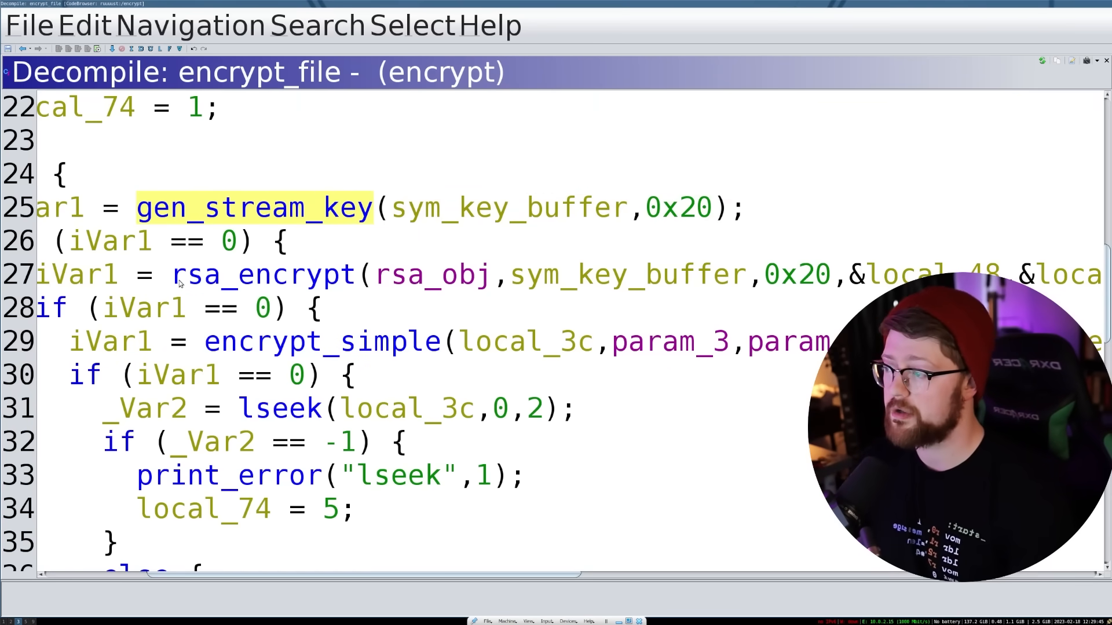
mouse_move(176, 282)
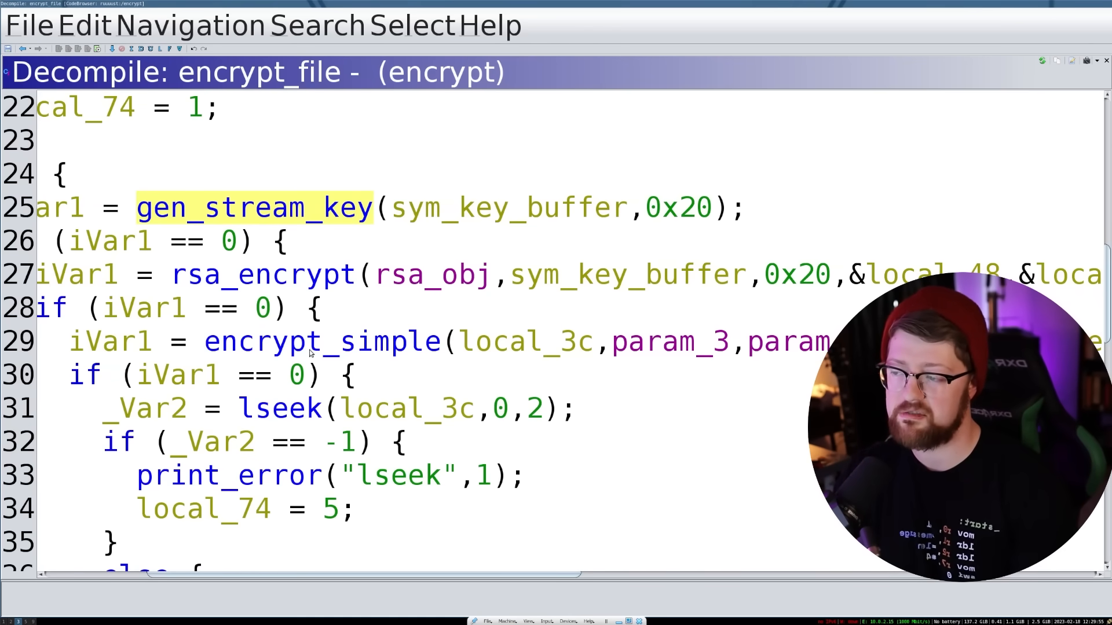
scroll(down, 3)
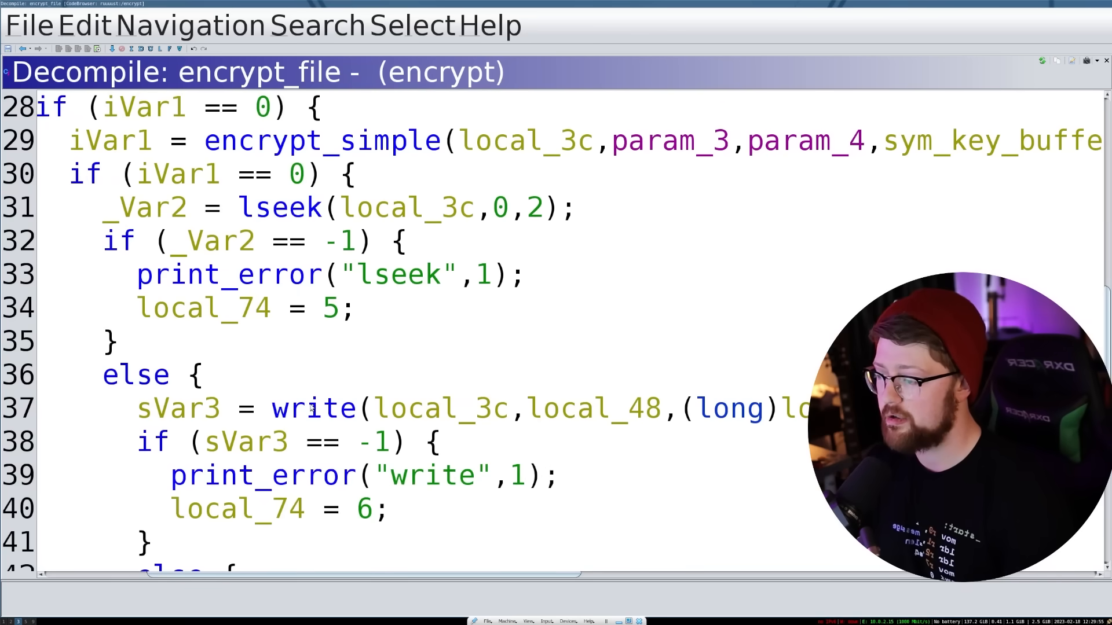
scroll(down, 3)
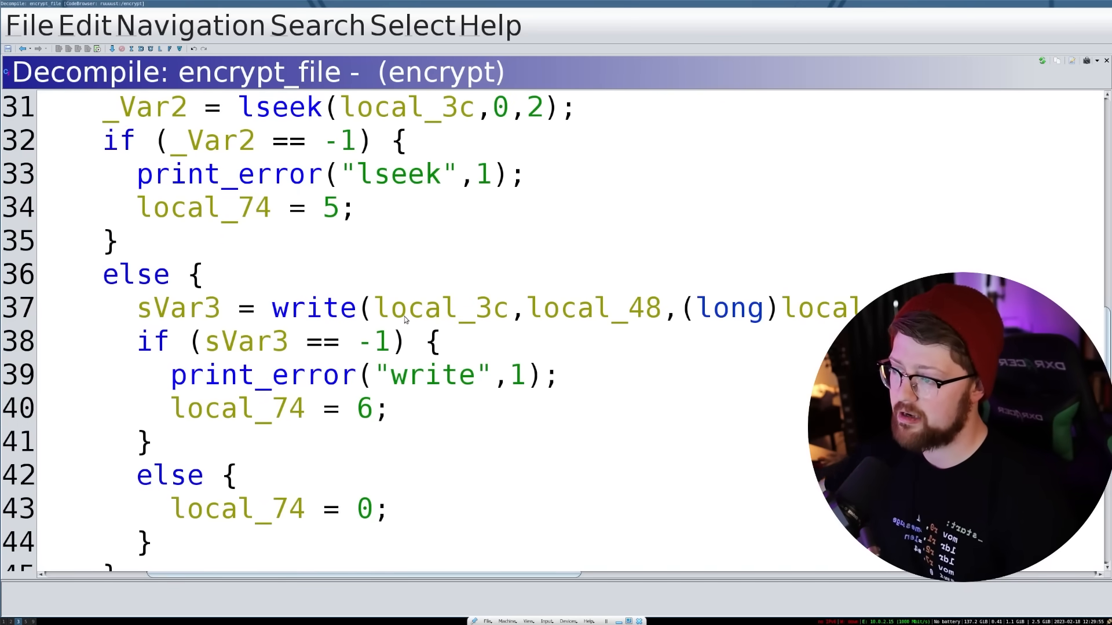
scroll(down, 3)
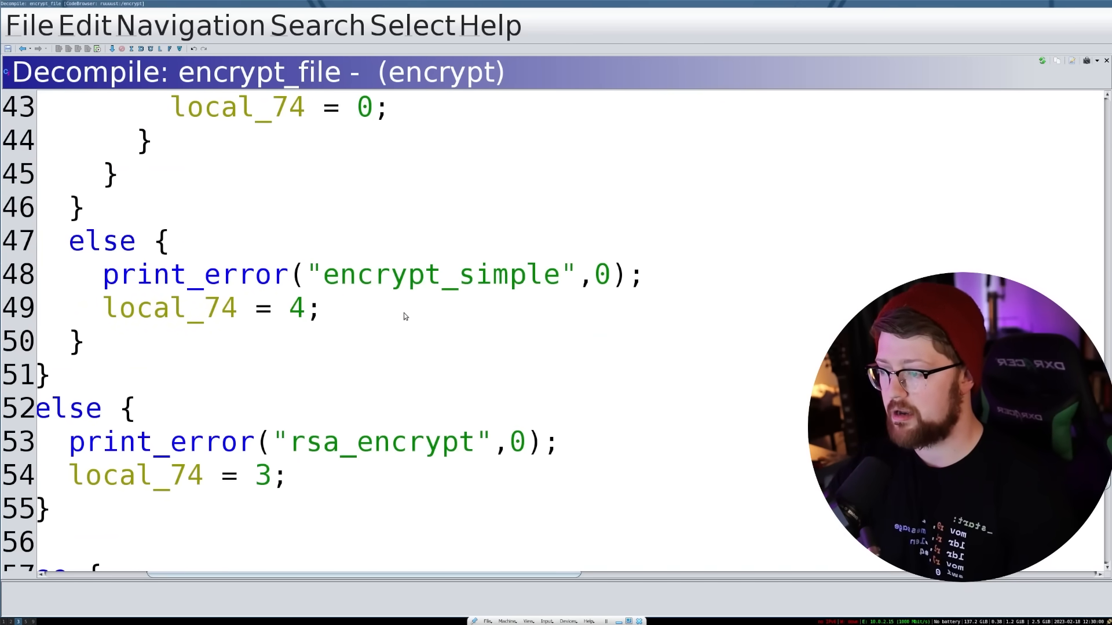
scroll(down, 3)
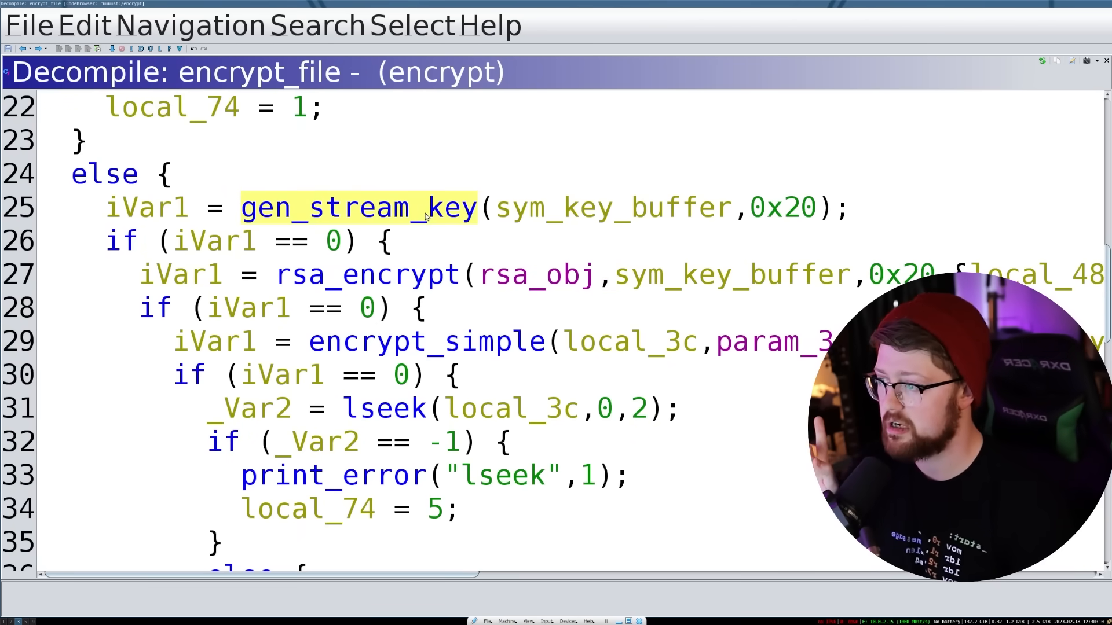
double_click(359, 207)
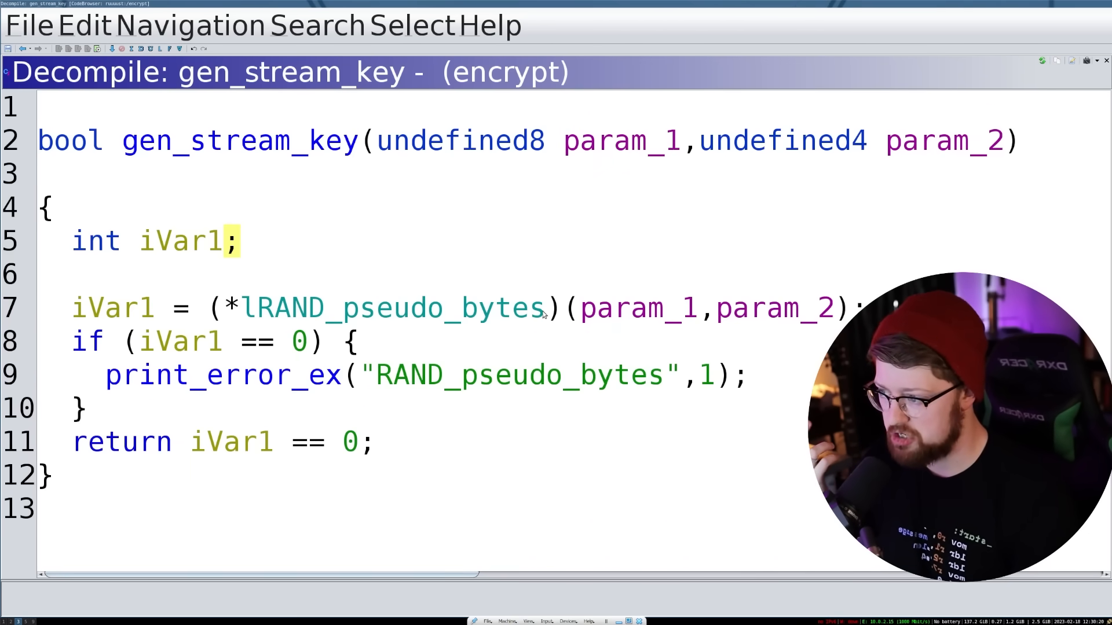
mouse_move(270, 322)
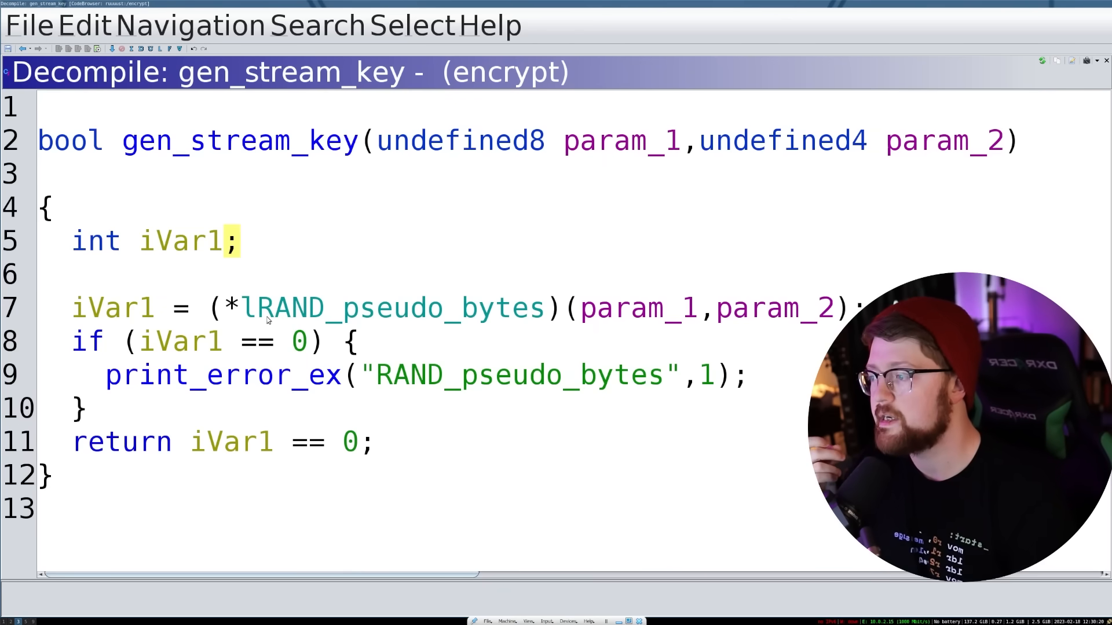
double_click(398, 307)
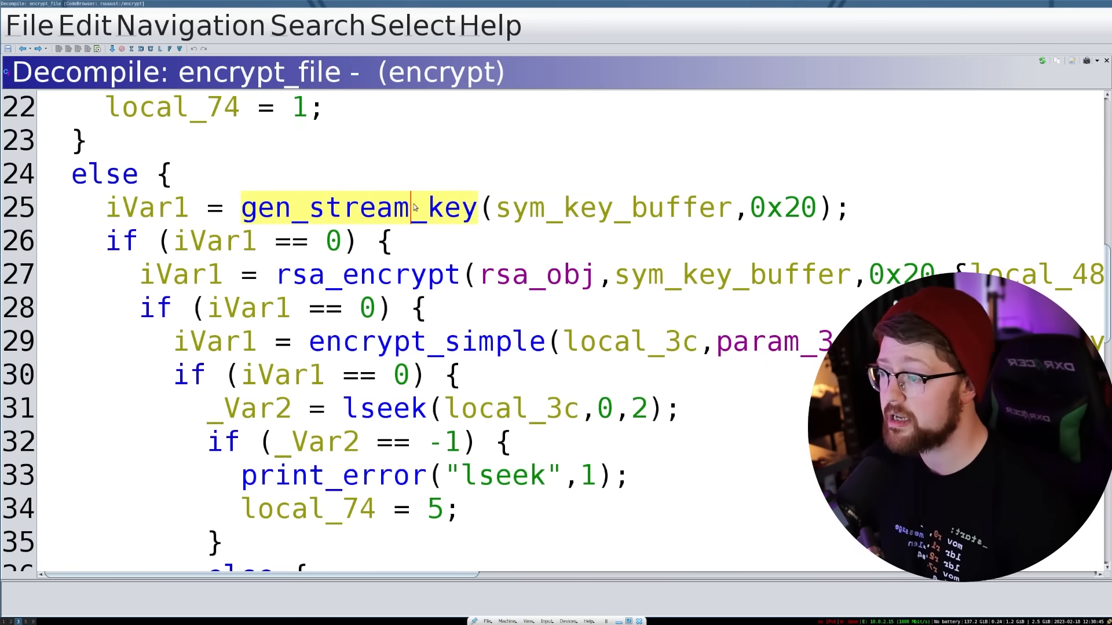
mouse_move(356, 230)
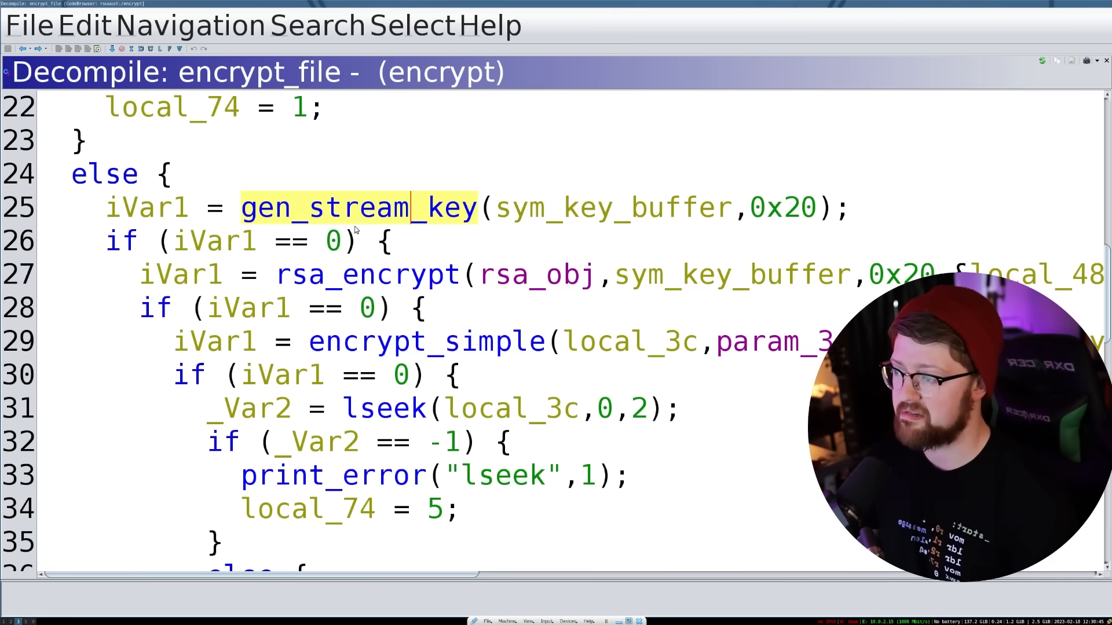
mouse_move(329, 223)
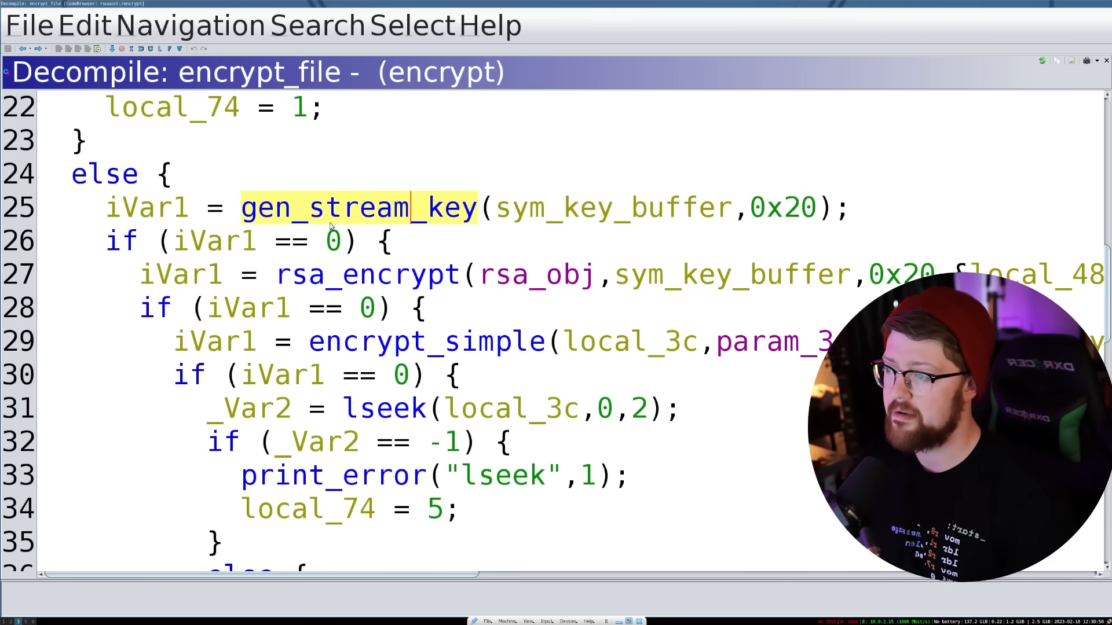
mouse_move(469, 224)
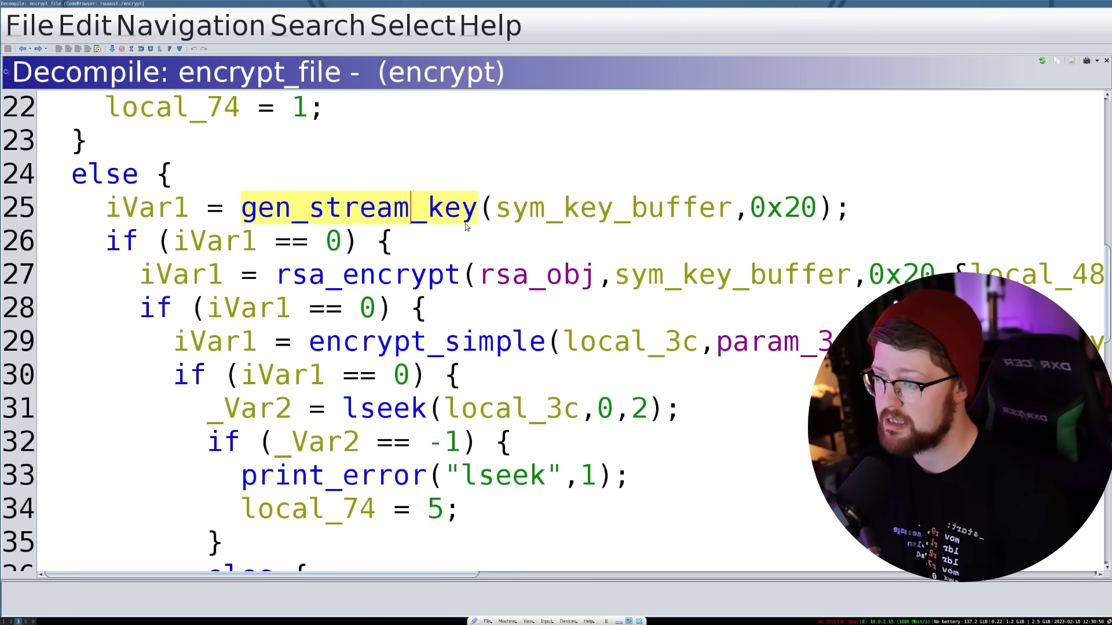
mouse_move(256, 190)
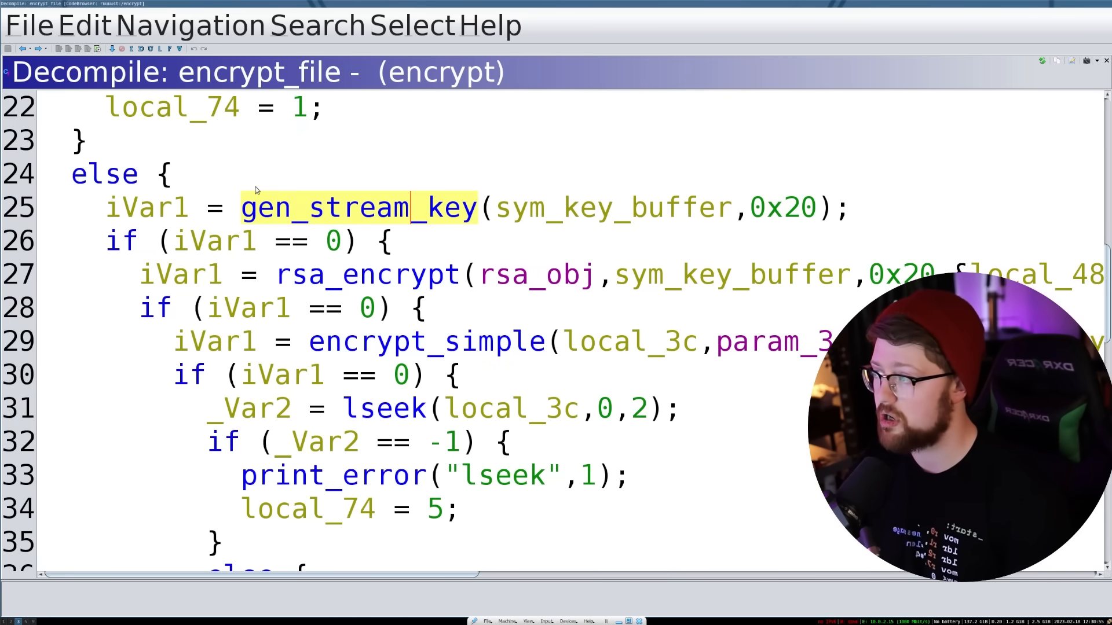
Step: Switch to the decrypt binary and scroll main down to the init_libssl through decrypt_file calls
click(25, 24)
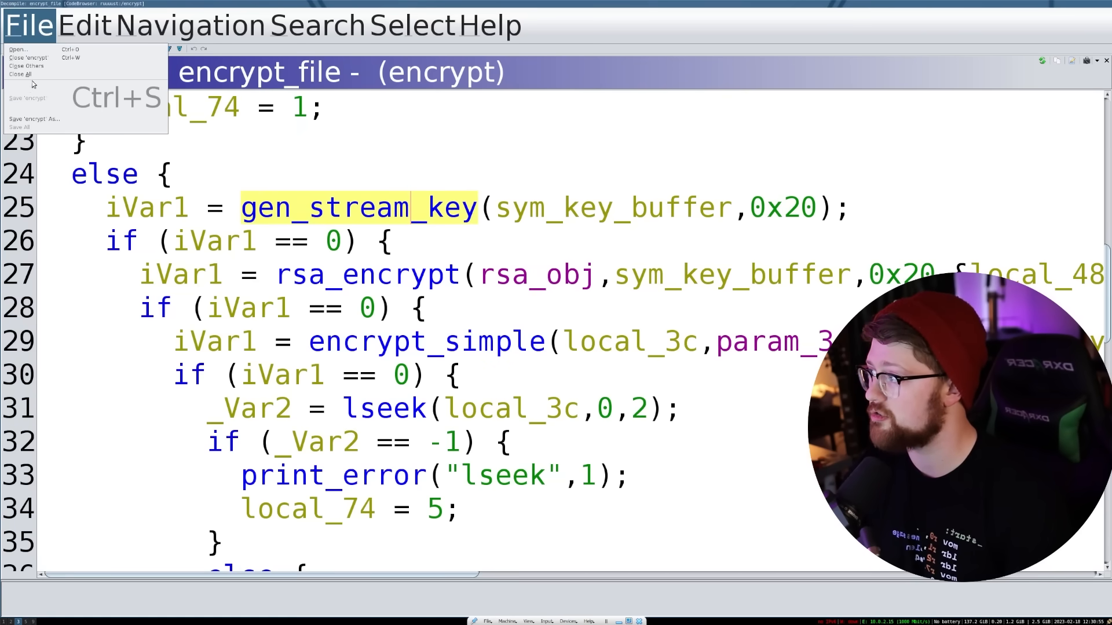
mouse_move(242, 117)
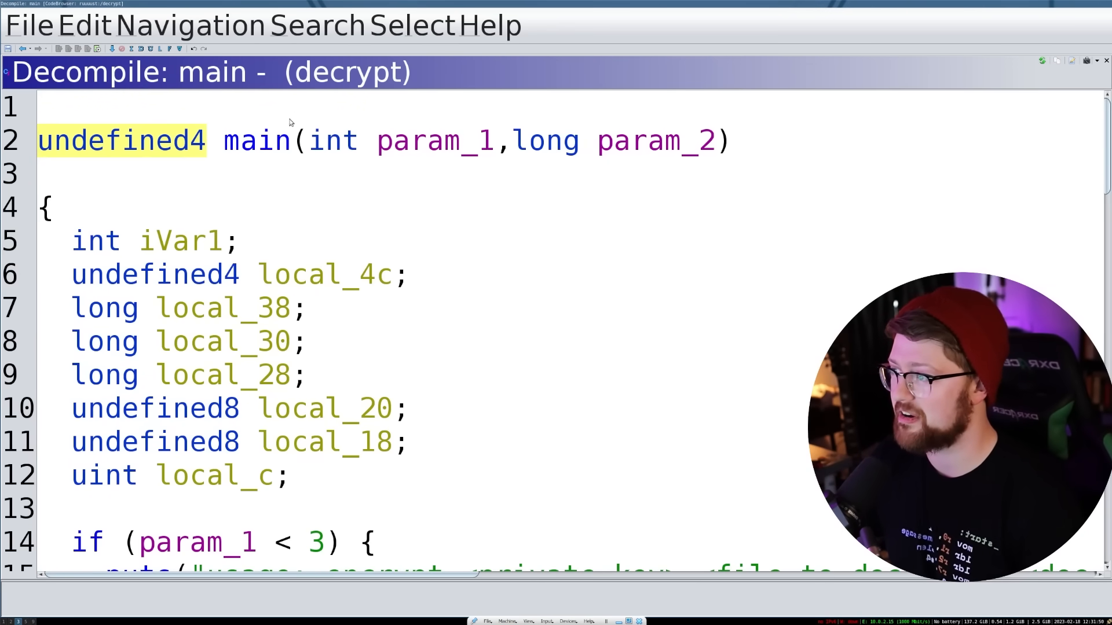
mouse_move(398, 202)
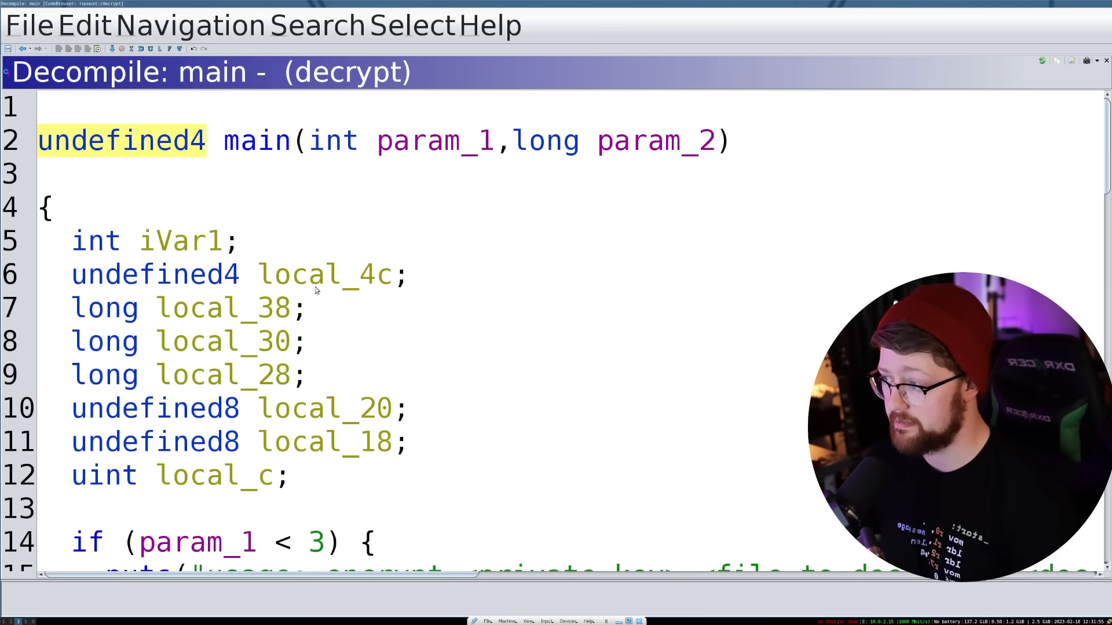
scroll(down, 3)
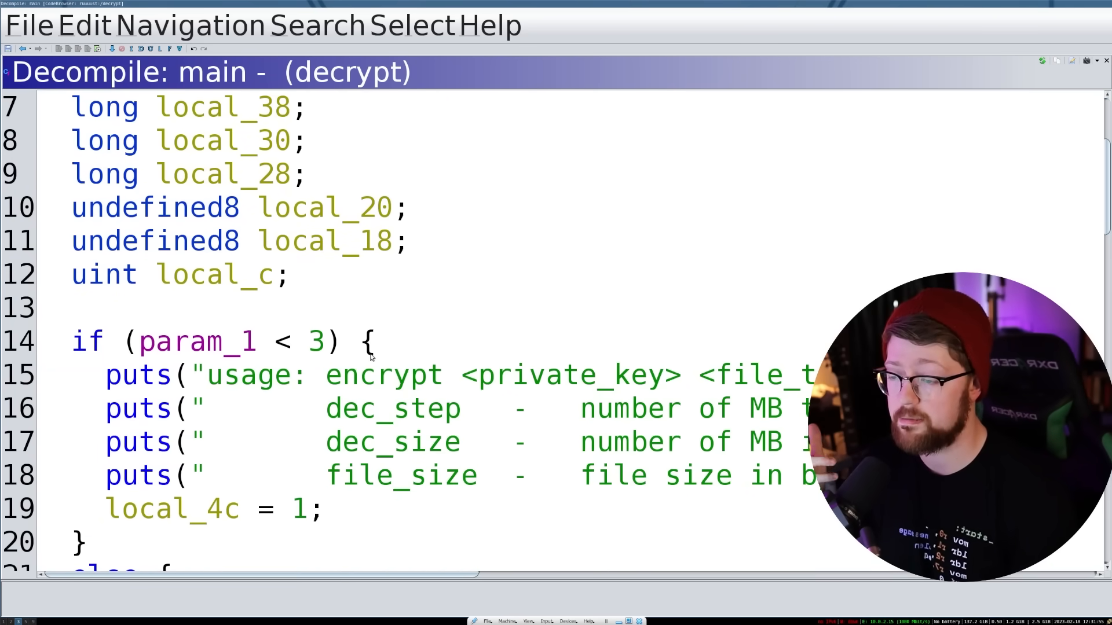
scroll(down, 3)
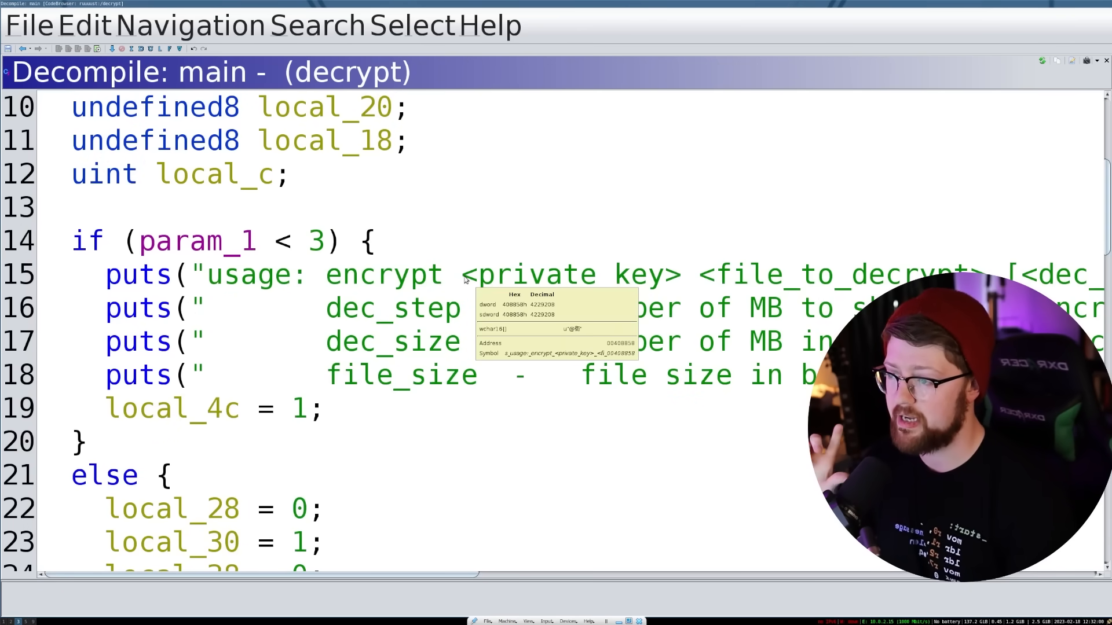
mouse_move(612, 279)
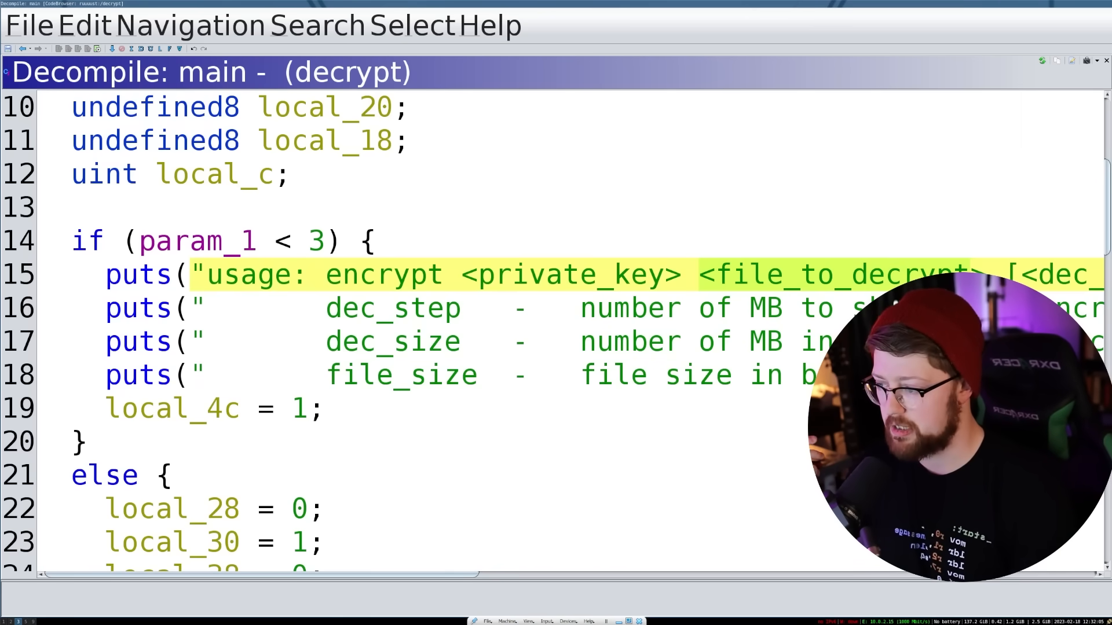
scroll(down, 3)
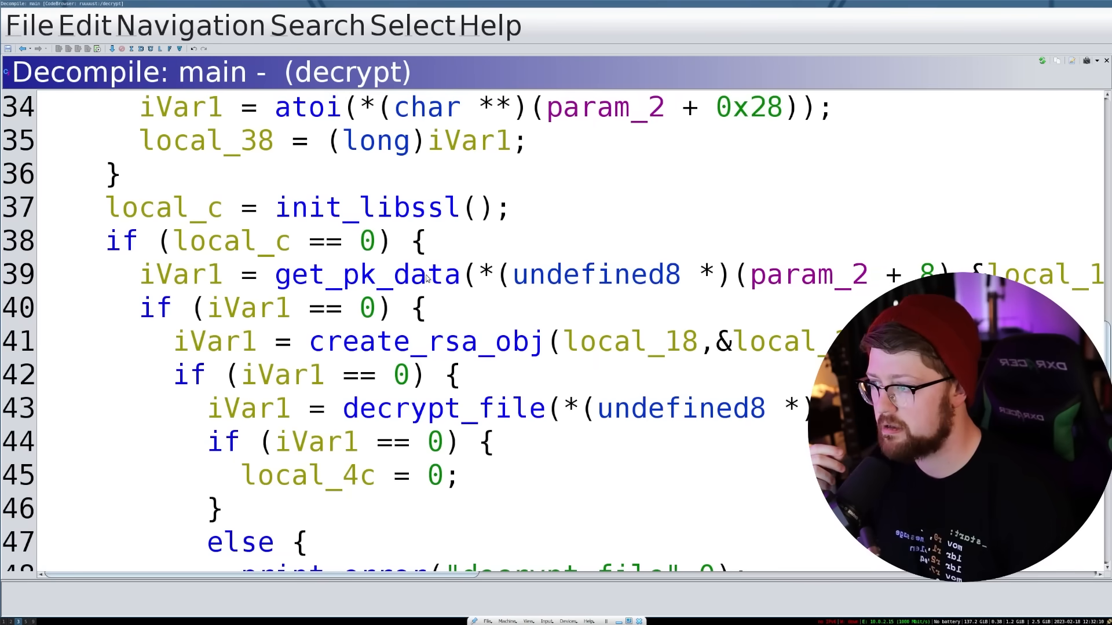
double_click(356, 275)
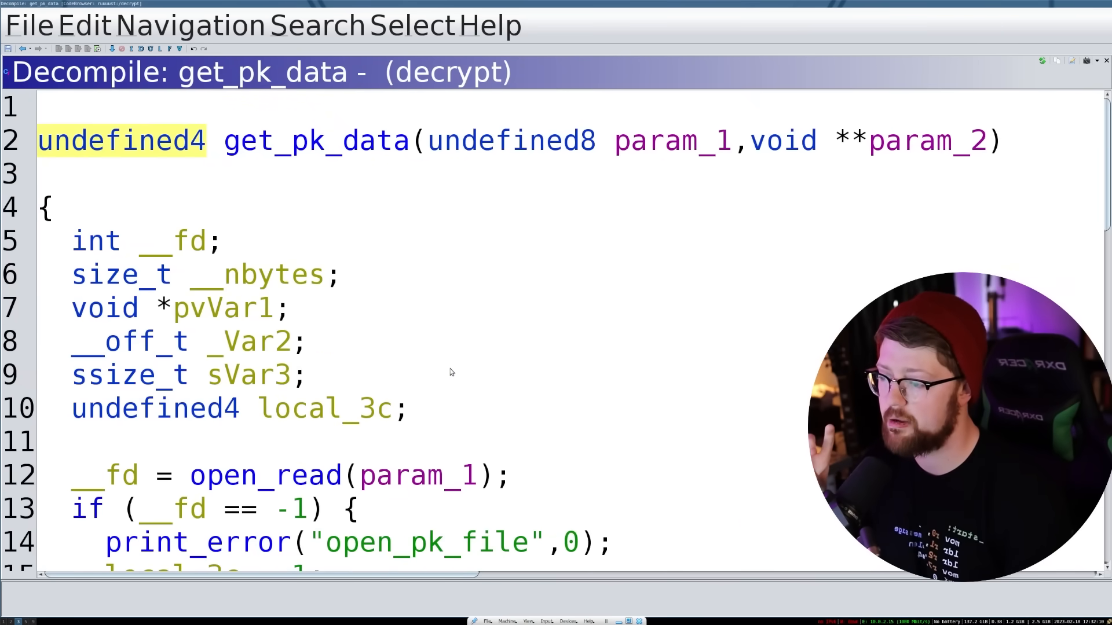
scroll(down, 3)
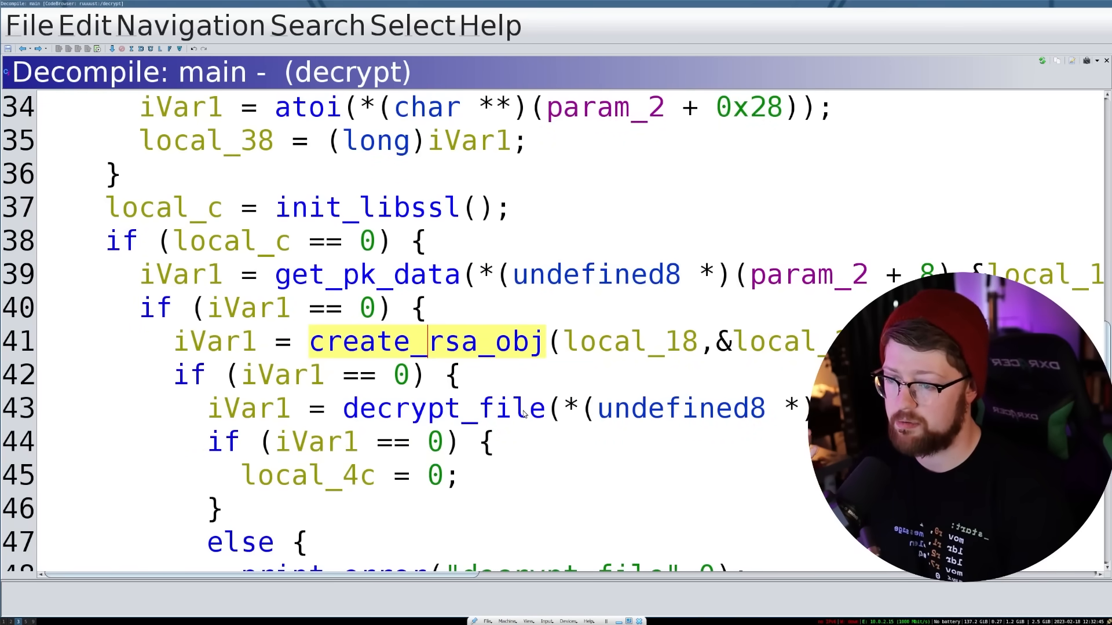
Step: Open decrypt_file, rename param_2 to rsa_obj, and select local_10 to trace its uses
double_click(443, 408)
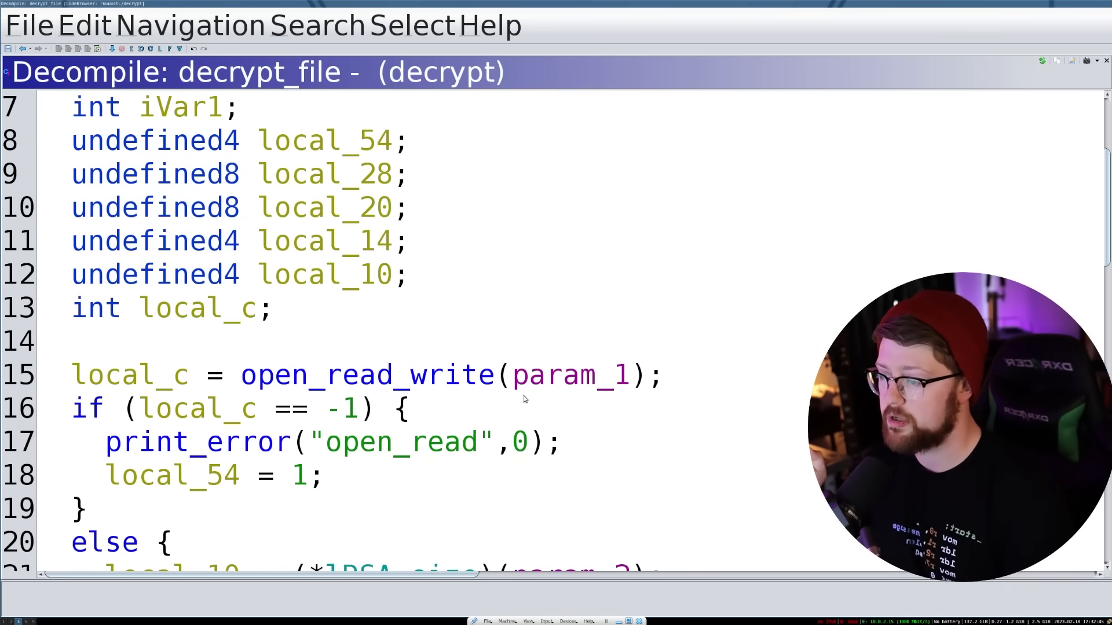
scroll(down, 3)
text(rsa)
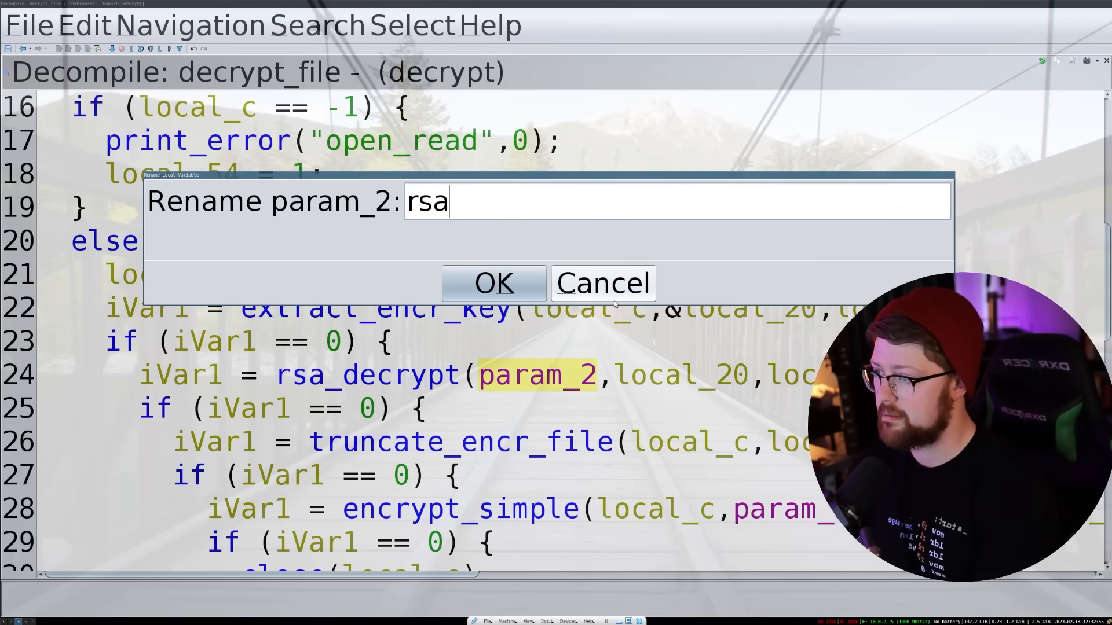
click(493, 284)
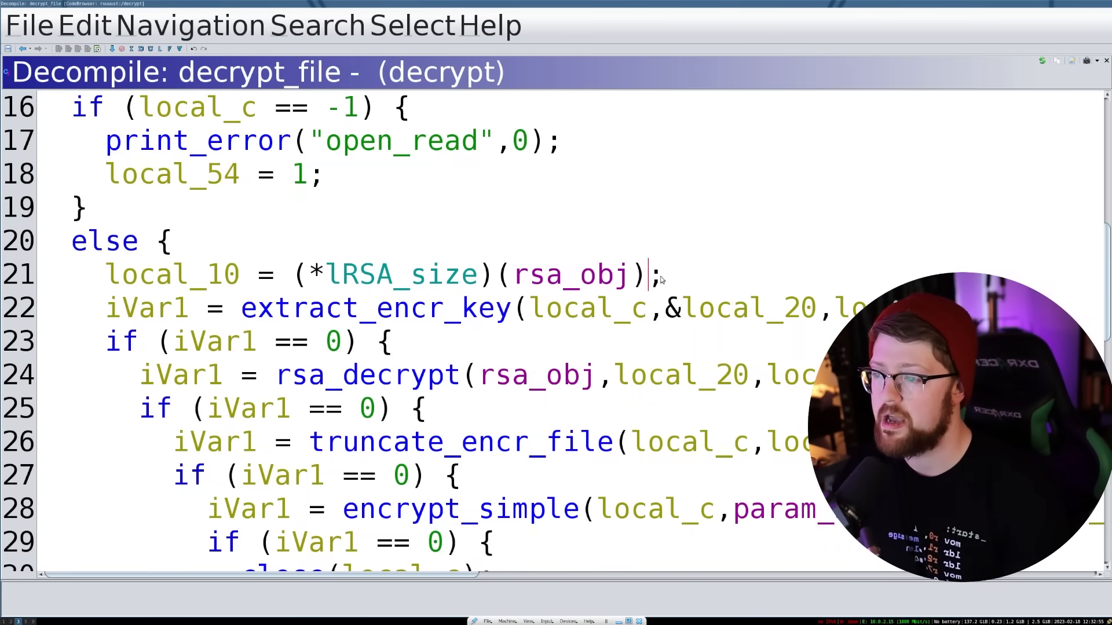
double_click(397, 274)
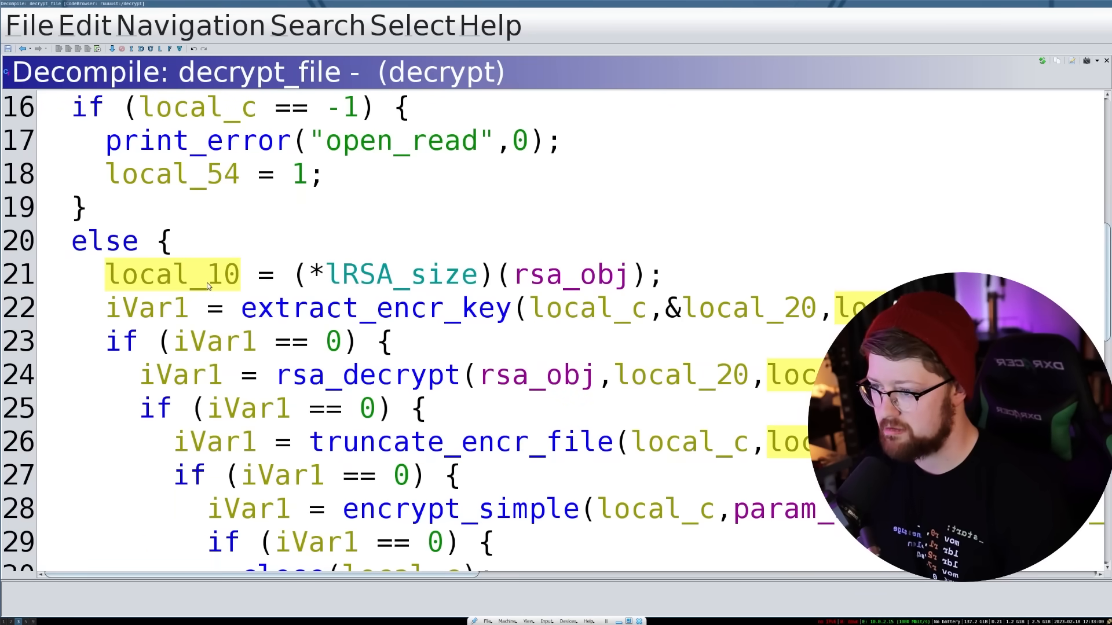
mouse_move(212, 286)
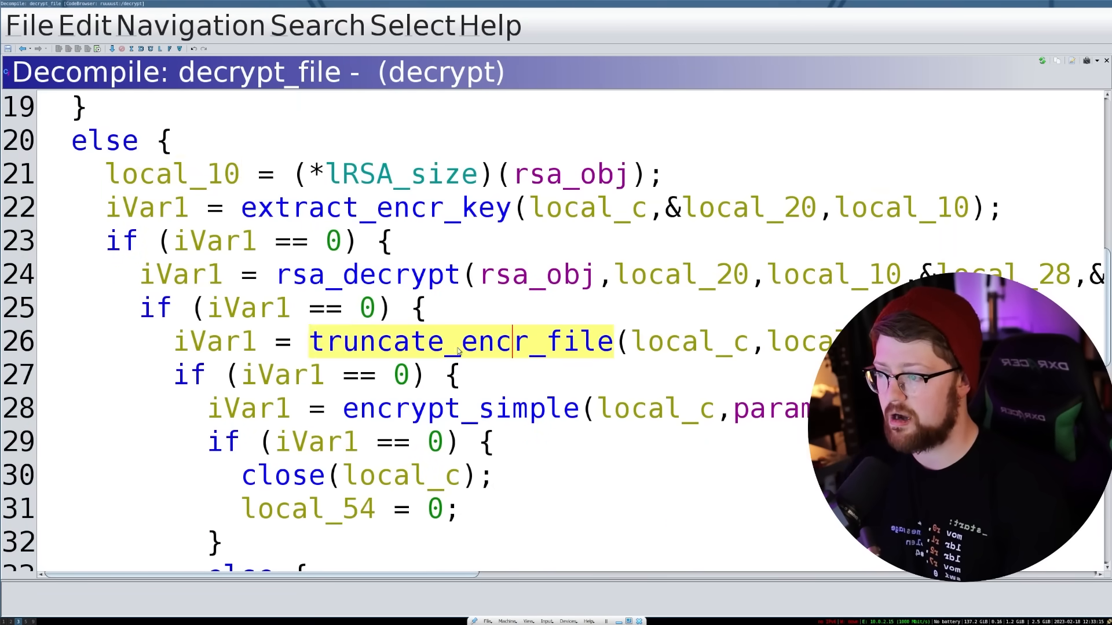
click(460, 408)
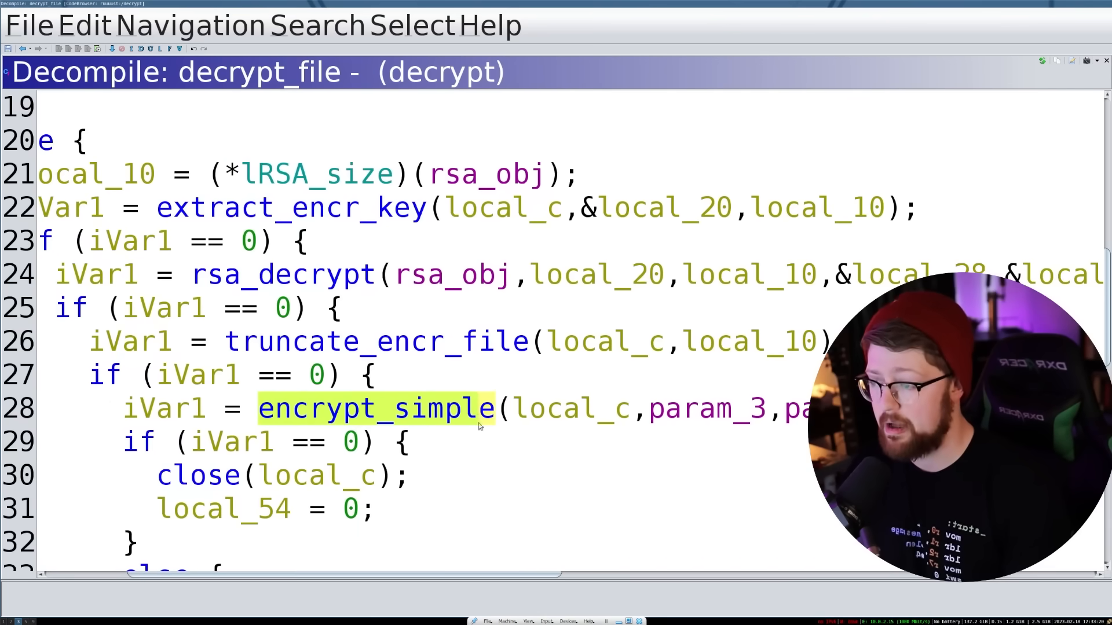
scroll(down, 3)
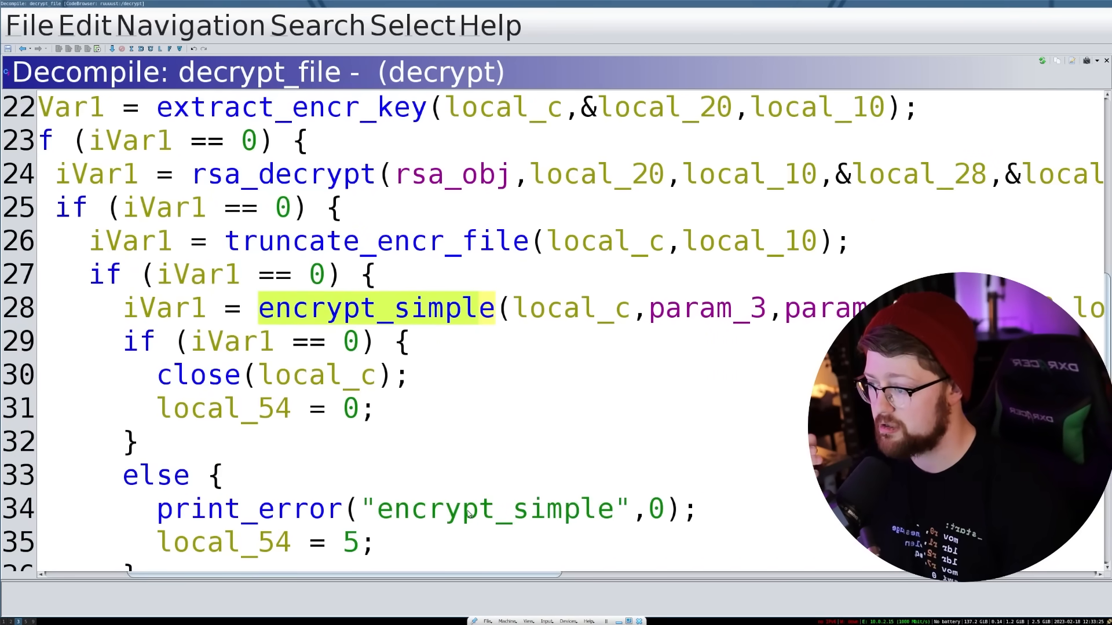
scroll(down, 3)
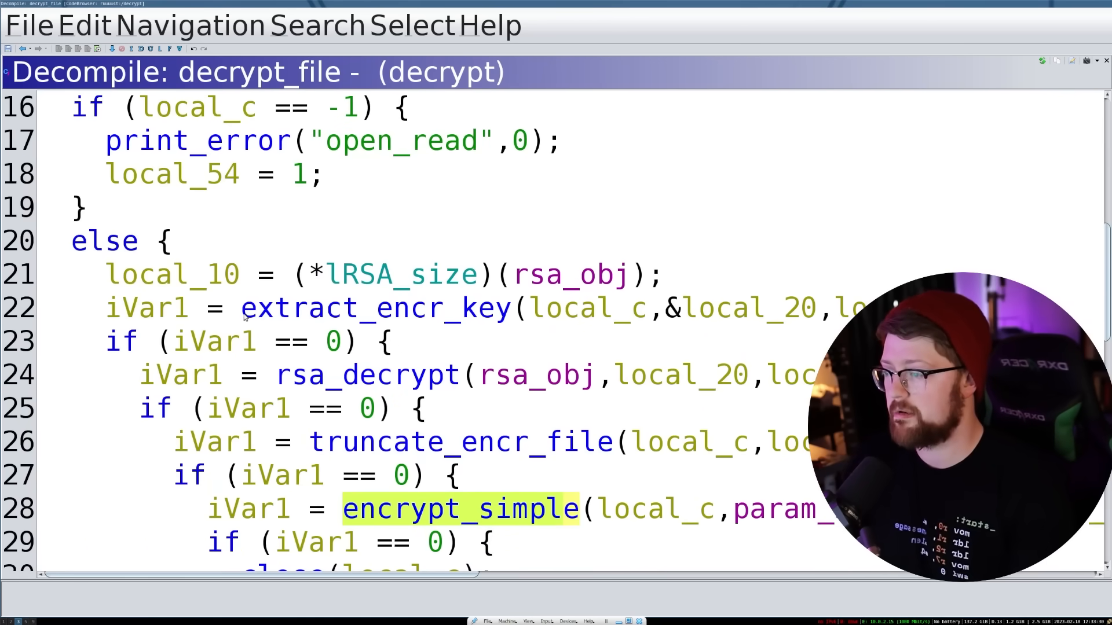
mouse_move(396, 278)
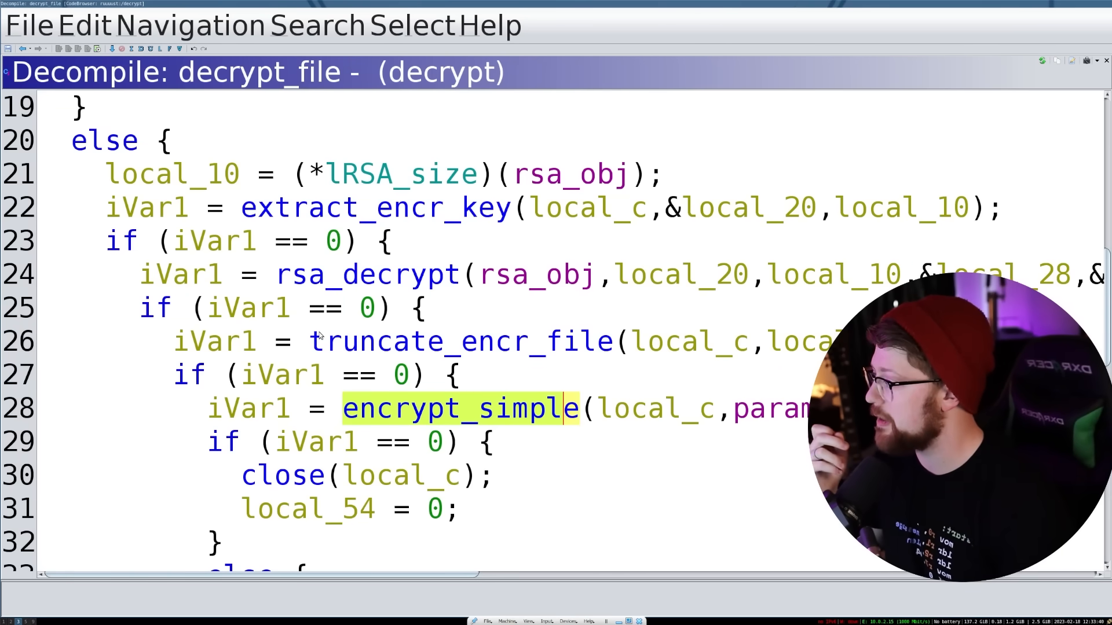
mouse_move(360, 357)
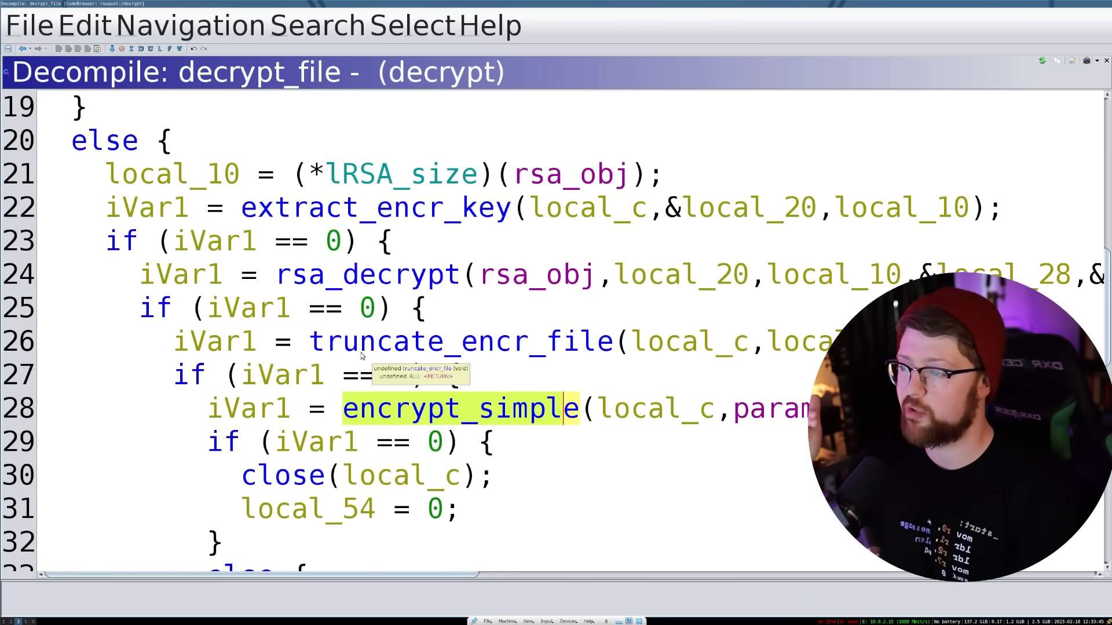
mouse_move(568, 424)
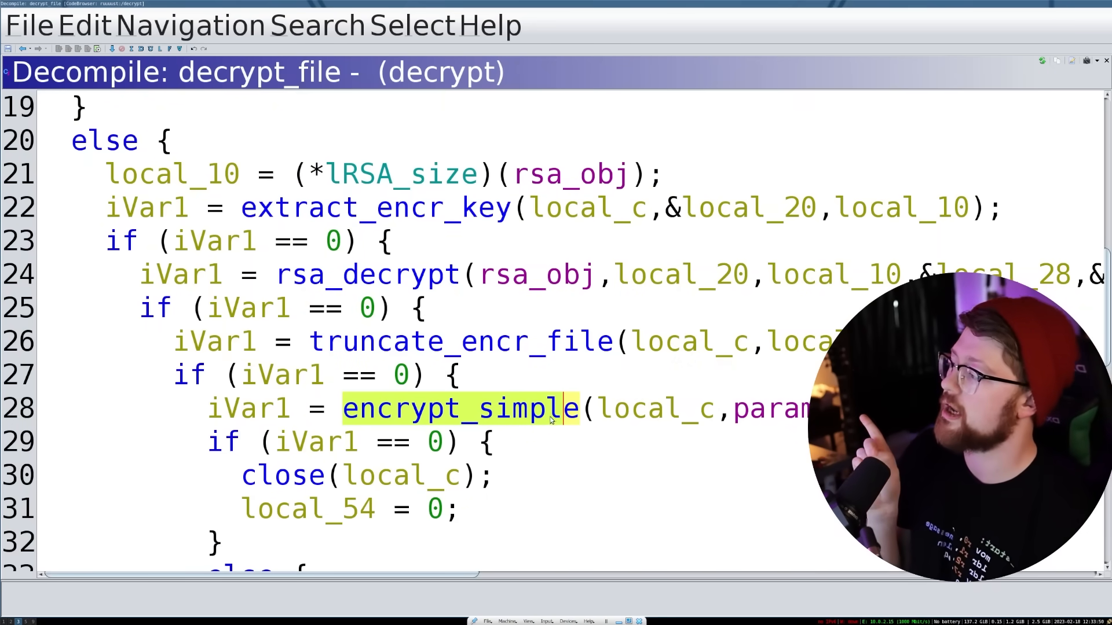
mouse_move(544, 418)
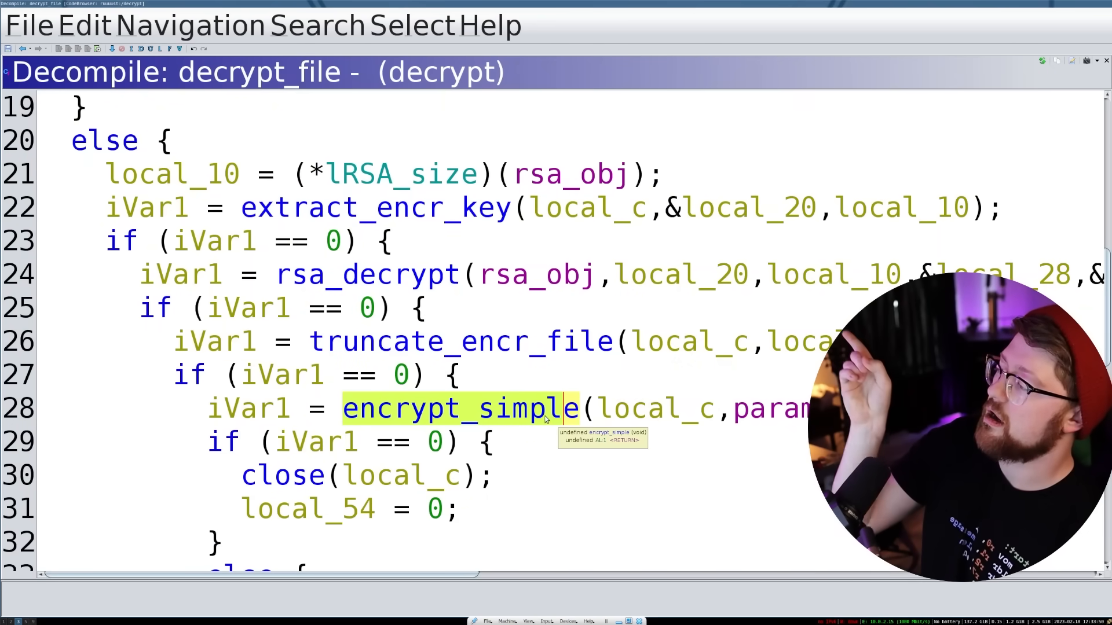